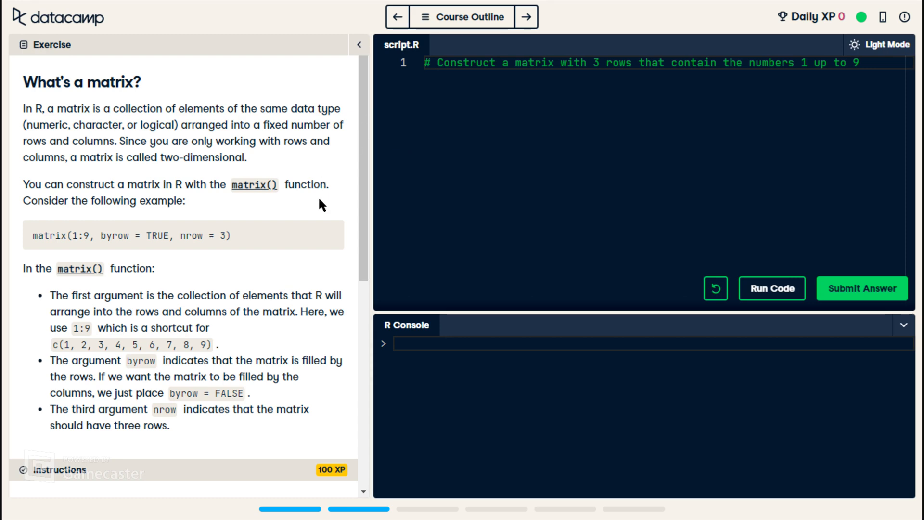
mouse_move(321, 213)
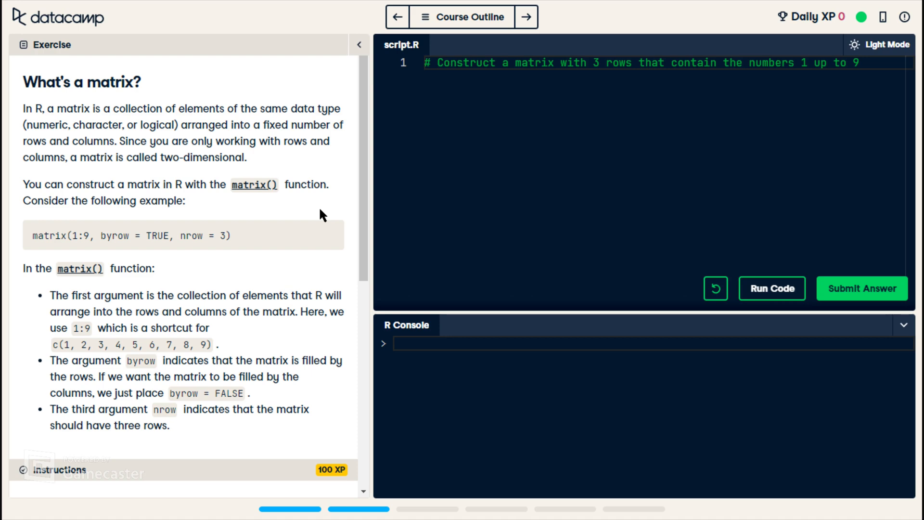
mouse_move(229, 349)
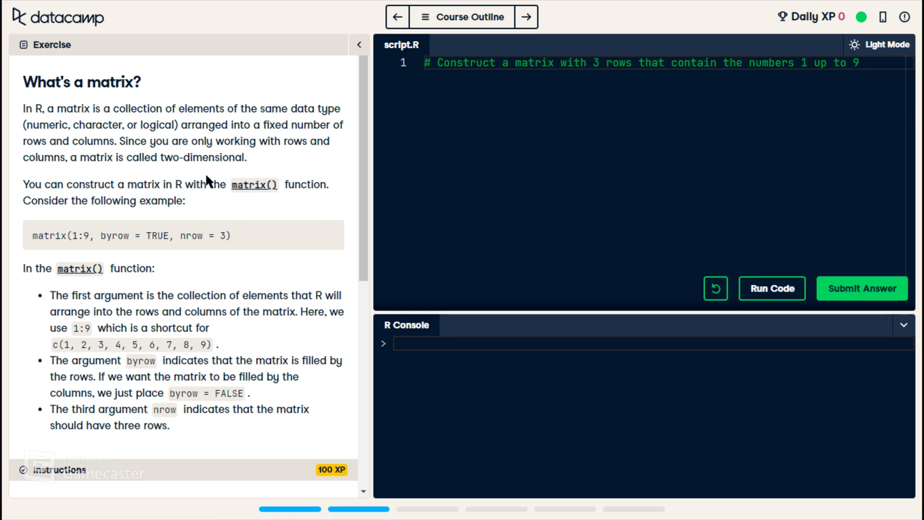
mouse_move(359, 165)
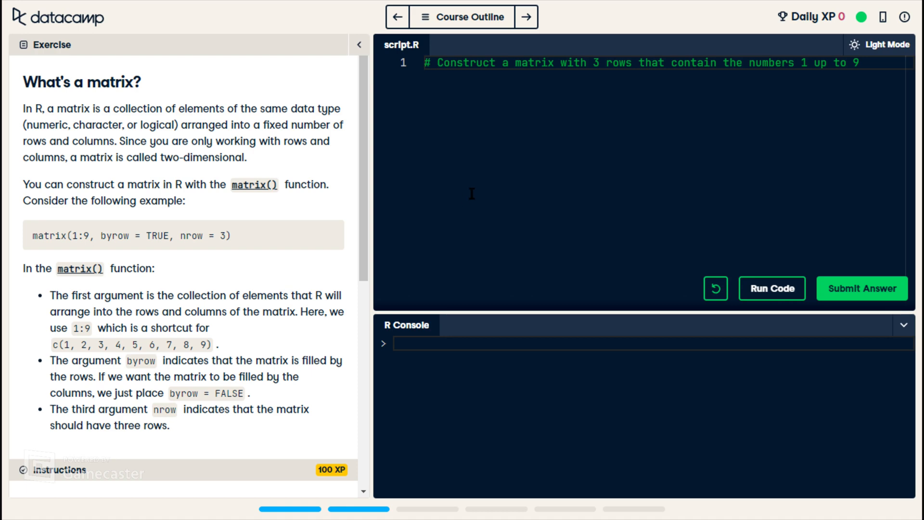
- Review the matrix() example in the Instructions and start a new empty line below the script comment
scroll(down, 3)
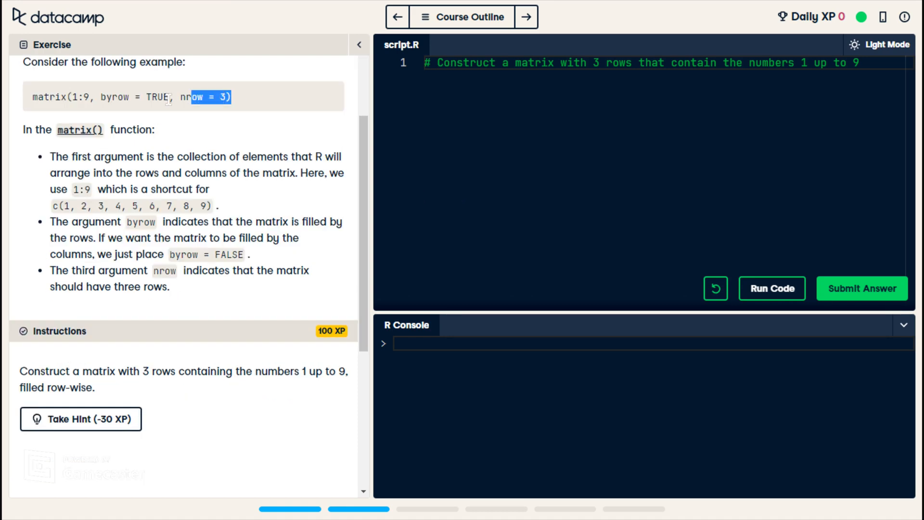
triple_click(130, 97)
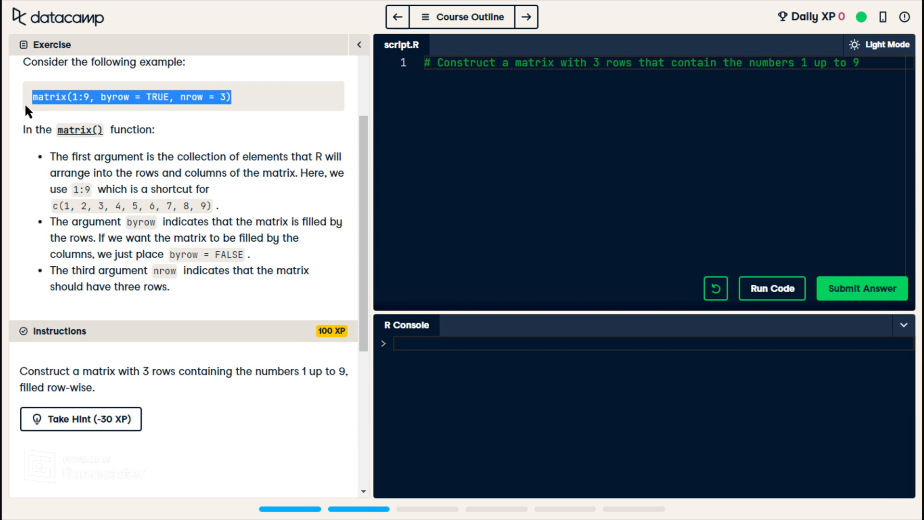
mouse_move(31, 114)
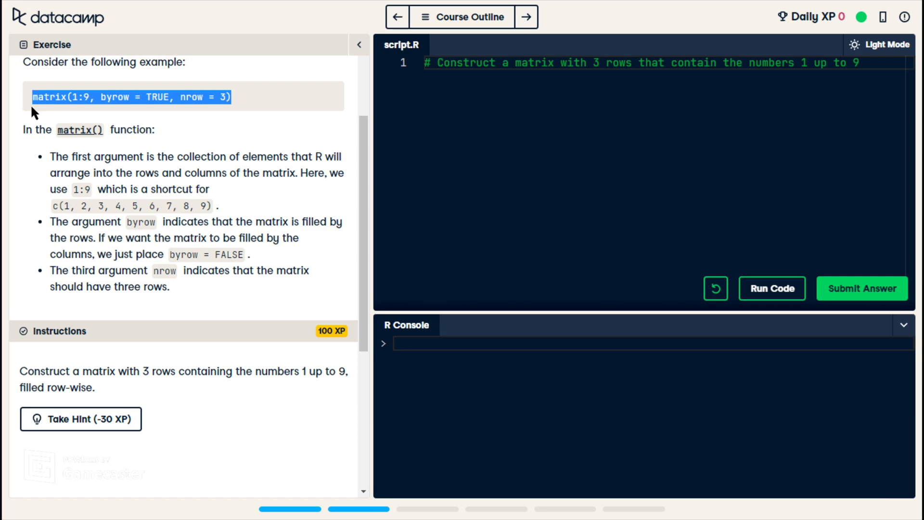
mouse_move(75, 111)
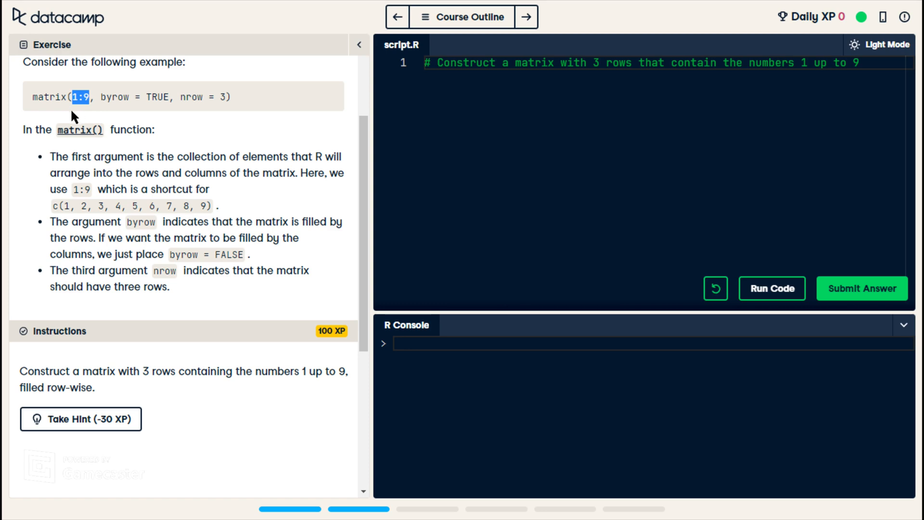
mouse_move(75, 229)
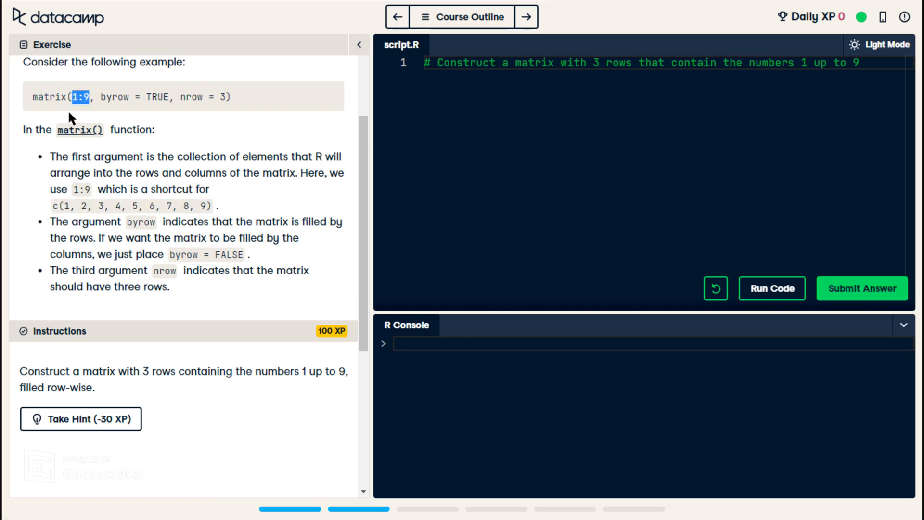
mouse_move(93, 115)
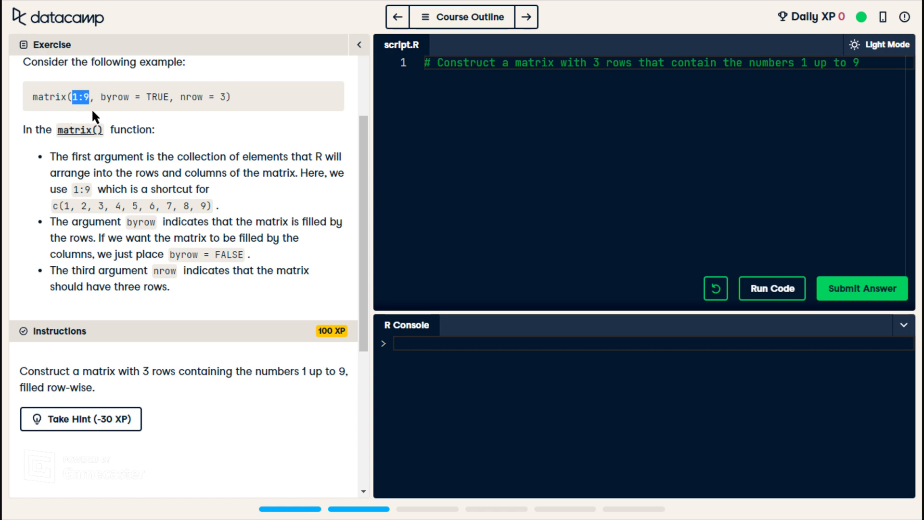
mouse_move(96, 180)
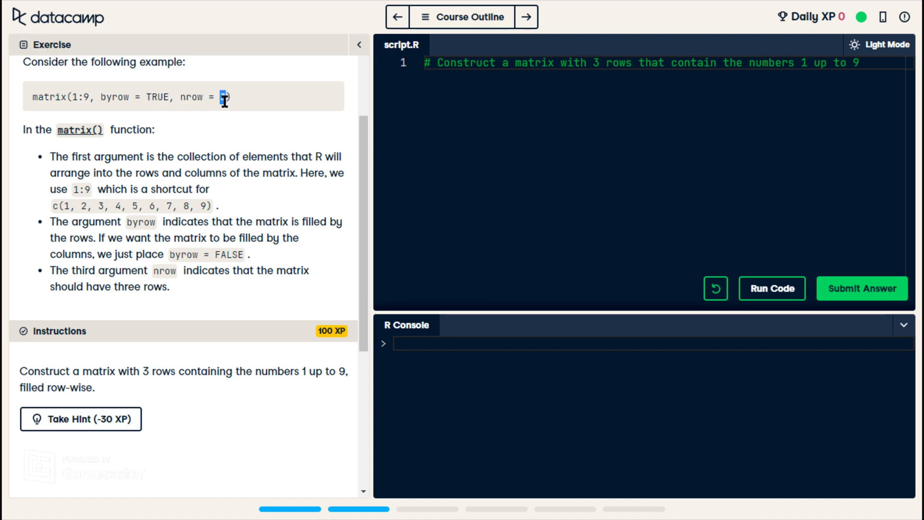
mouse_move(248, 185)
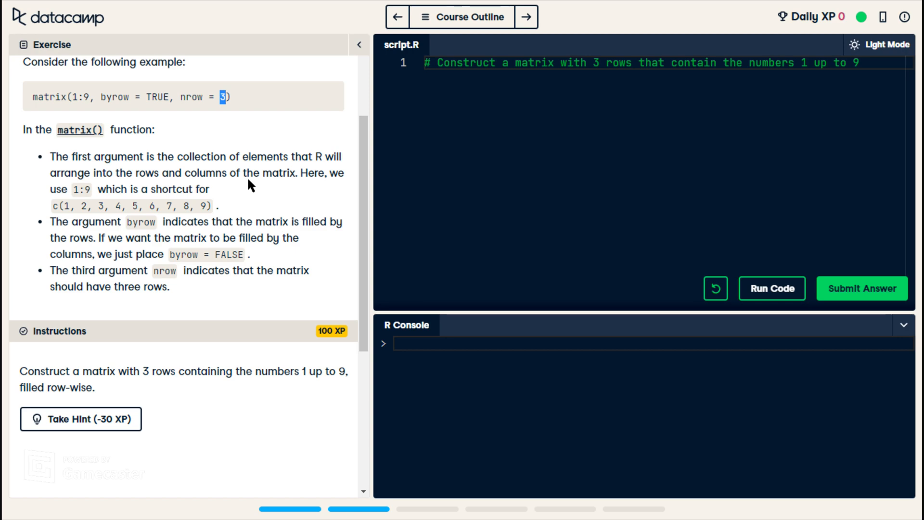
mouse_move(184, 149)
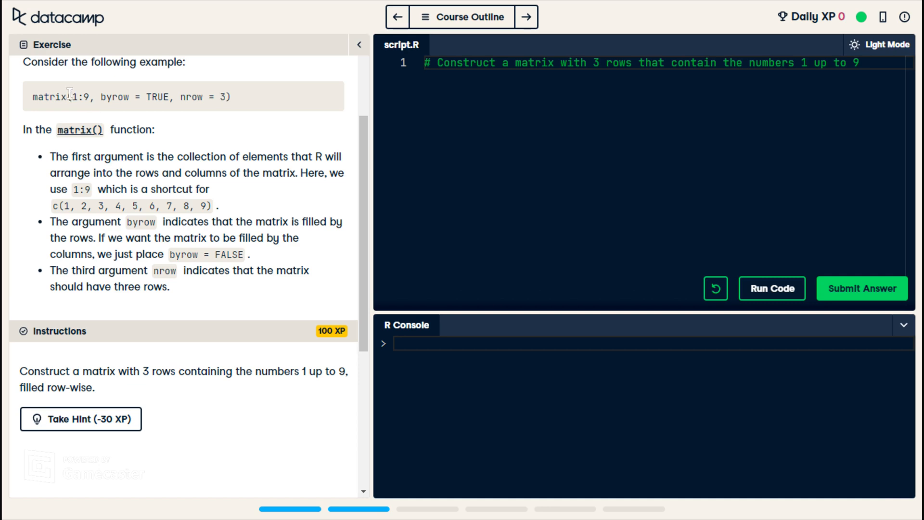
double_click(81, 96)
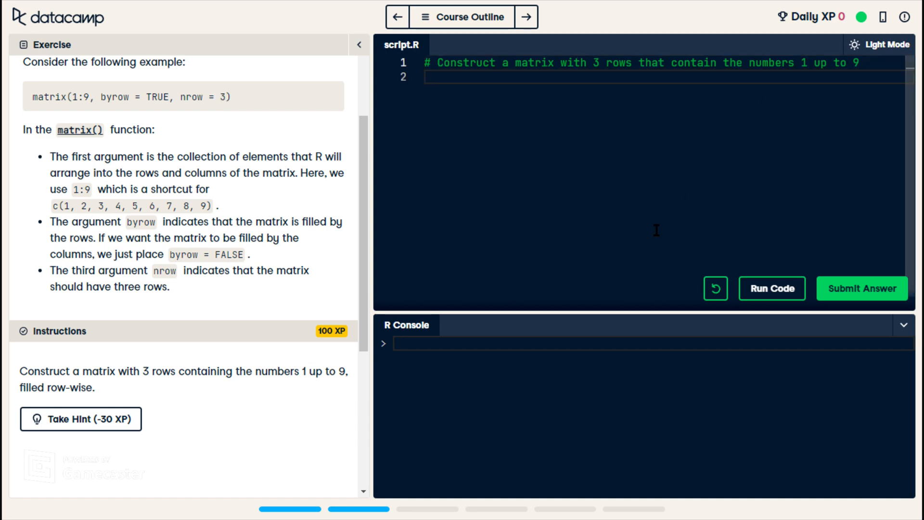
- Write matrix(1:9, byrow = TRUE, nrow = 3) on line 2 of script.R
text(mat)
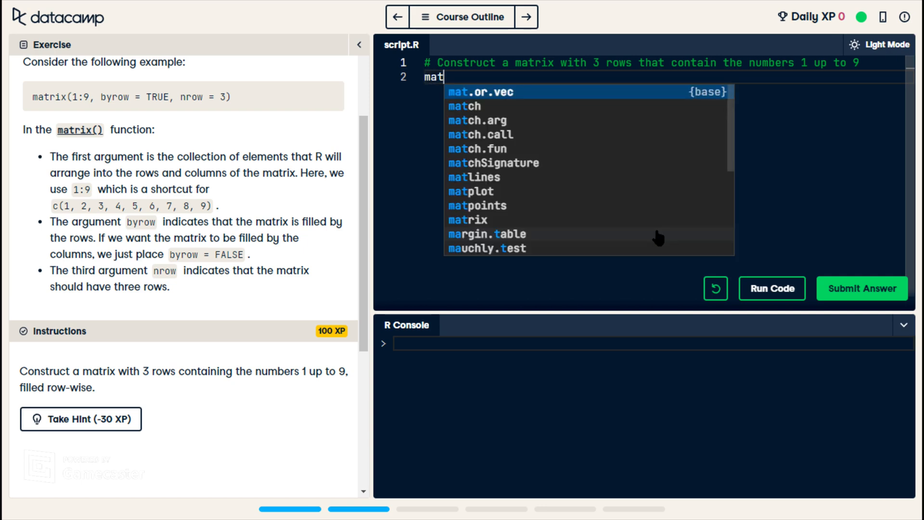
text(rix)
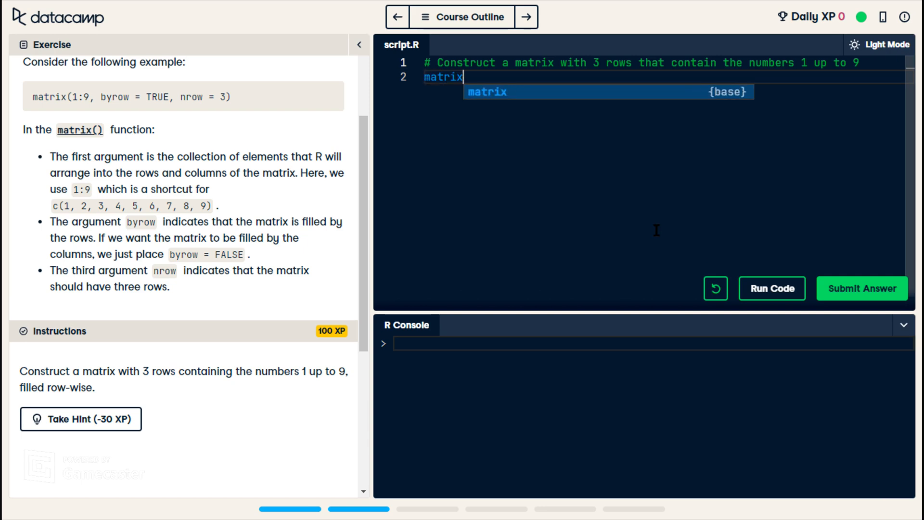
text((1:)
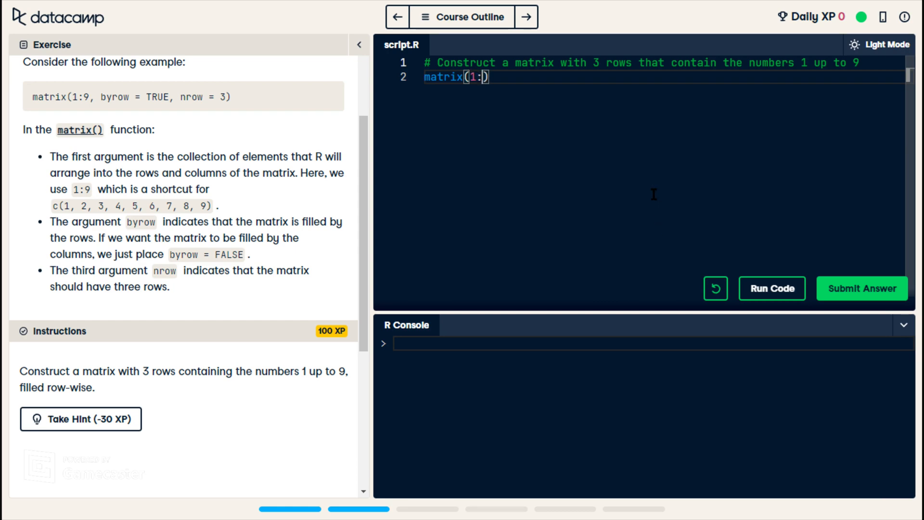
text(9)
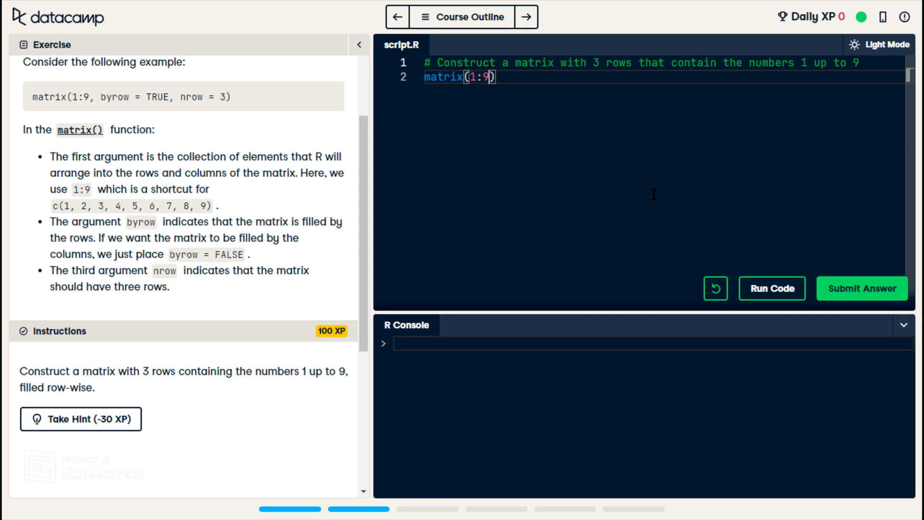
text(, by)
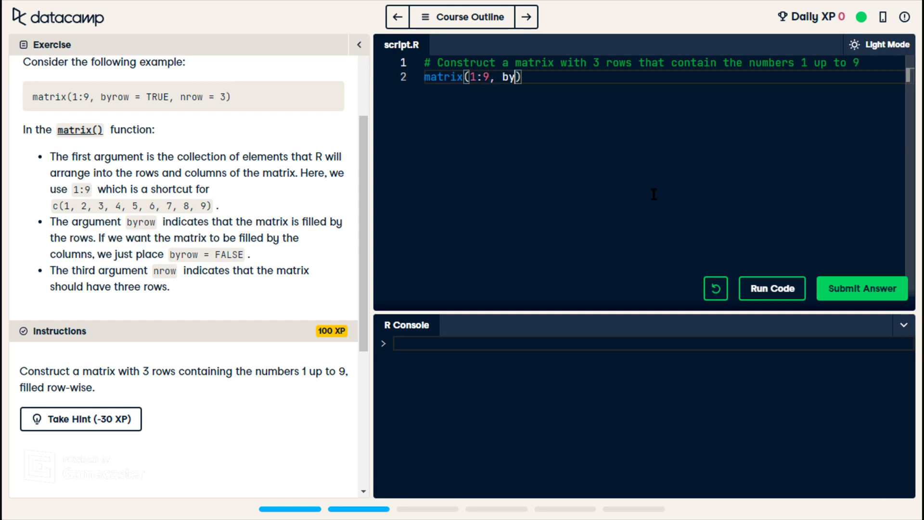
text(row=)
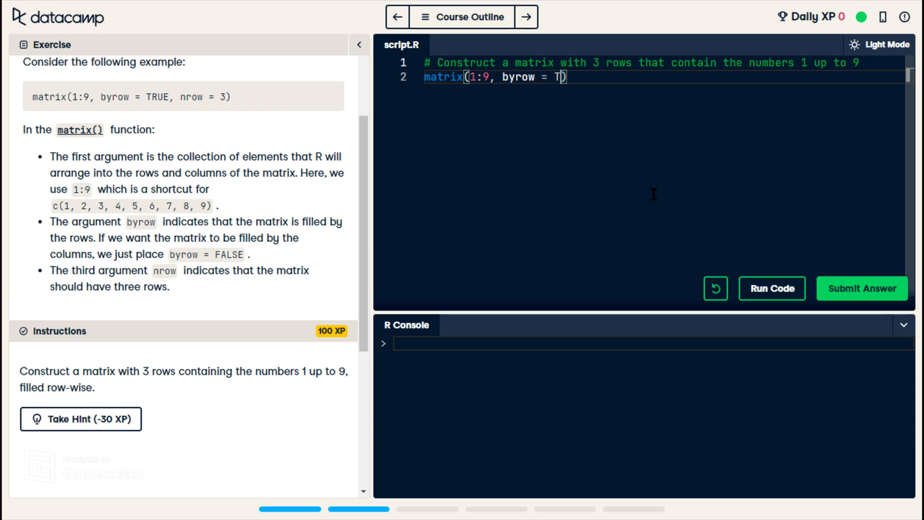
text(RUE)
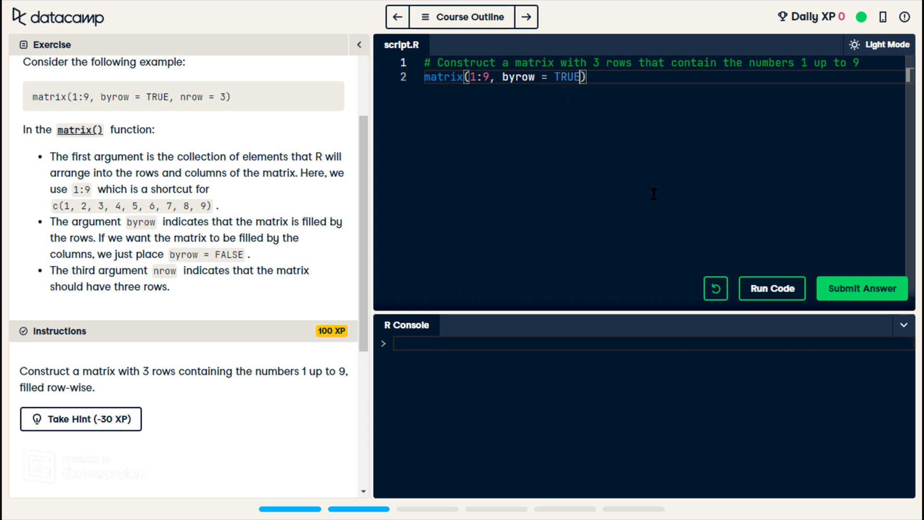
text(, nrow = 3)
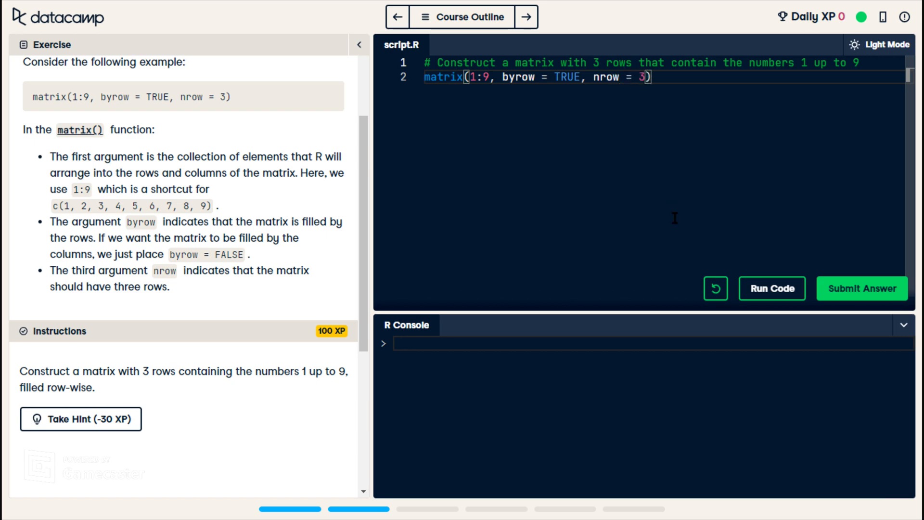
mouse_move(771, 288)
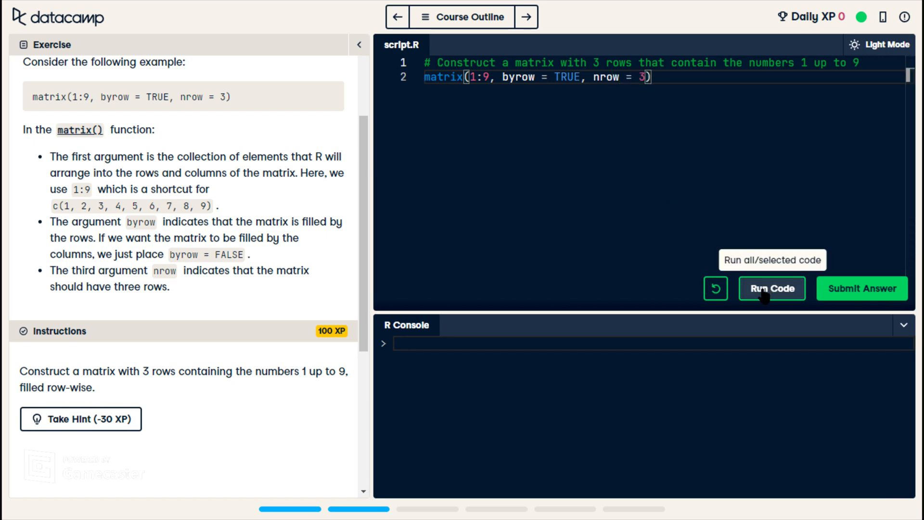
- Run the script to print the 3-by-3 matrix, submit the answer for +100 XP and continue to the next exercise
click(771, 288)
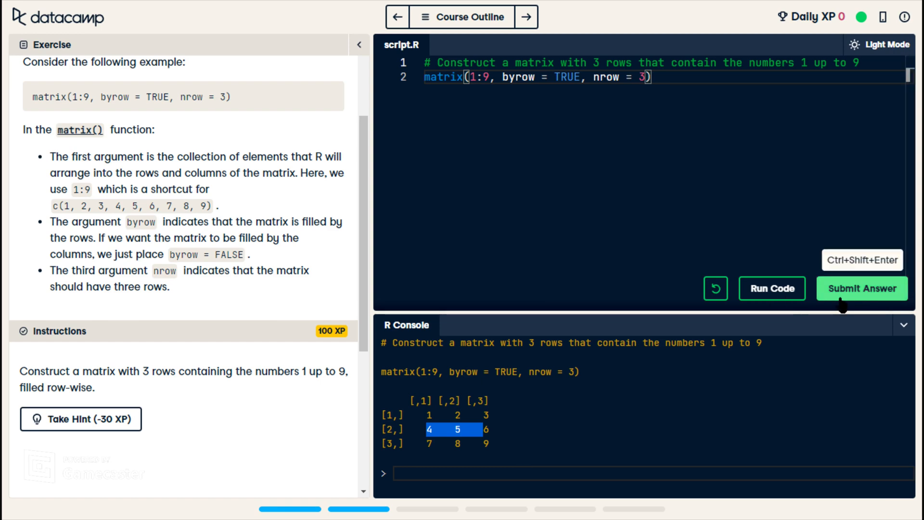
click(860, 287)
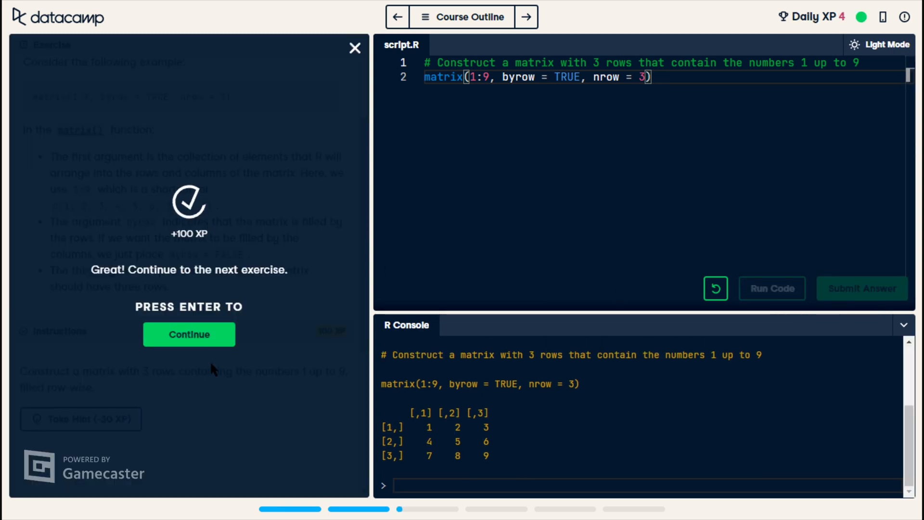
click(188, 334)
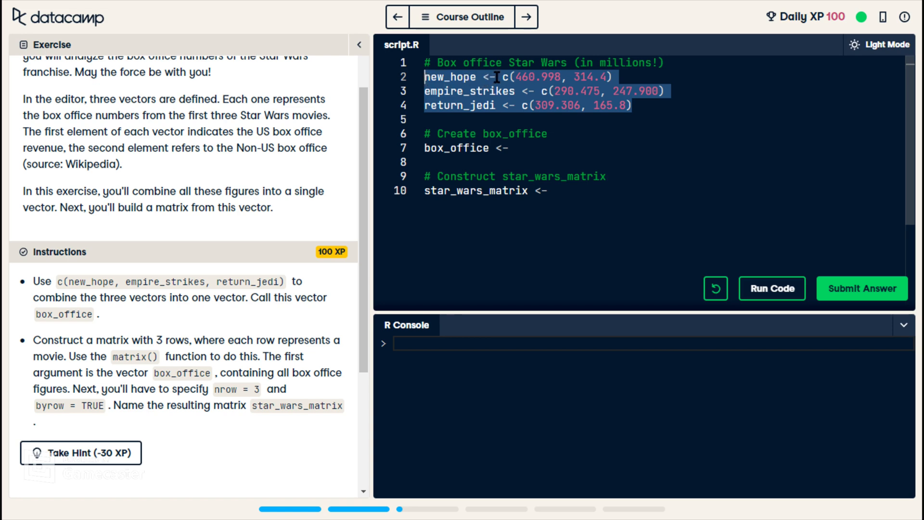
mouse_move(694, 72)
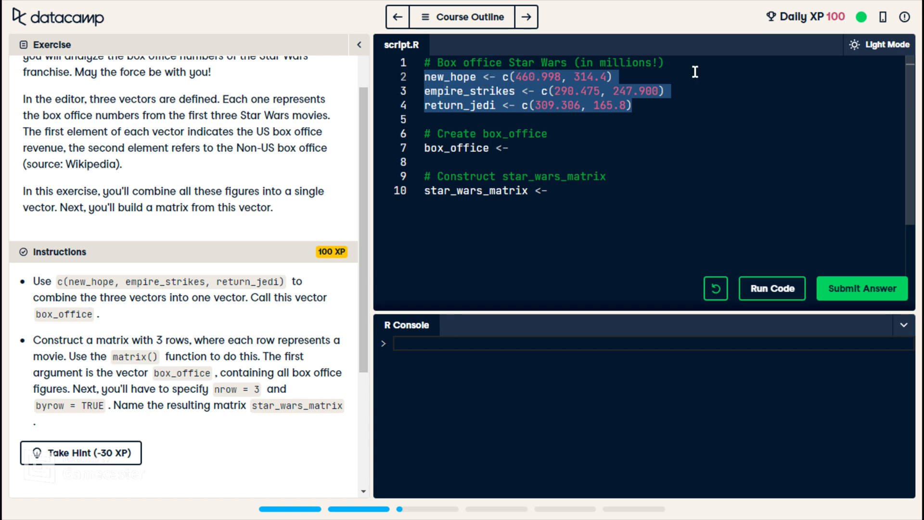
- Complete line 7 as box_office <- c(new_hope, empire_strikes, return_jedi) using autocomplete
click(516, 147)
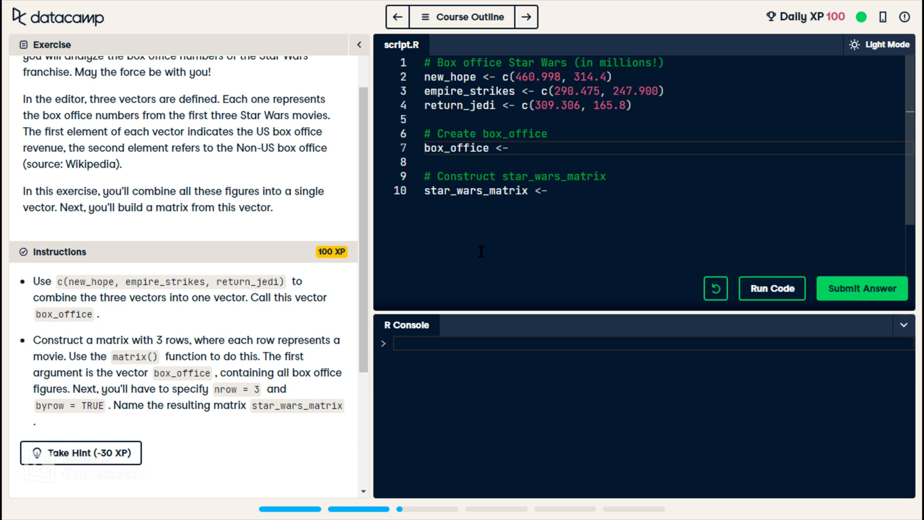
text(c)
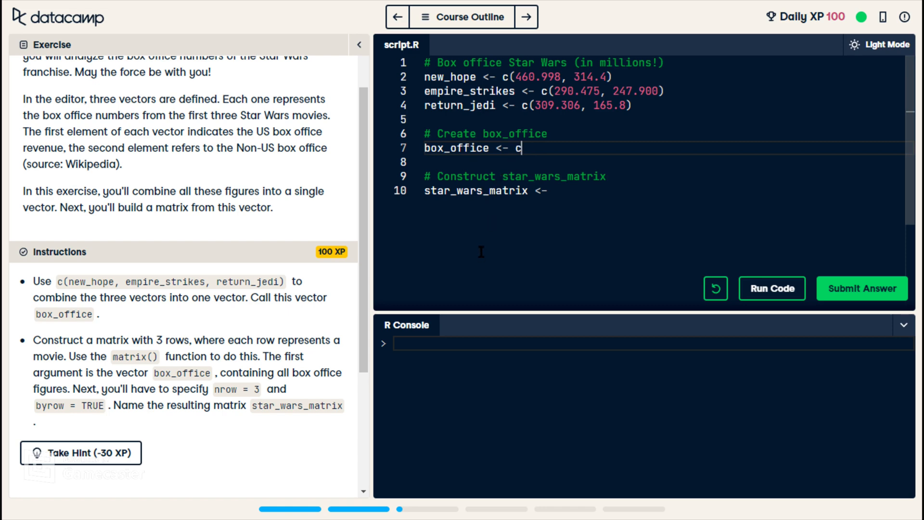
text(()
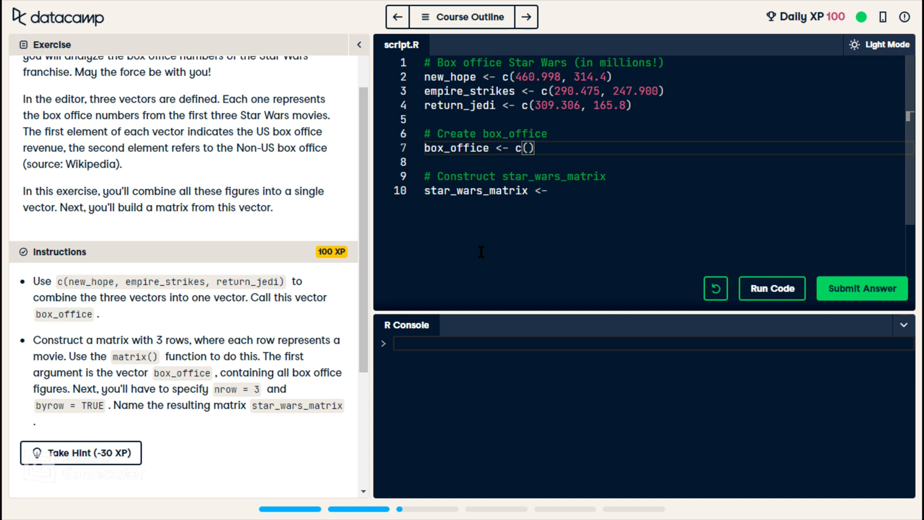
text(new)
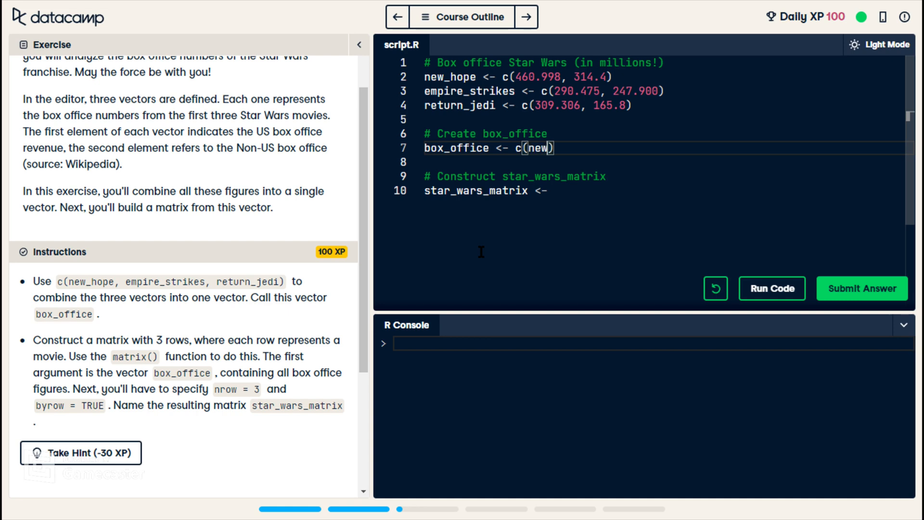
text(_hope,)
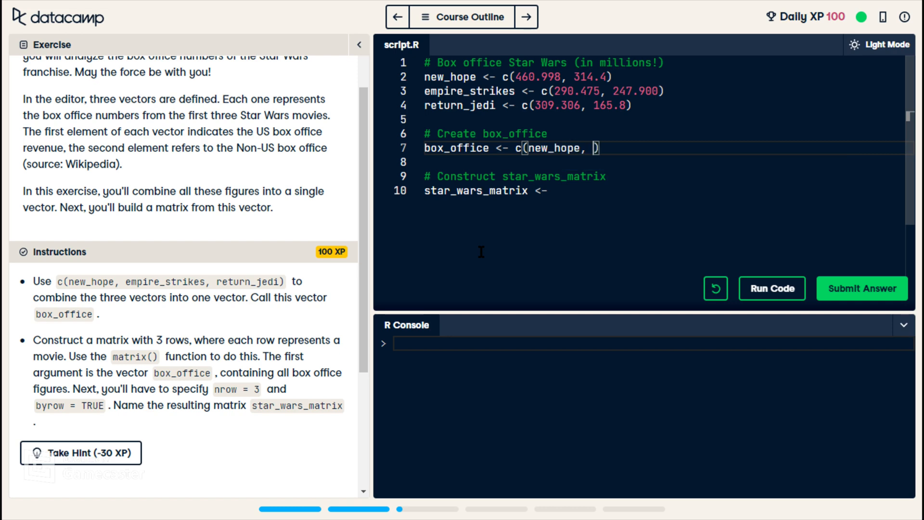
text(empire_strikes, retur)
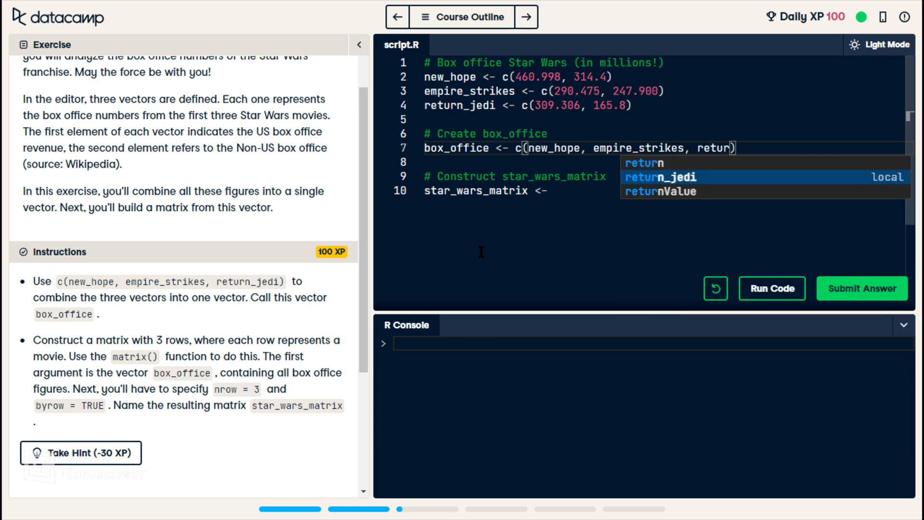
click(660, 177)
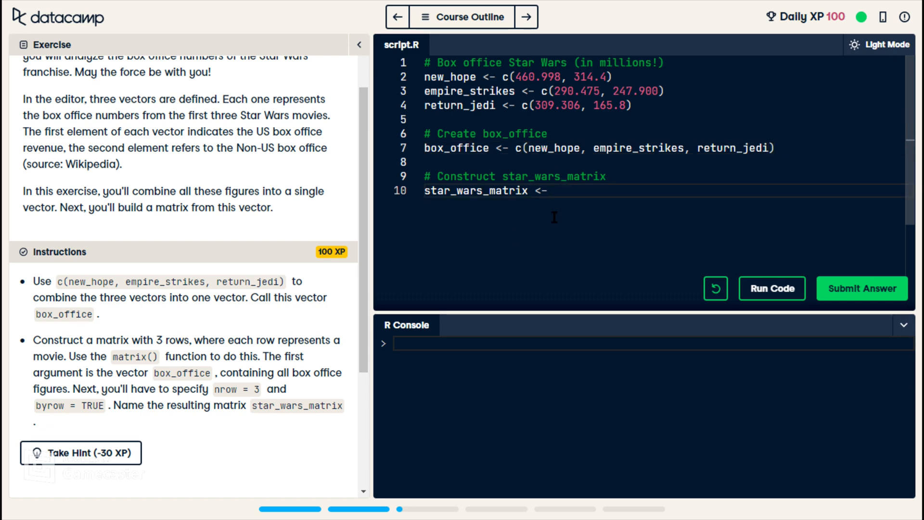
- Start line 10 with matrix(box_office, inserting matrix and box_office from autocomplete
text(m)
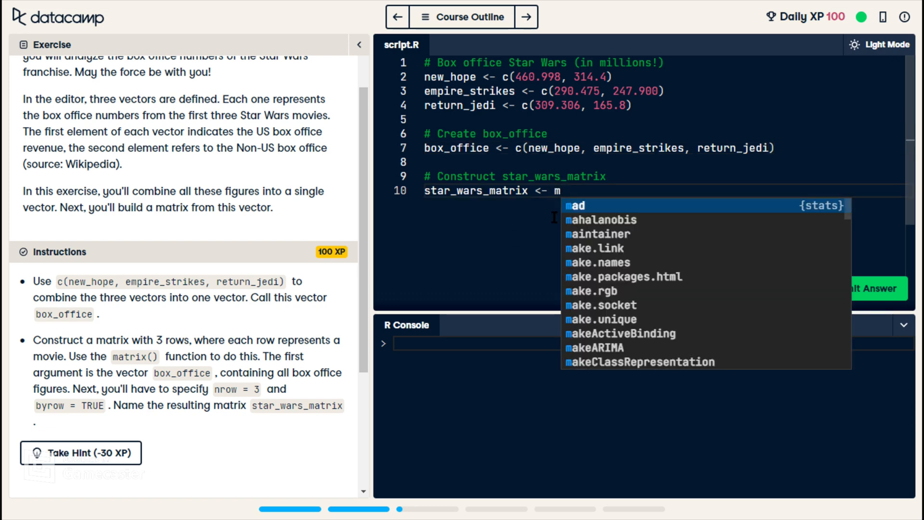
text(atri)
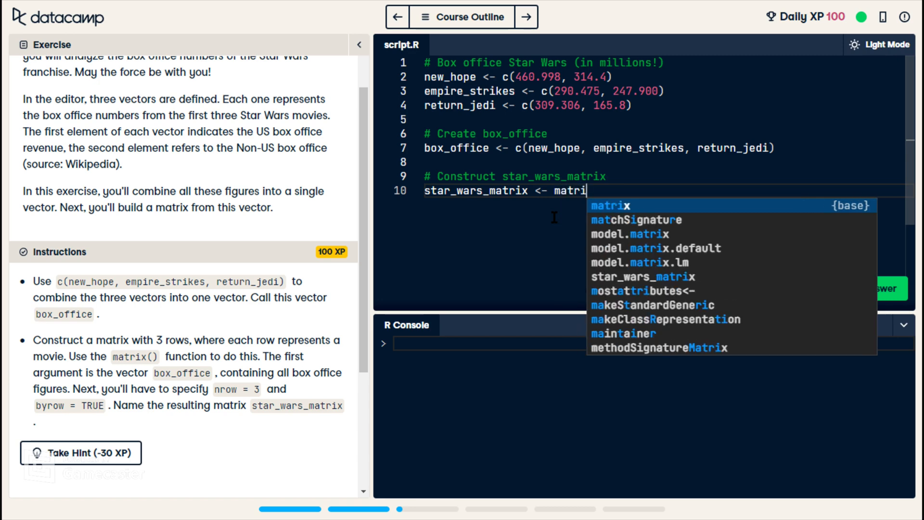
click(611, 205)
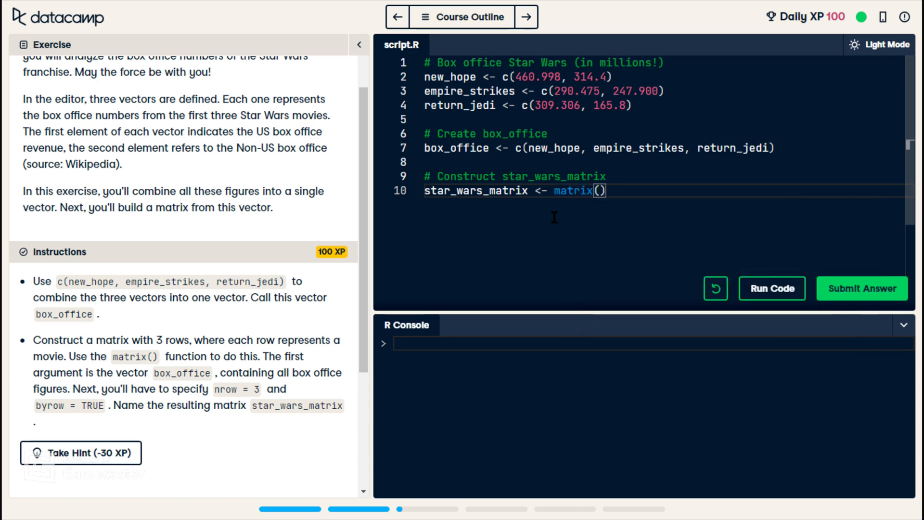
text(box)
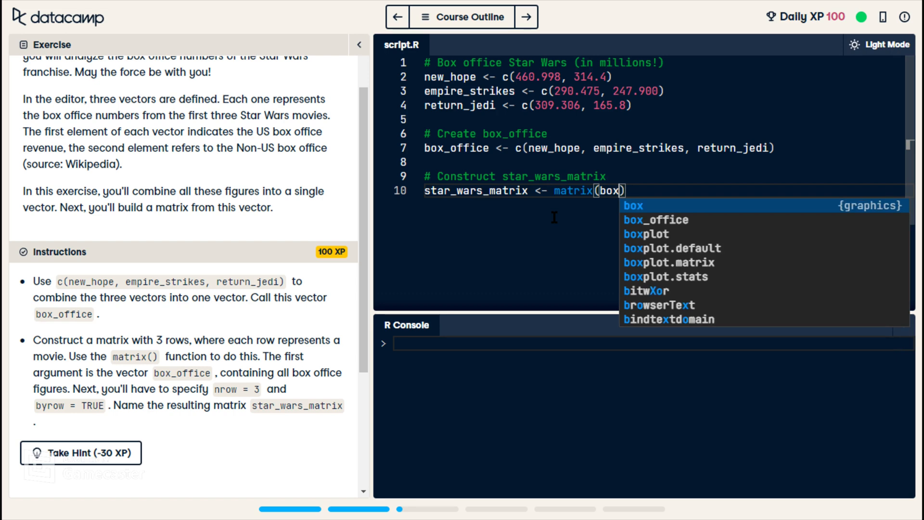
click(654, 220)
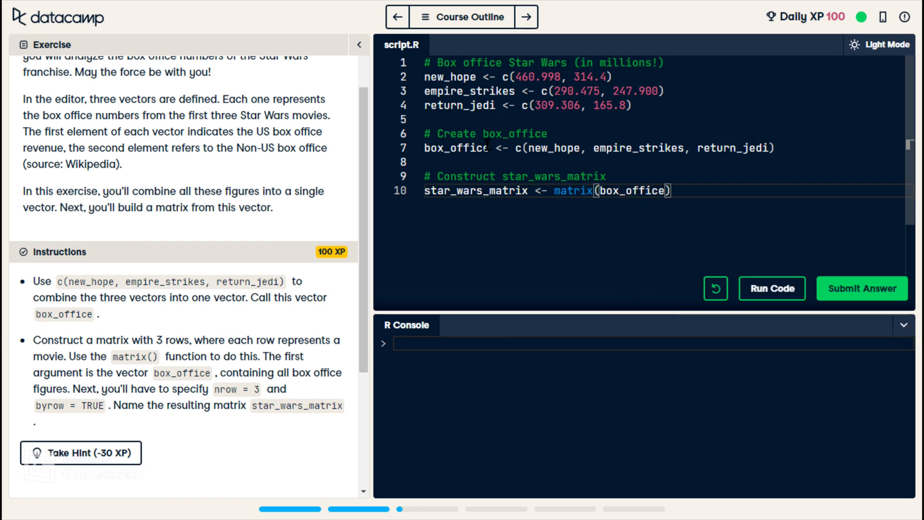
- Add the separating comma and position the cursor inside the matrix call arguments
double_click(454, 148)
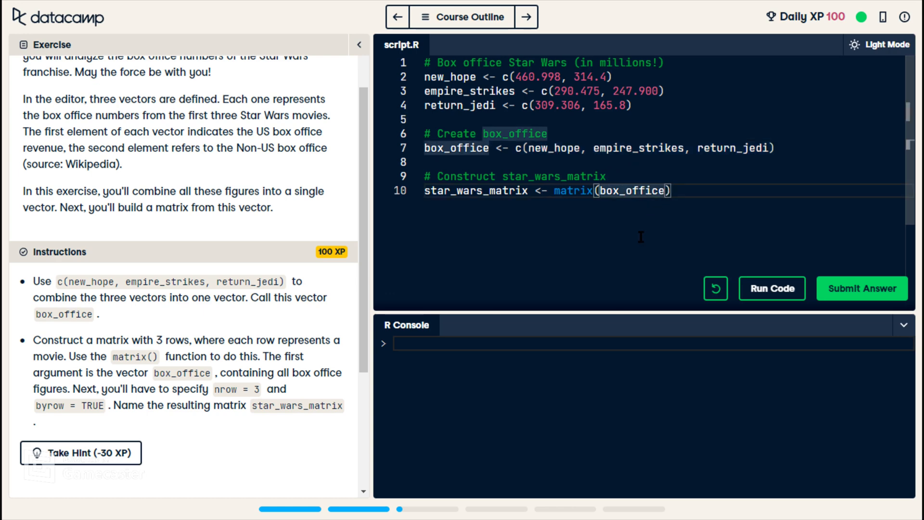
text(,)
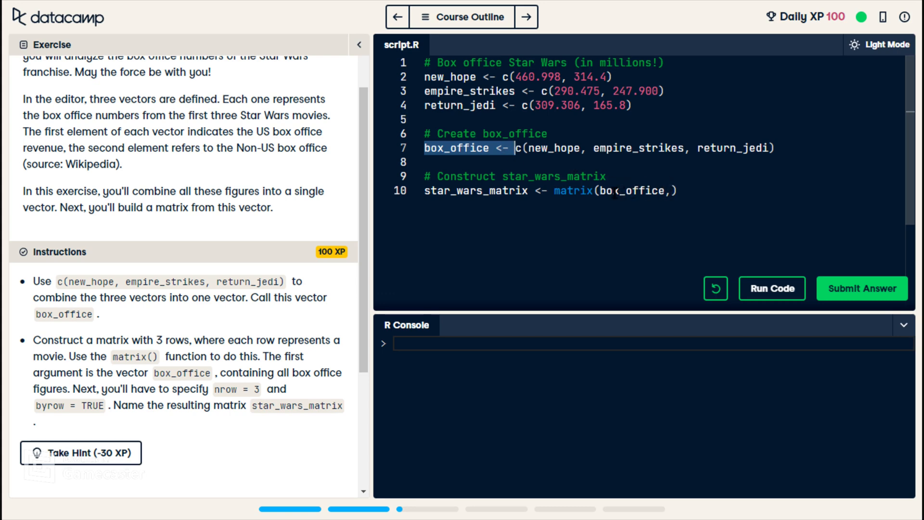
click(615, 191)
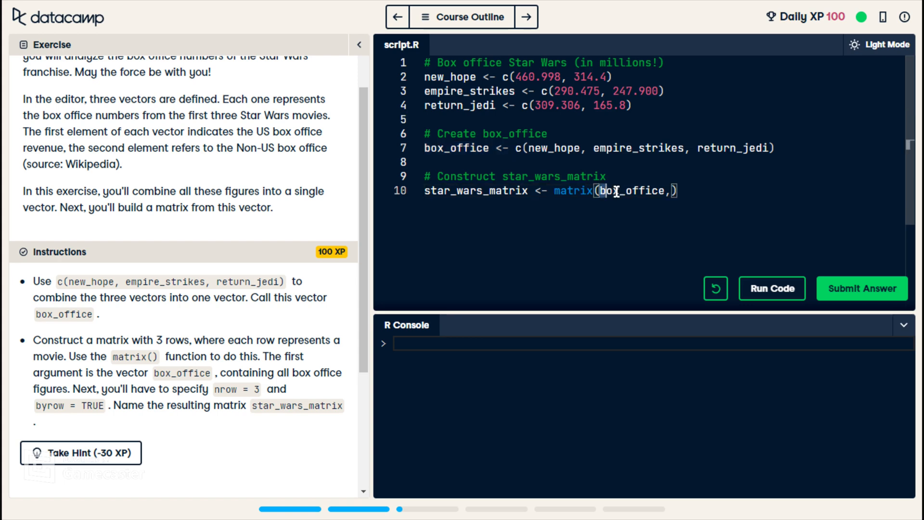
double_click(631, 190)
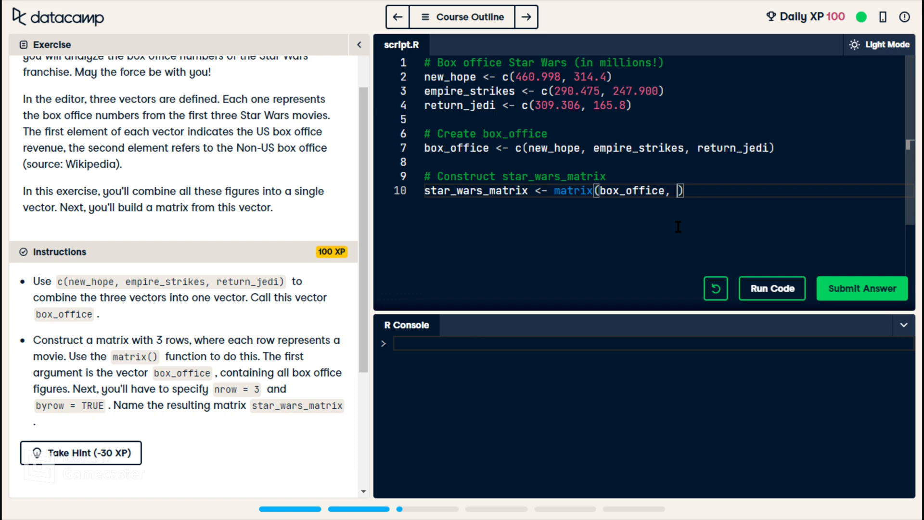
mouse_move(547, 199)
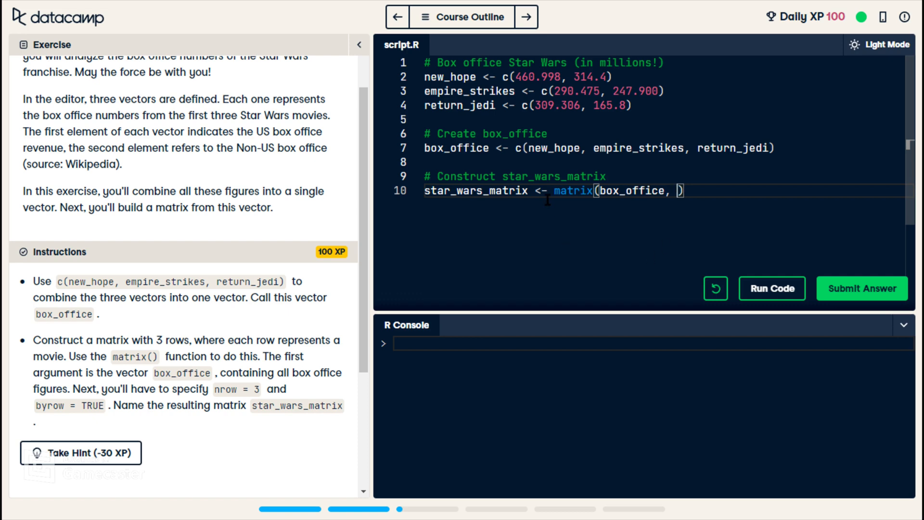
double_click(573, 190)
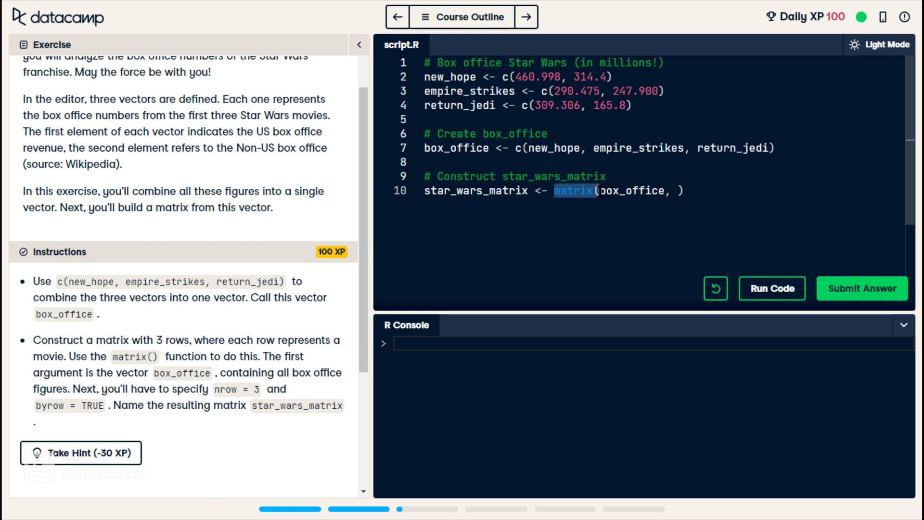
click(608, 190)
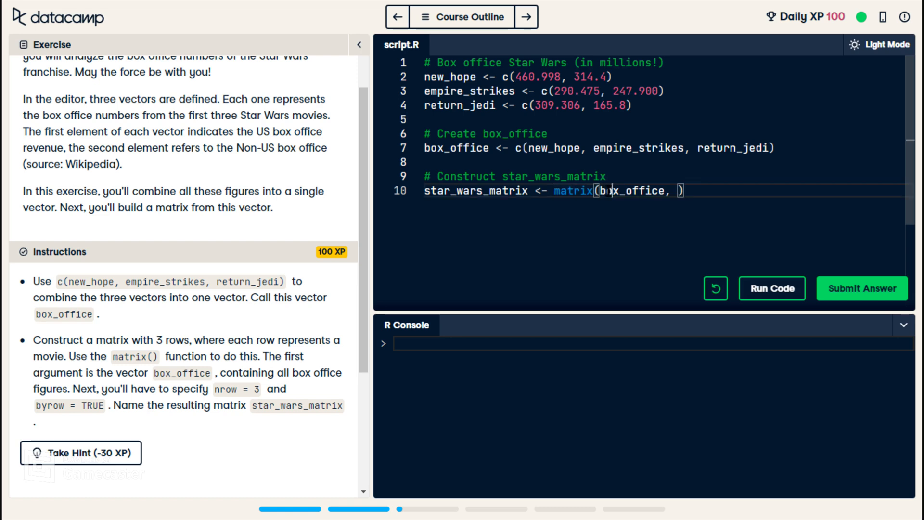
double_click(628, 190)
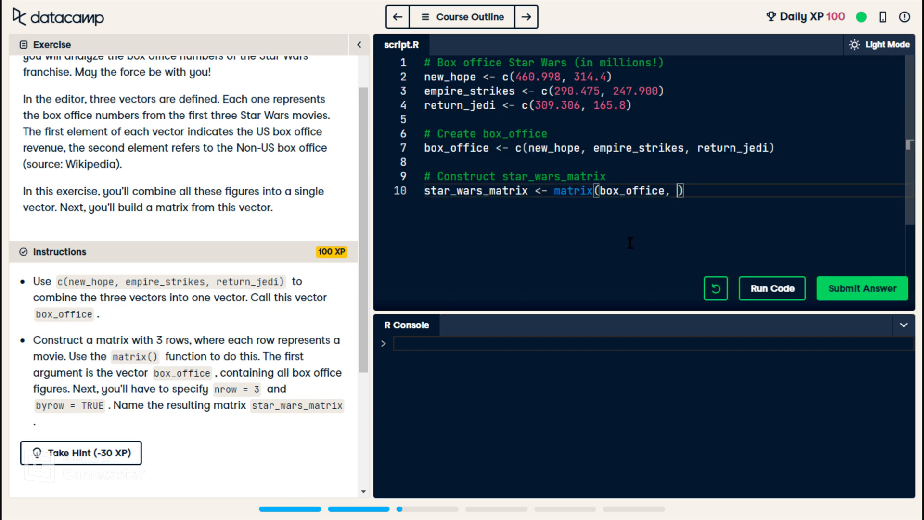
- Finish the call with byrow = TRUE, nrow = 3 so star_wars_matrix is fully defined
text(byrow =)
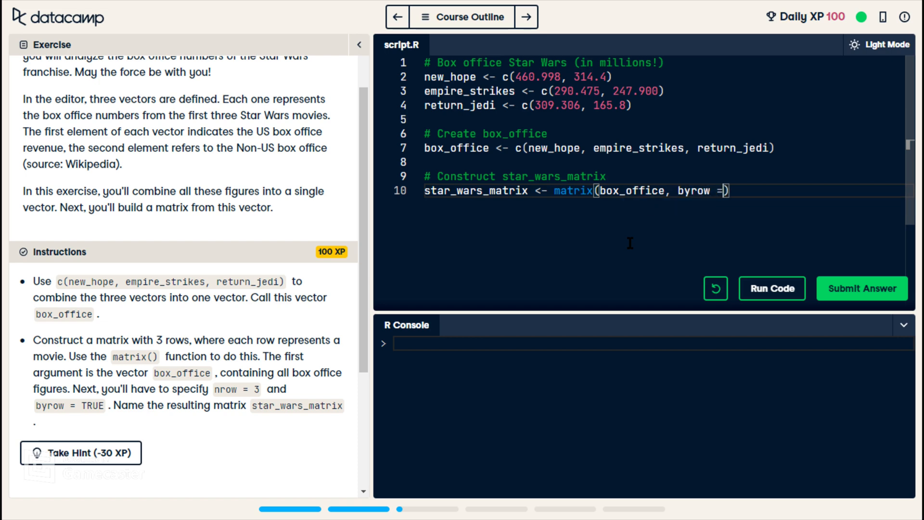
text(TRUE)
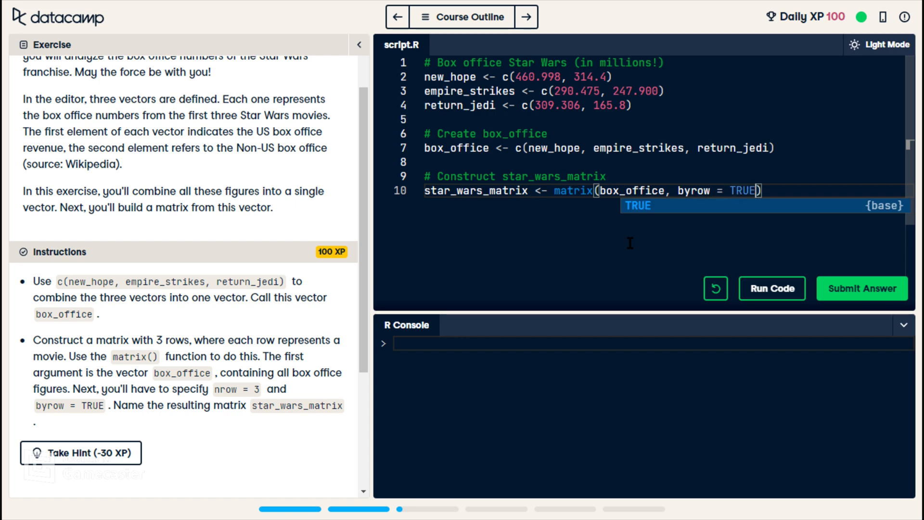
text(, n)
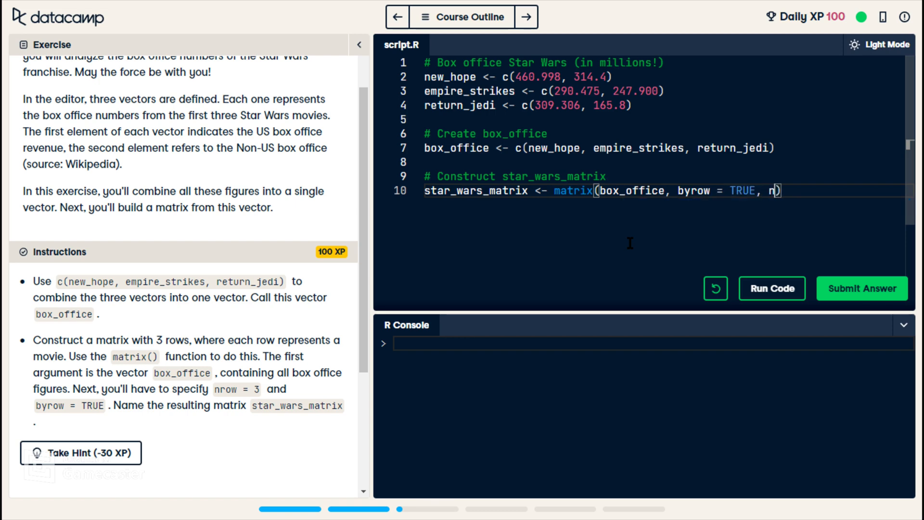
text(oww)
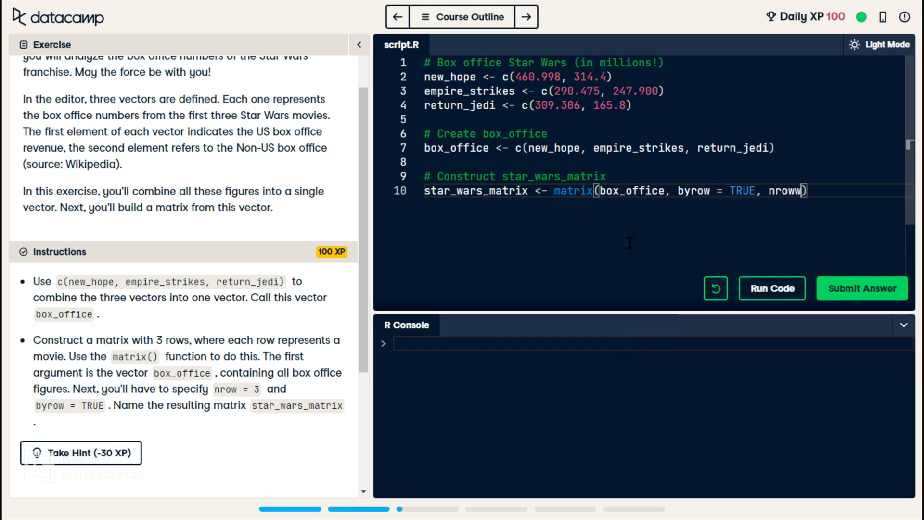
text(=)
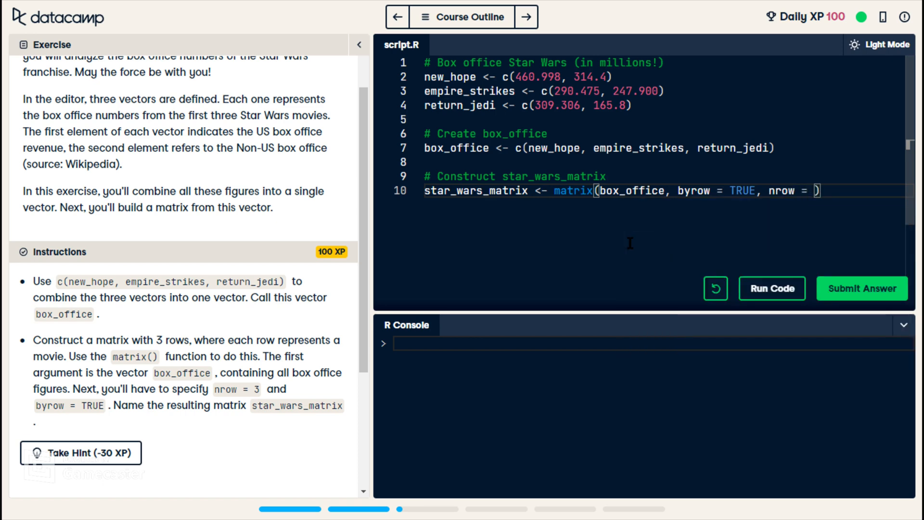
text(3)
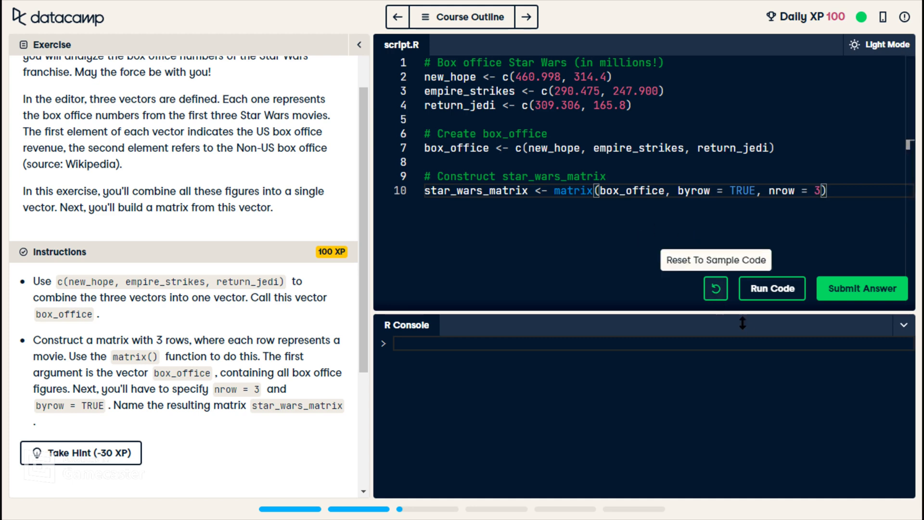
- Run and submit the star_wars_matrix answer for +100 XP, then continue to the Naming a matrix exercise
click(771, 288)
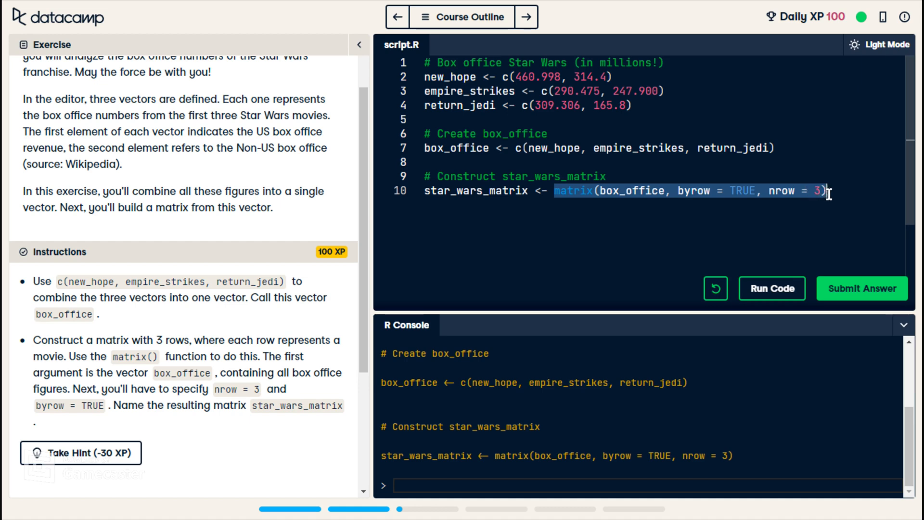
mouse_move(807, 204)
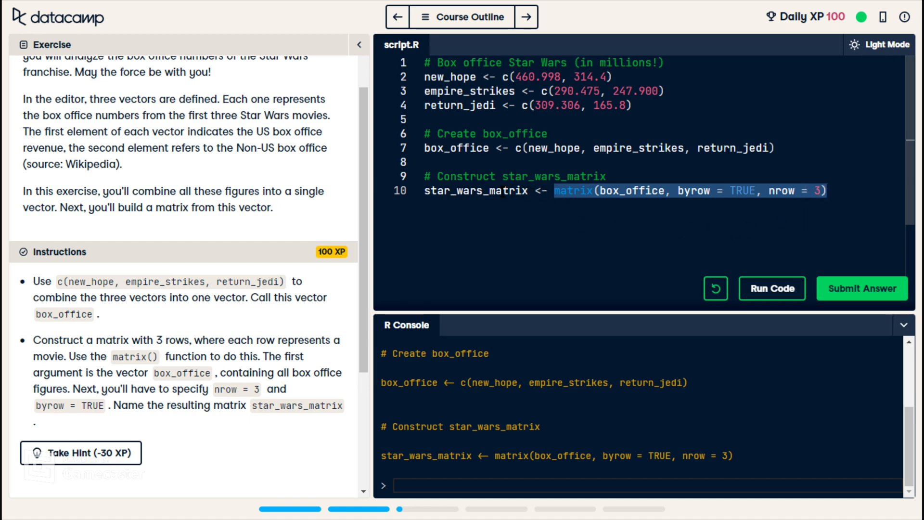
click(489, 190)
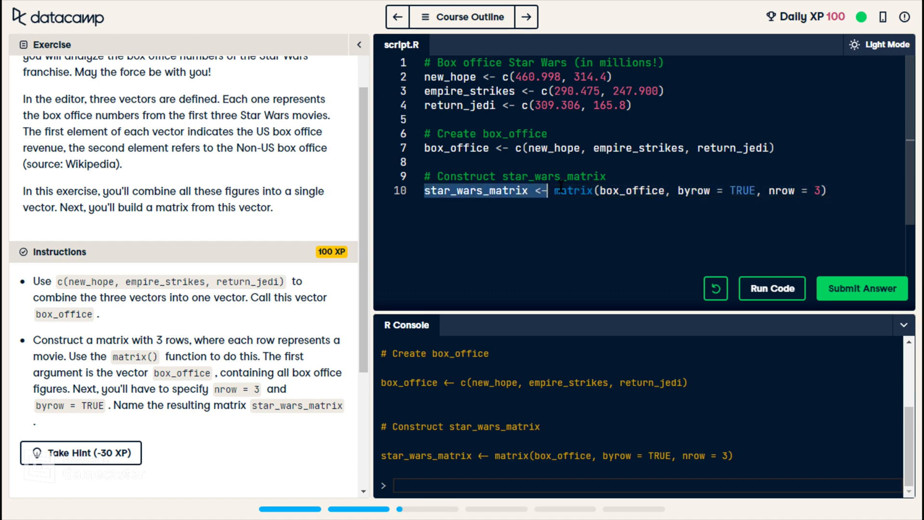
click(771, 288)
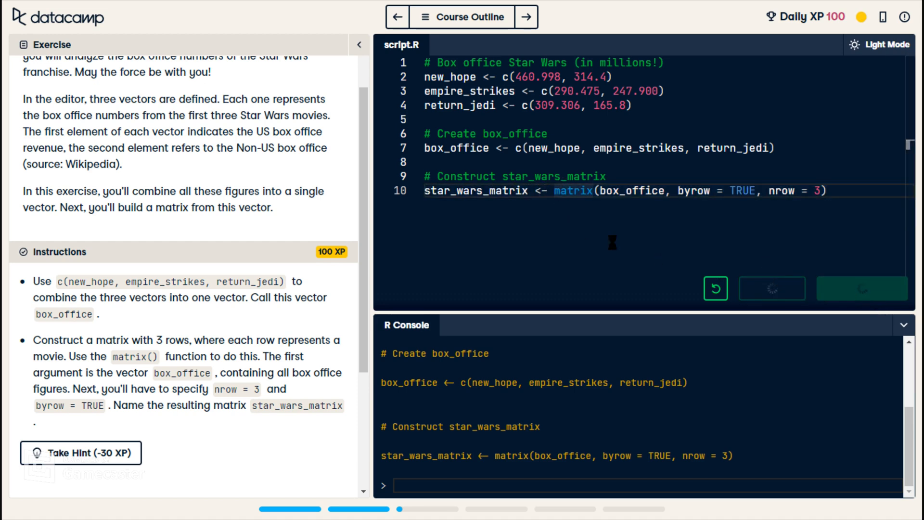
click(861, 288)
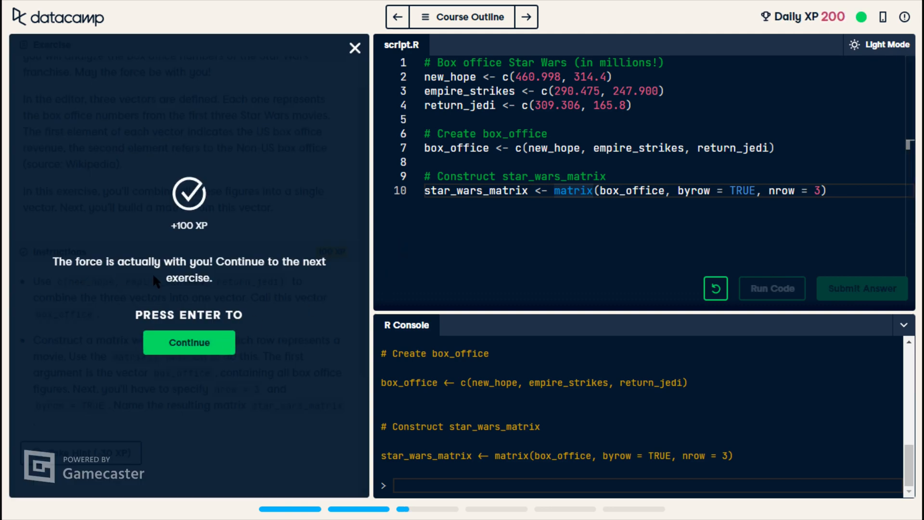
mouse_move(611, 117)
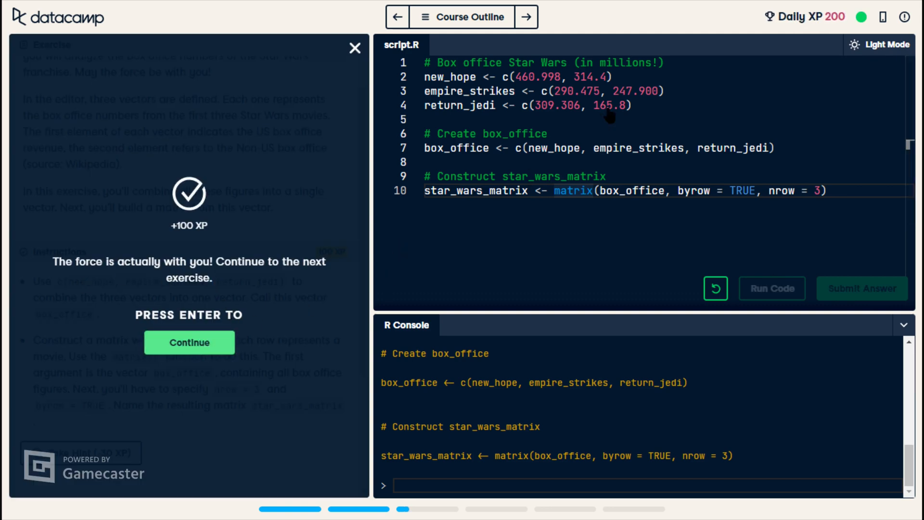
click(189, 343)
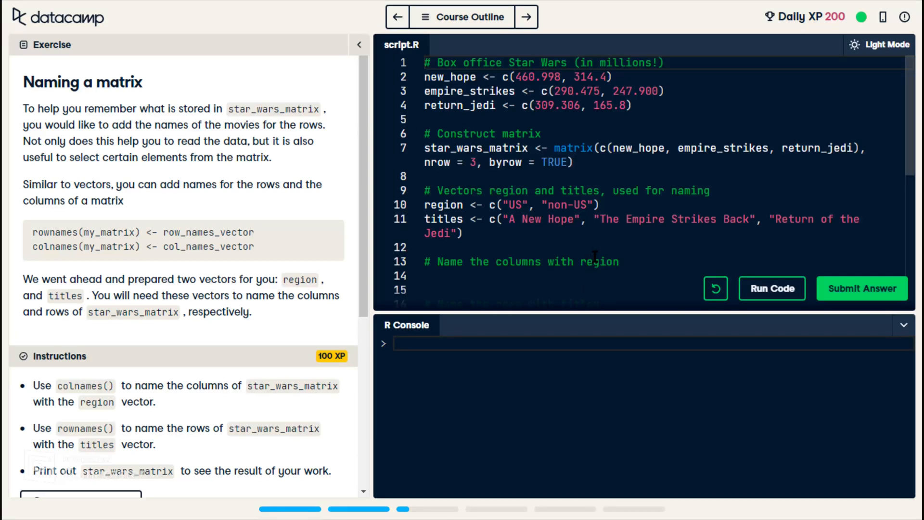
mouse_move(543, 249)
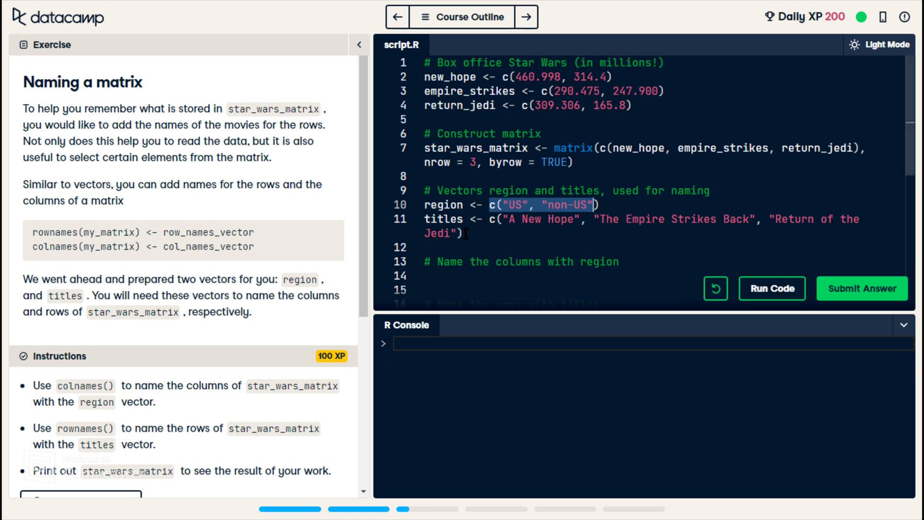
click(425, 204)
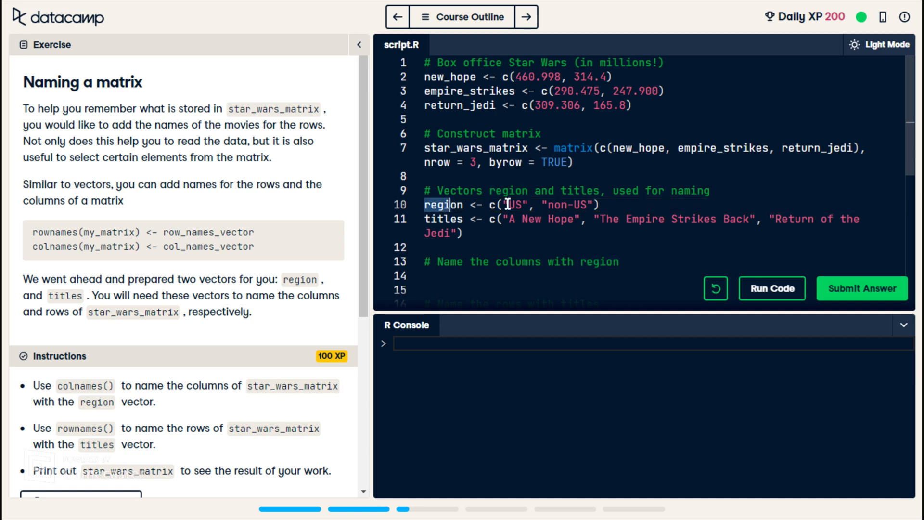
click(424, 218)
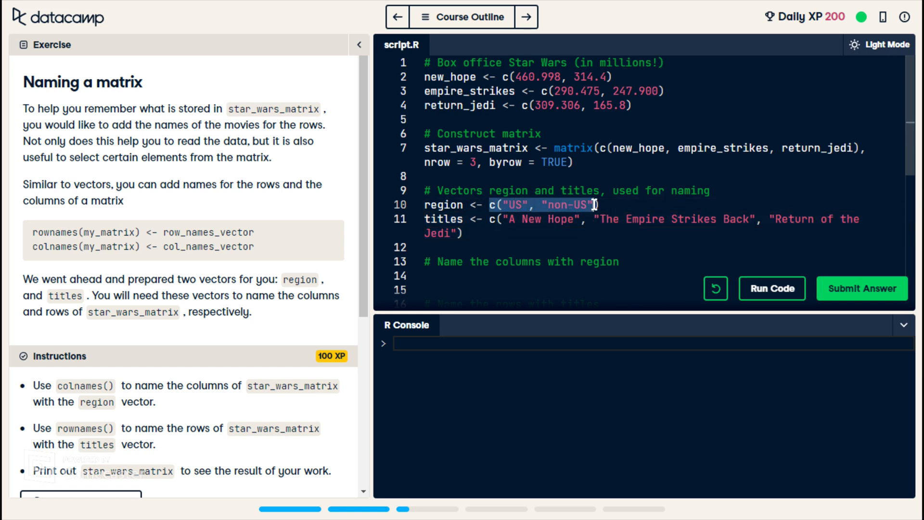
click(534, 106)
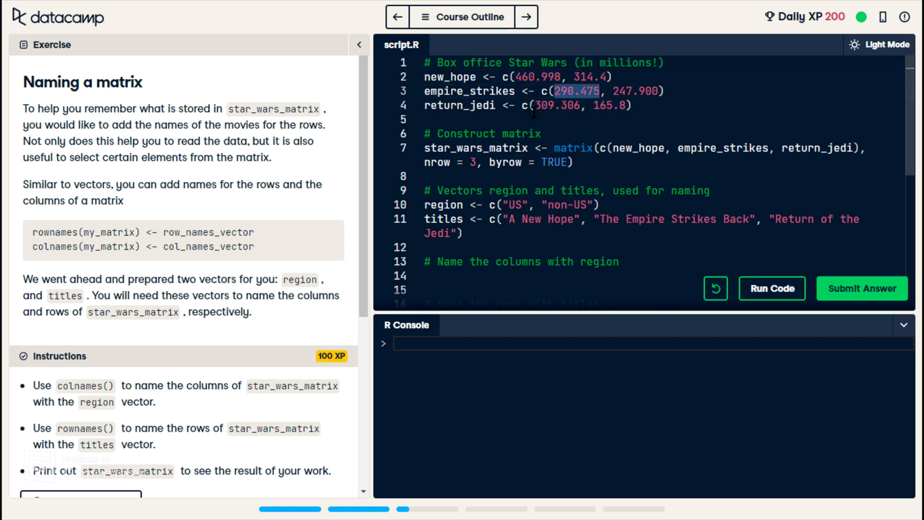
scroll(down, 3)
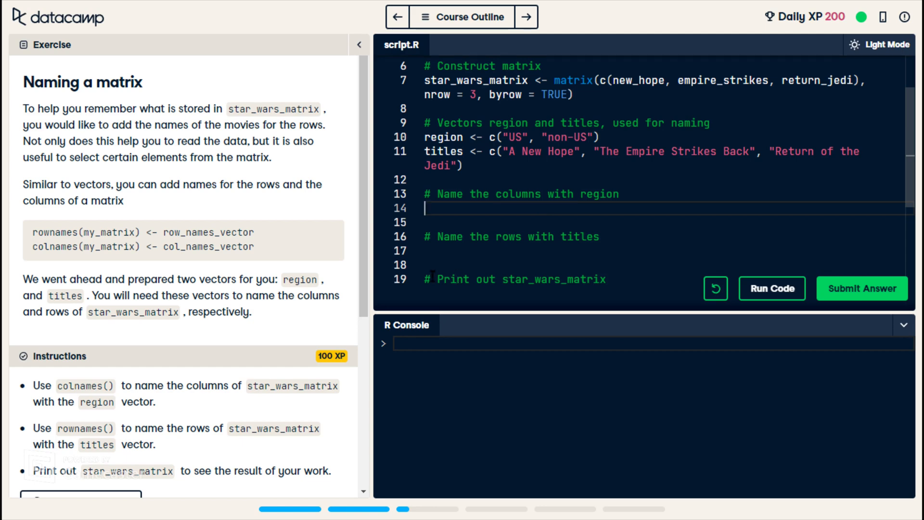
- Write colnames(star_wars_matrix) on line 14, accepting the colnames and star_wars_matrix suggestions
text(n)
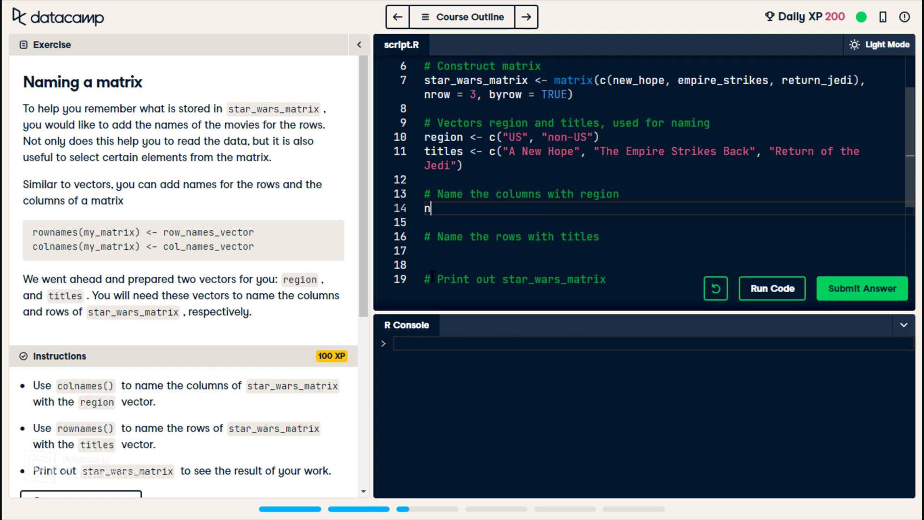
text(ames)
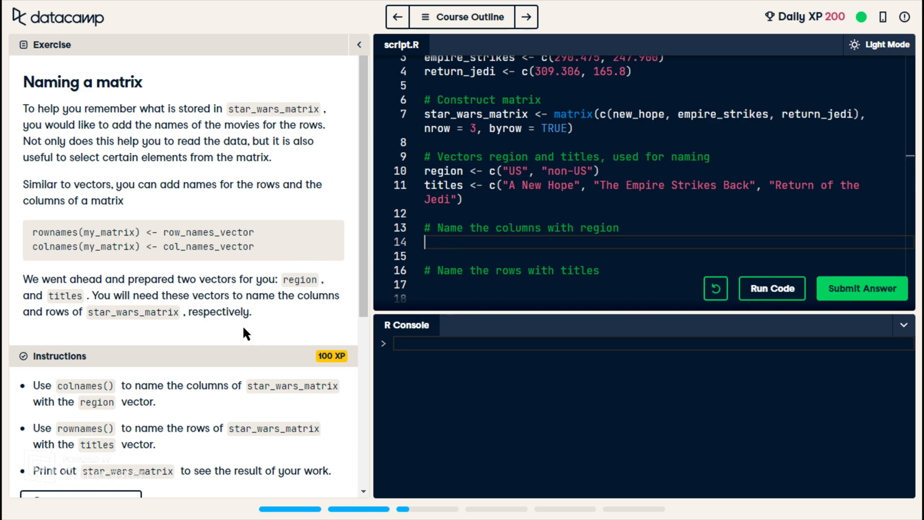
mouse_move(262, 322)
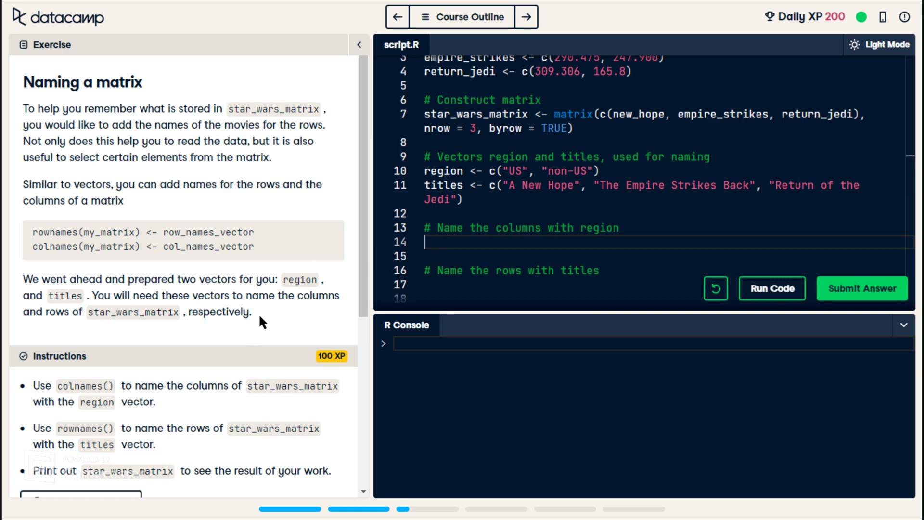
text(c)
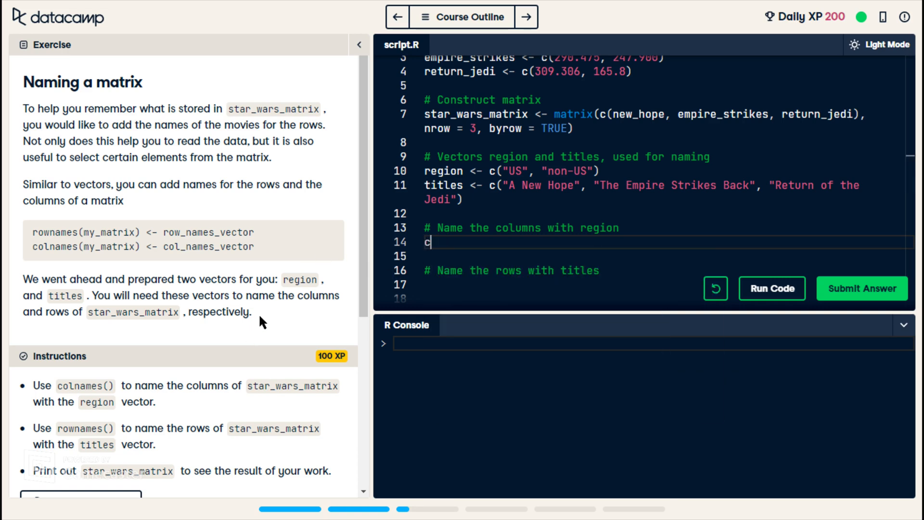
text(olnames)
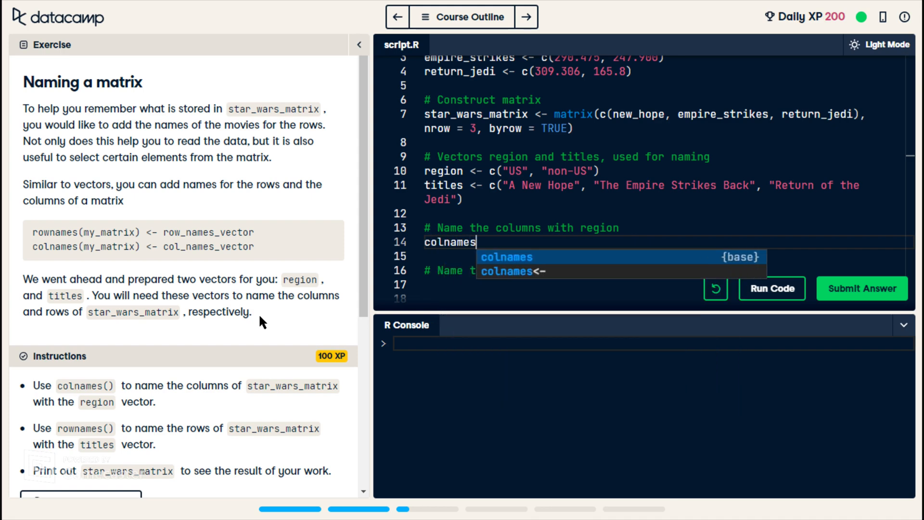
click(506, 256)
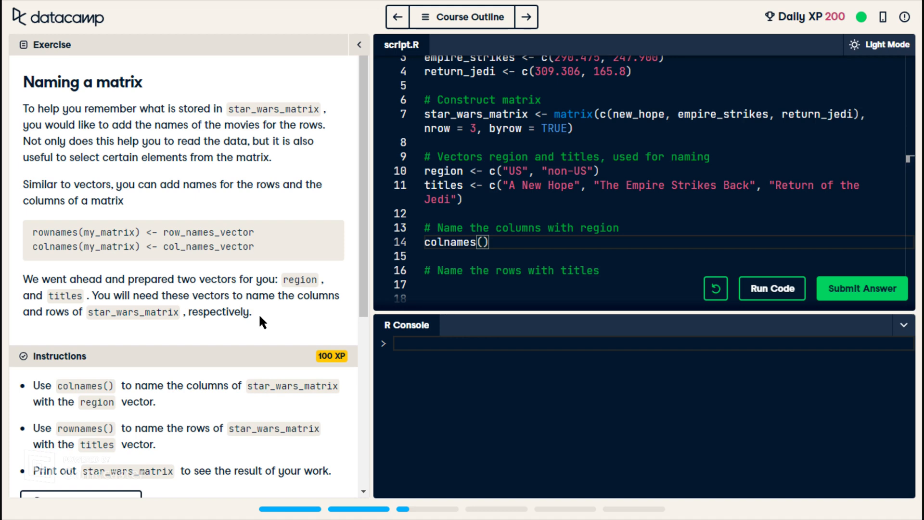
text(sta)
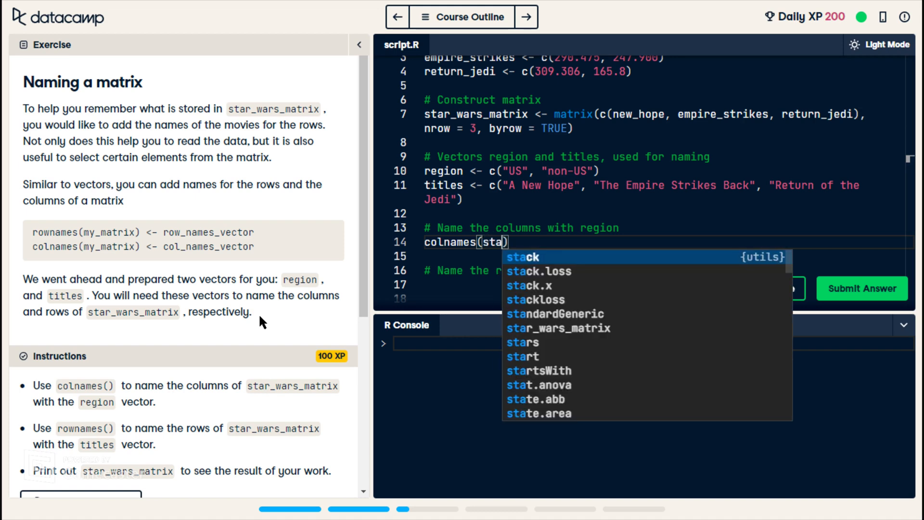
text(r)
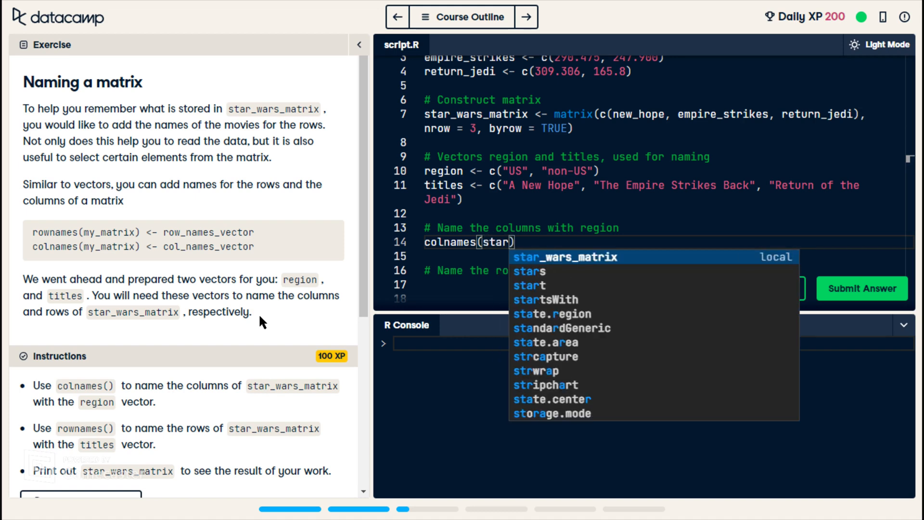
click(565, 257)
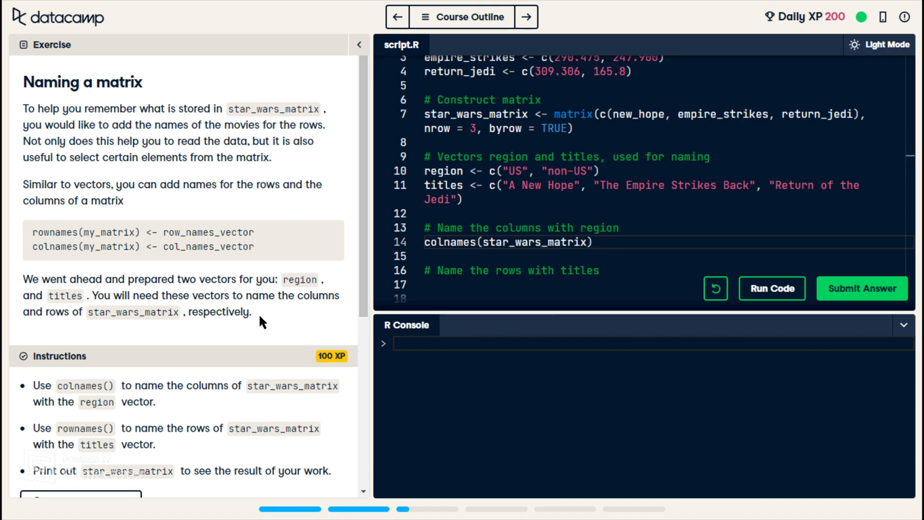
- Assign region to the column names so line 14 reads colnames(star_wars_matrix) <- region
text(<-)
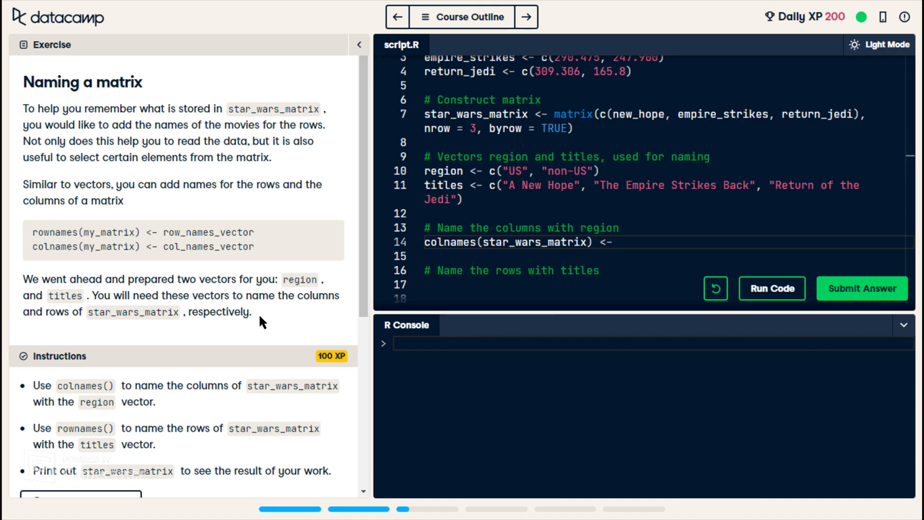
click(619, 241)
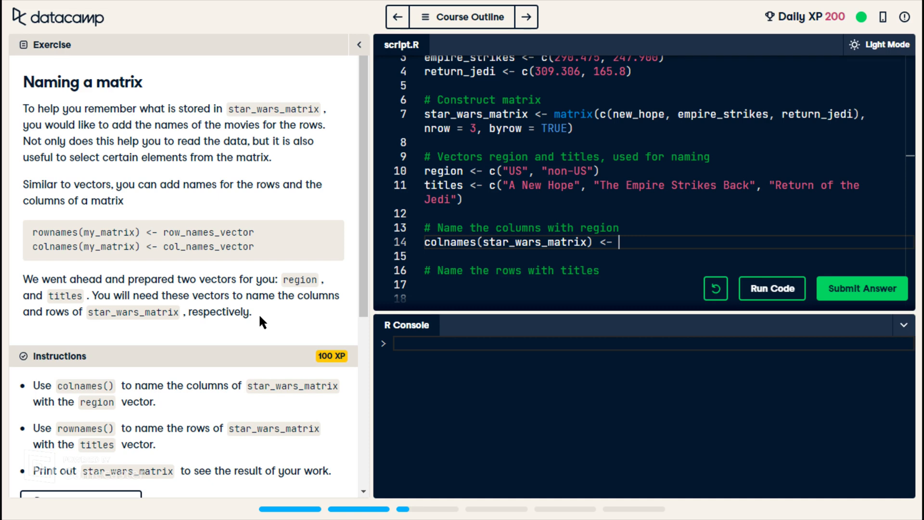
text(r)
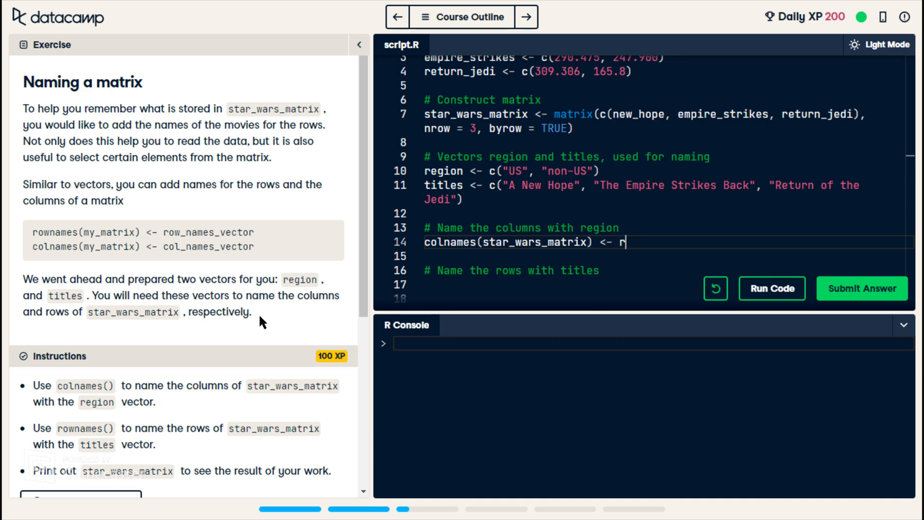
text(egion)
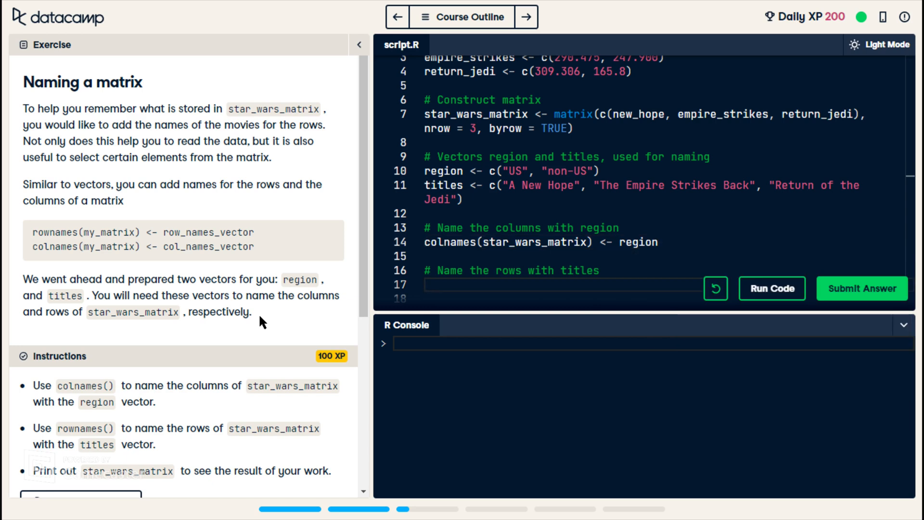
- Write rownames(star_wars_matrix) <- titles on line 17, picking star_wars_matrix from autocomplete
text(row)
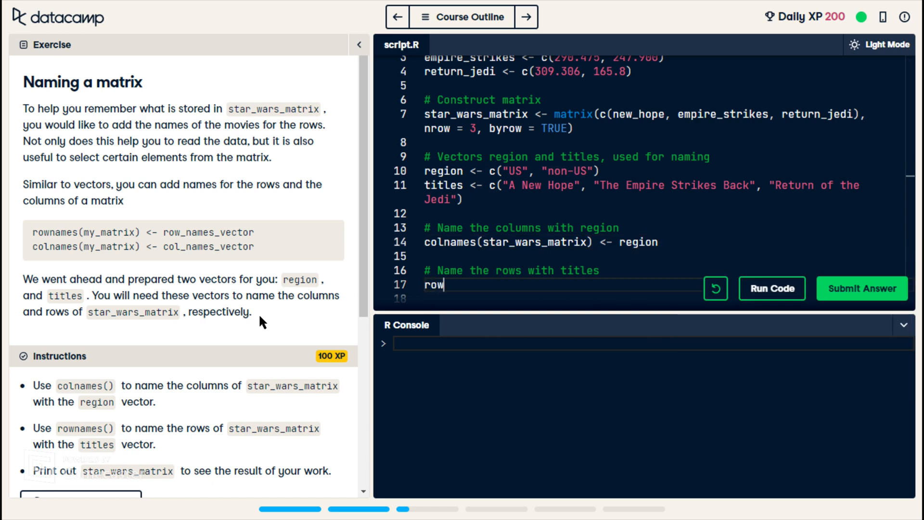
text(names())
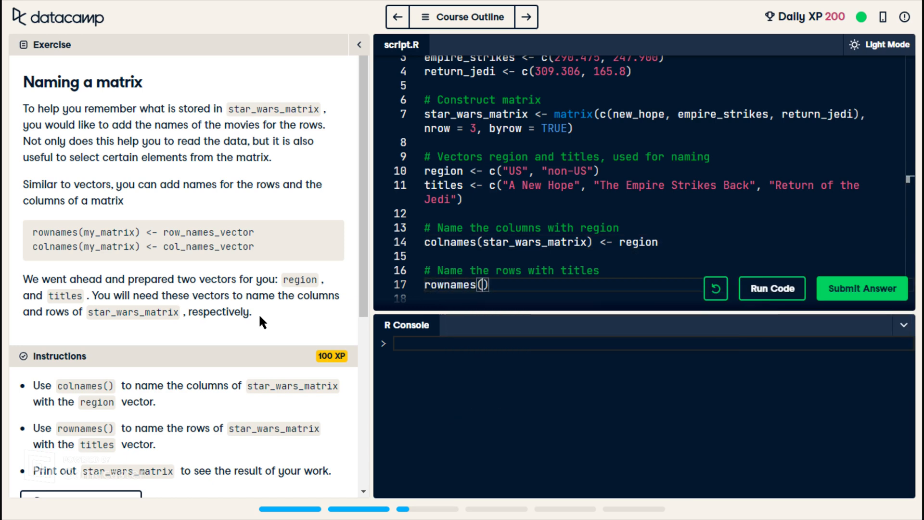
text(st)
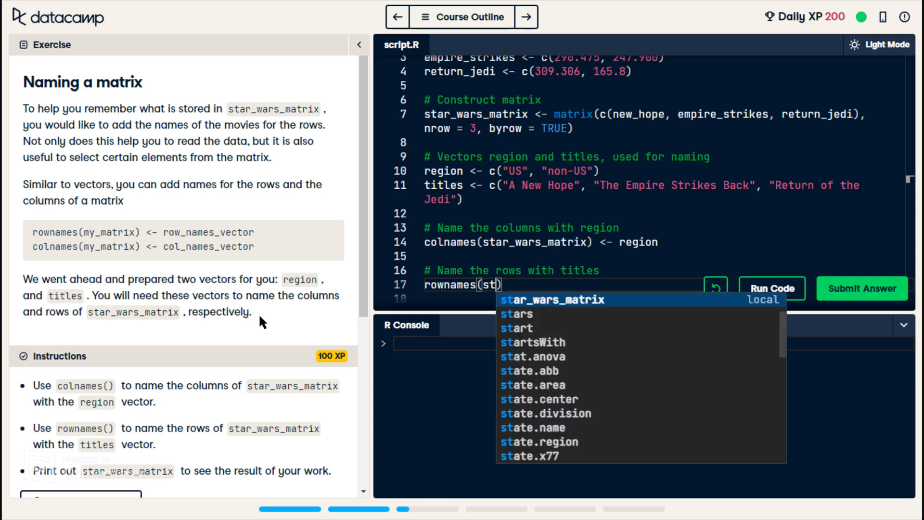
click(551, 300)
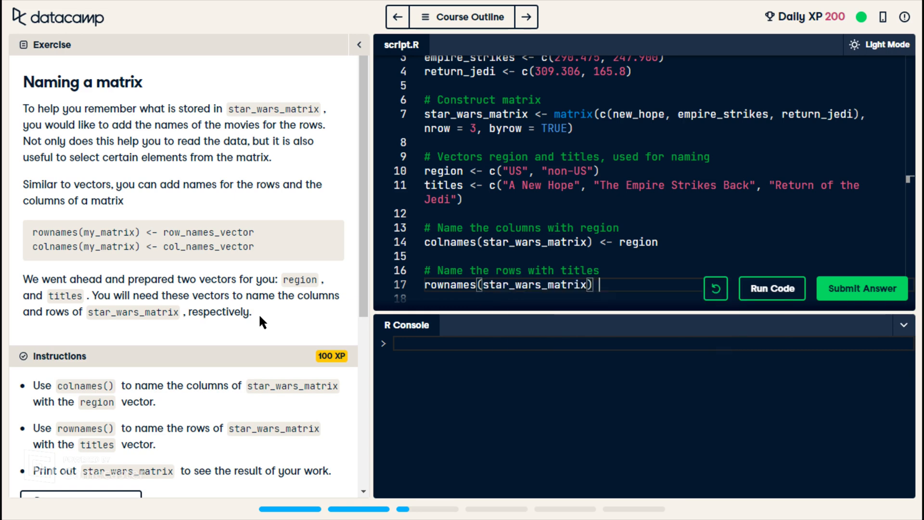
text(<-)
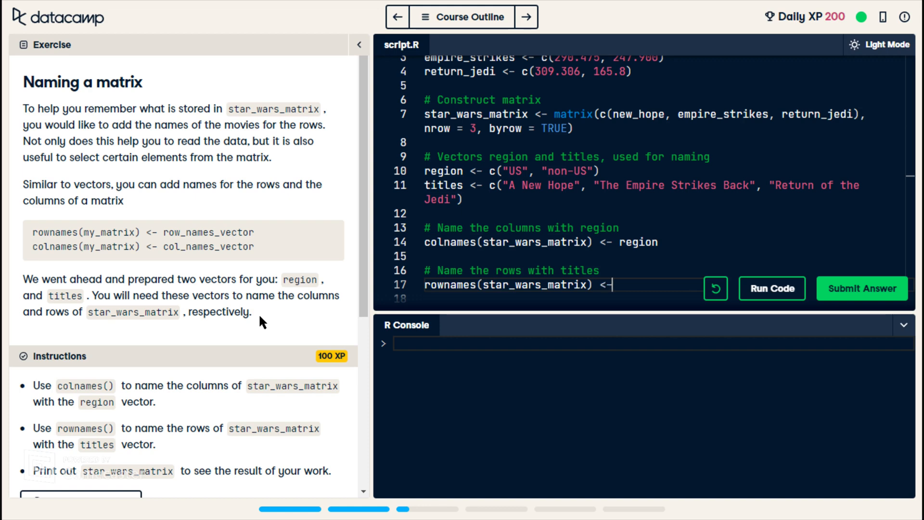
text(ti)
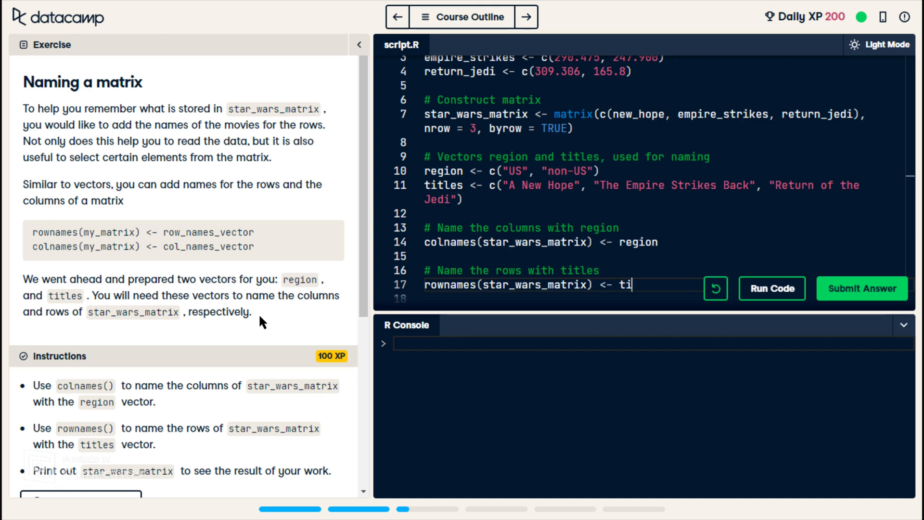
text(tles)
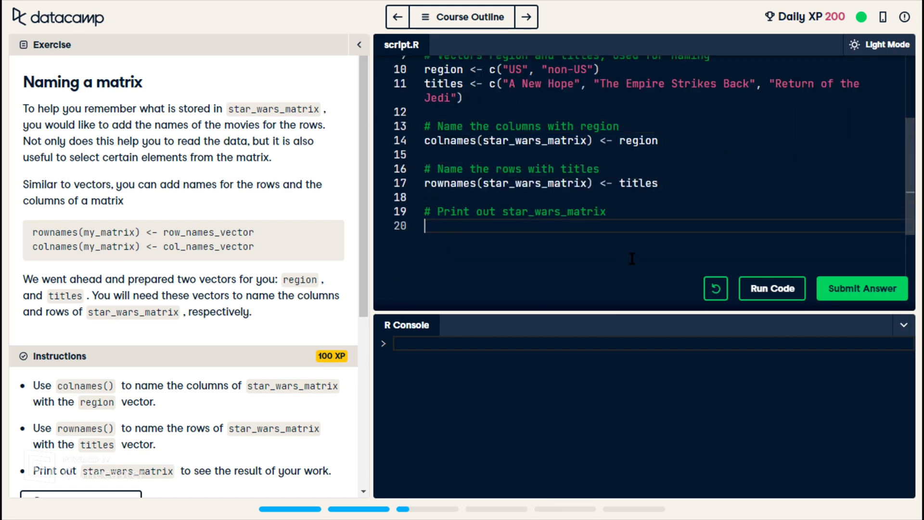
- Print star_wars_matrix, inspect the named output in the console and submit the Naming a matrix answer for +100 XP
text(star_wars_matrix)
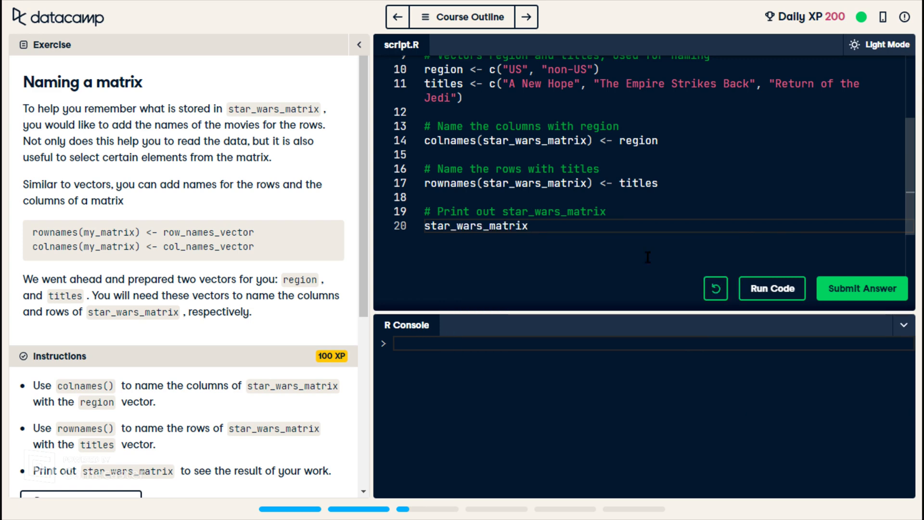
click(771, 287)
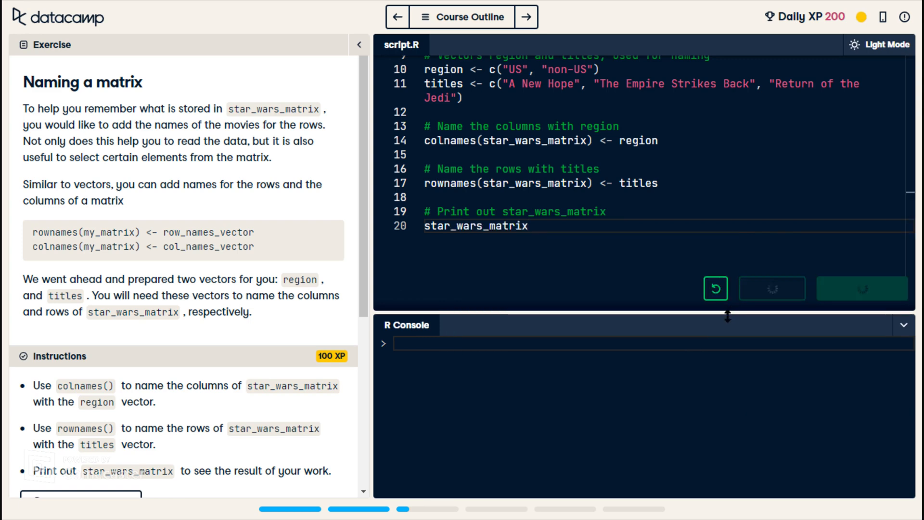
click(771, 287)
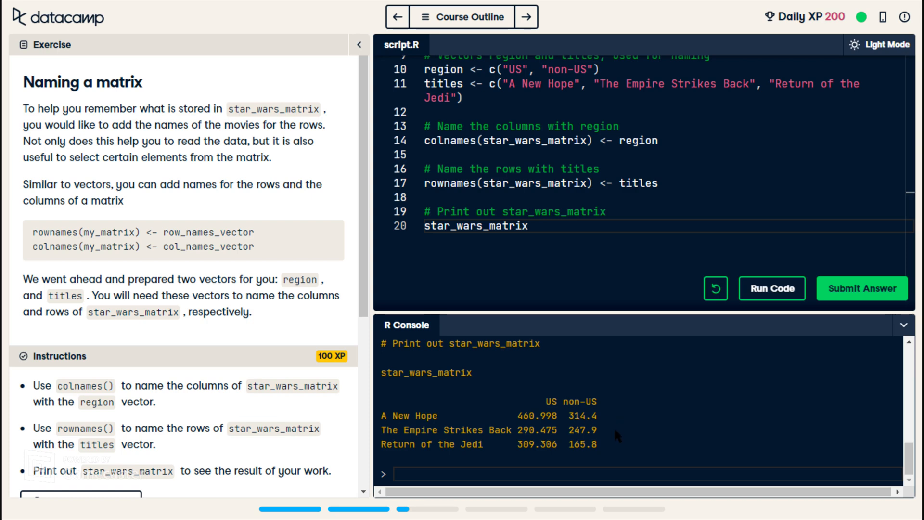
mouse_move(618, 435)
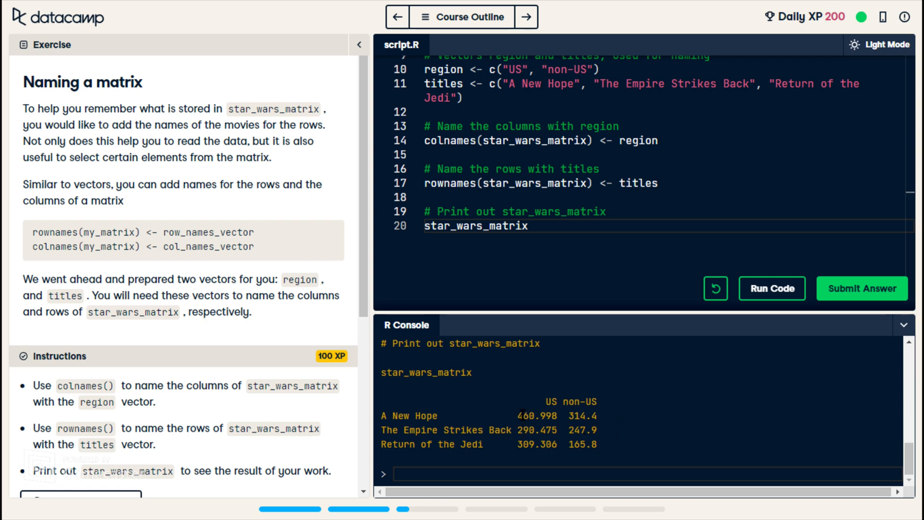
double_click(580, 403)
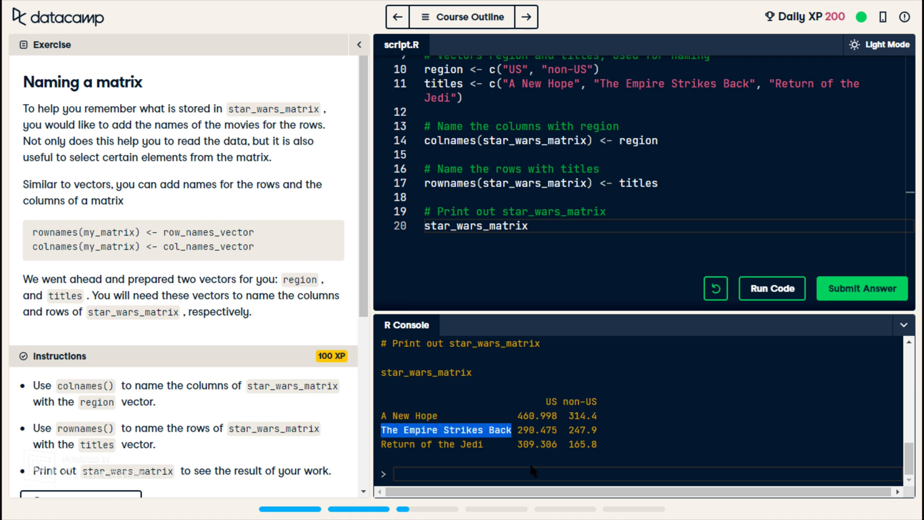
mouse_move(600, 448)
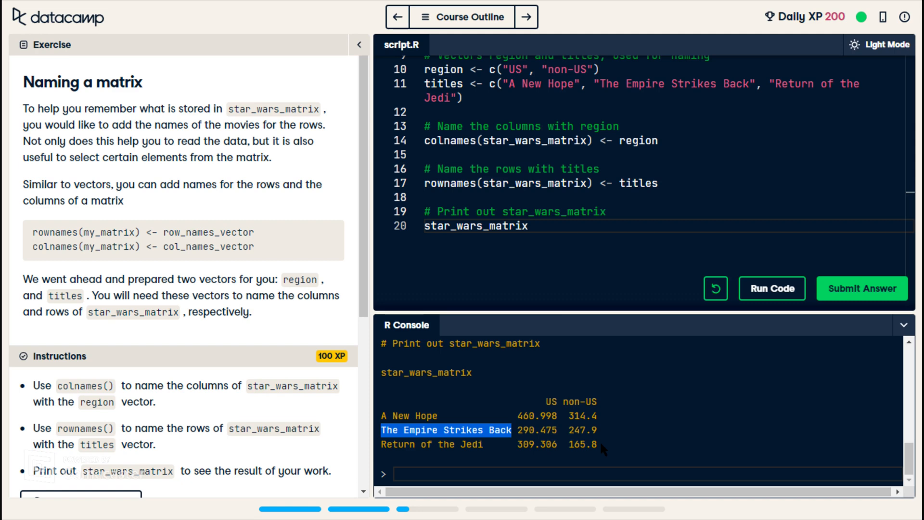
click(860, 288)
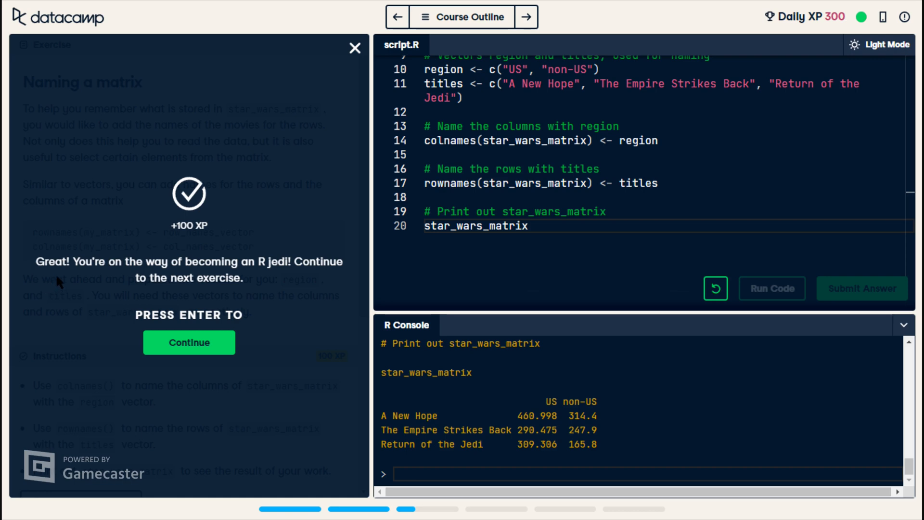
mouse_move(225, 387)
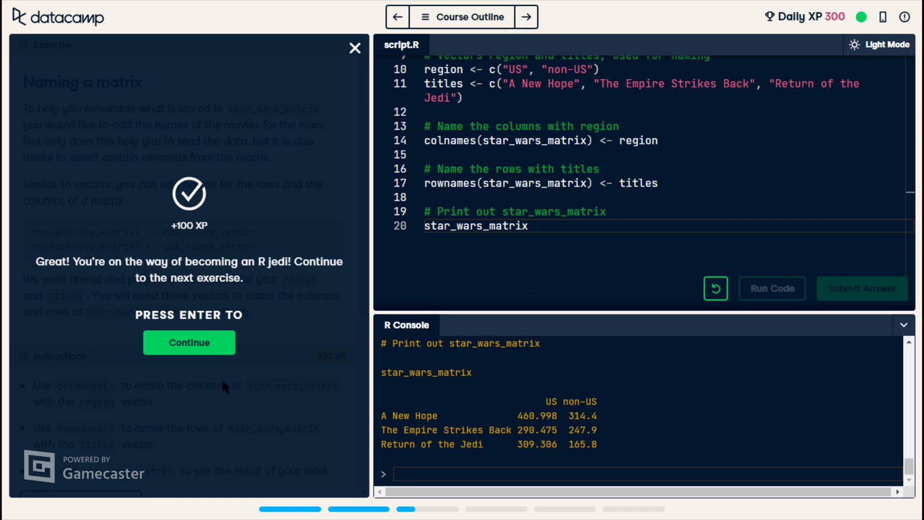
- Continue to the worldwide box office exercise, complete line 13 as worldwide_vector <- rowSums(star_wars_matrix) and run it
click(188, 343)
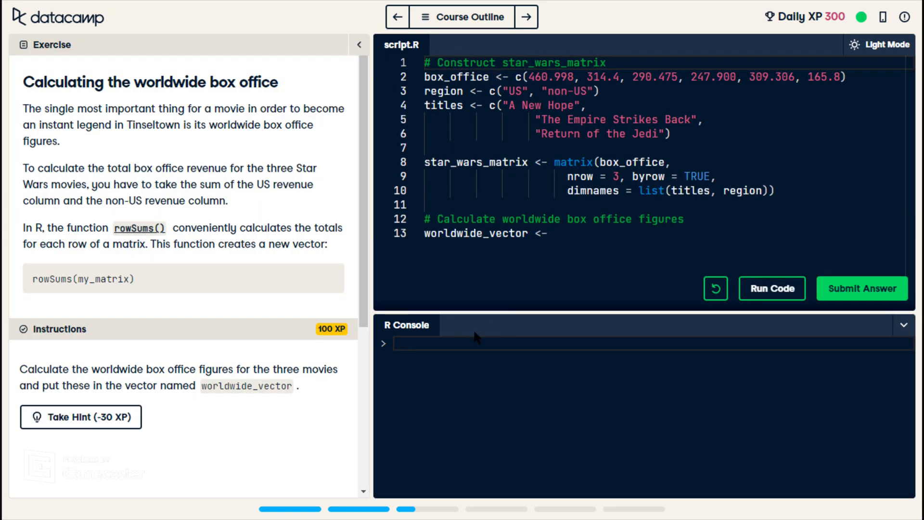
mouse_move(413, 328)
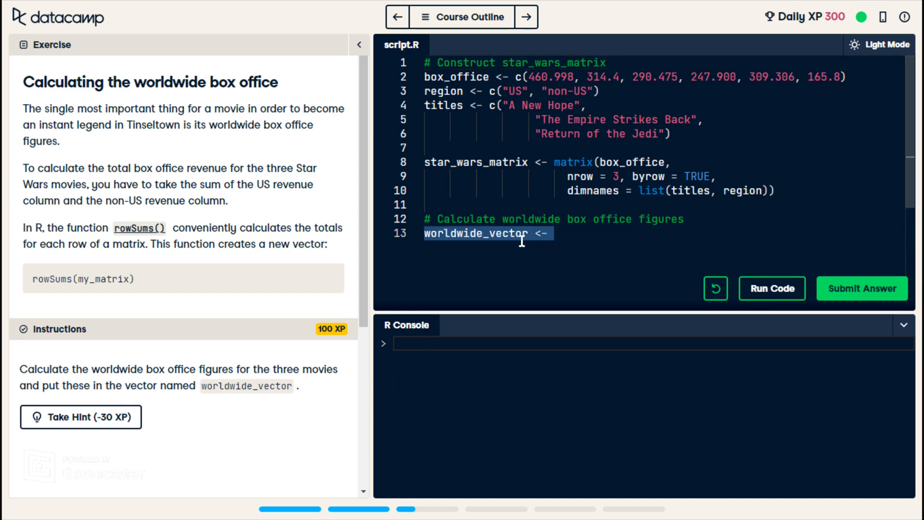
click(551, 233)
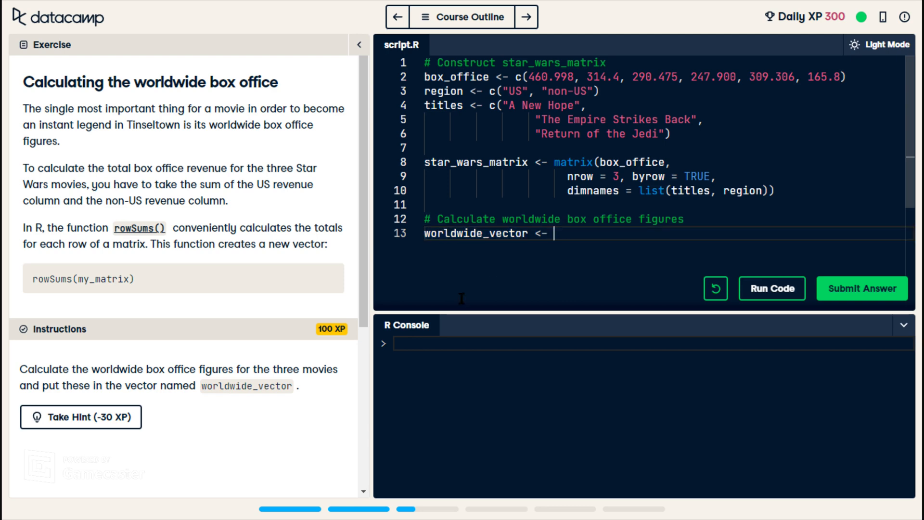
mouse_move(343, 411)
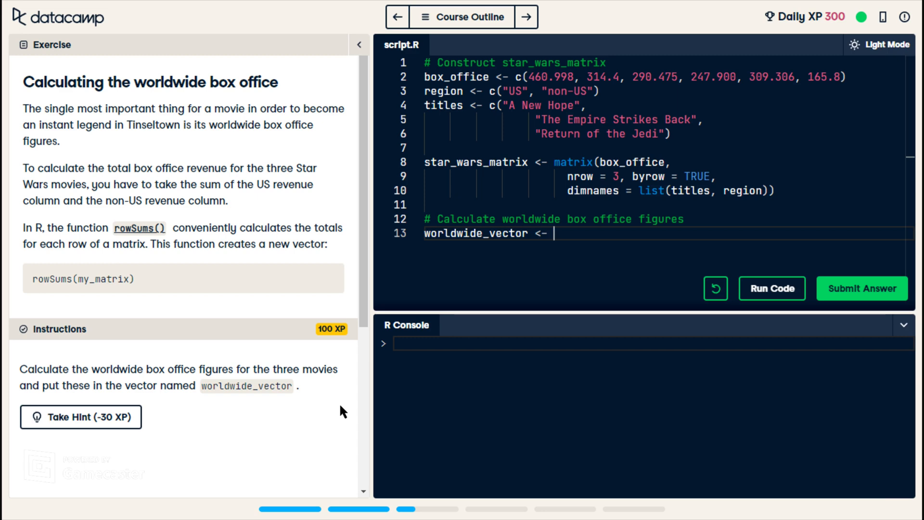
text(rowSu)
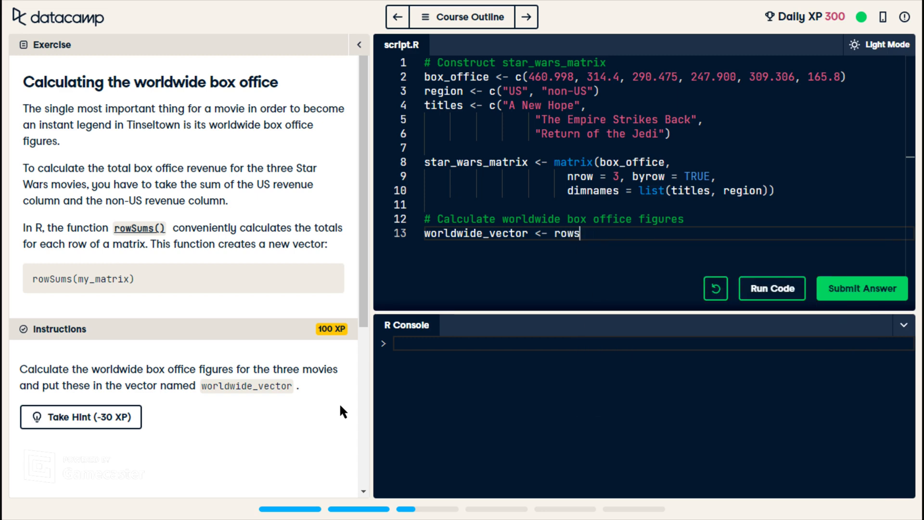
text(Sums)
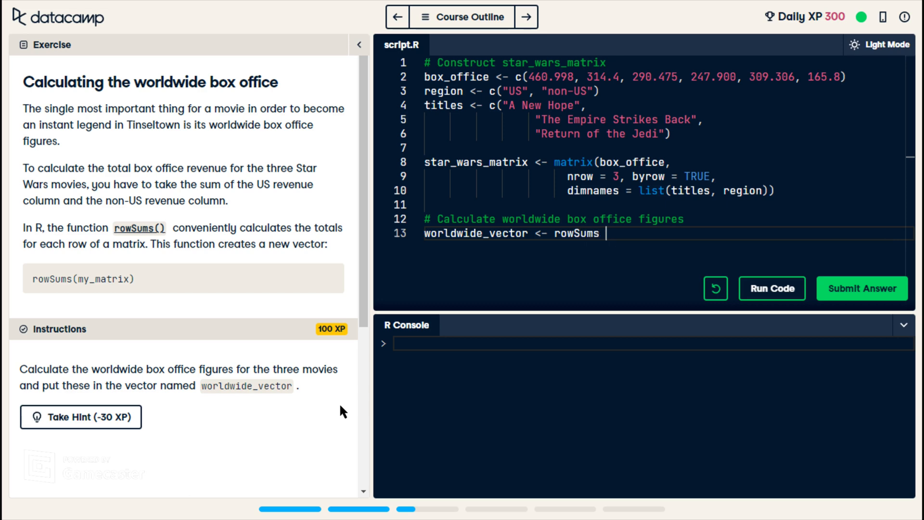
text(())
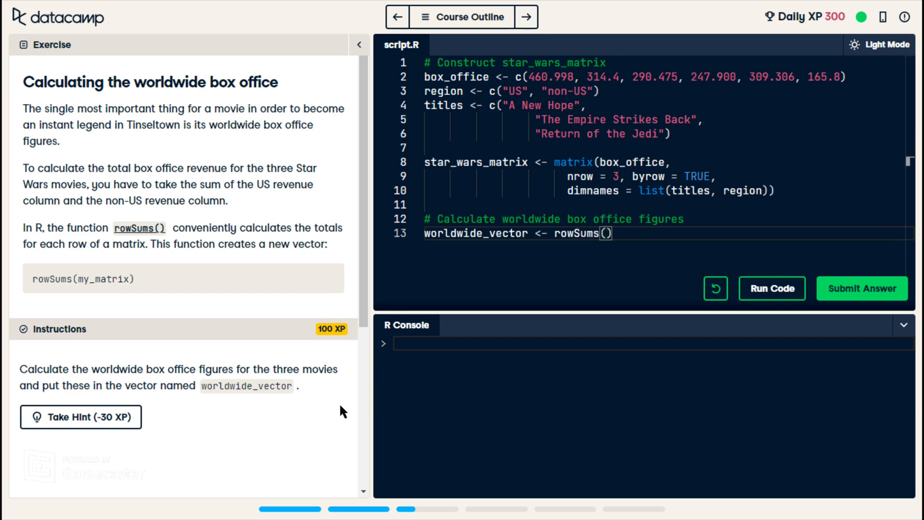
text(star_wars_matrix)
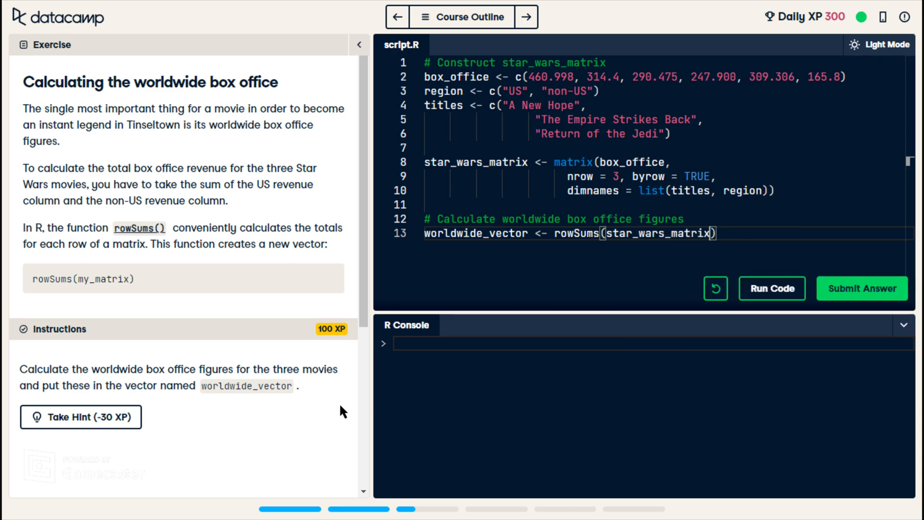
click(771, 288)
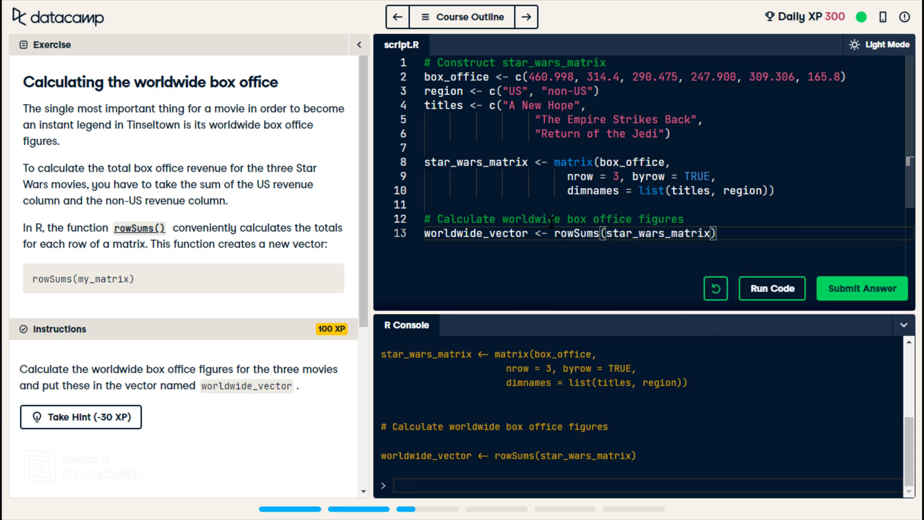
mouse_move(293, 397)
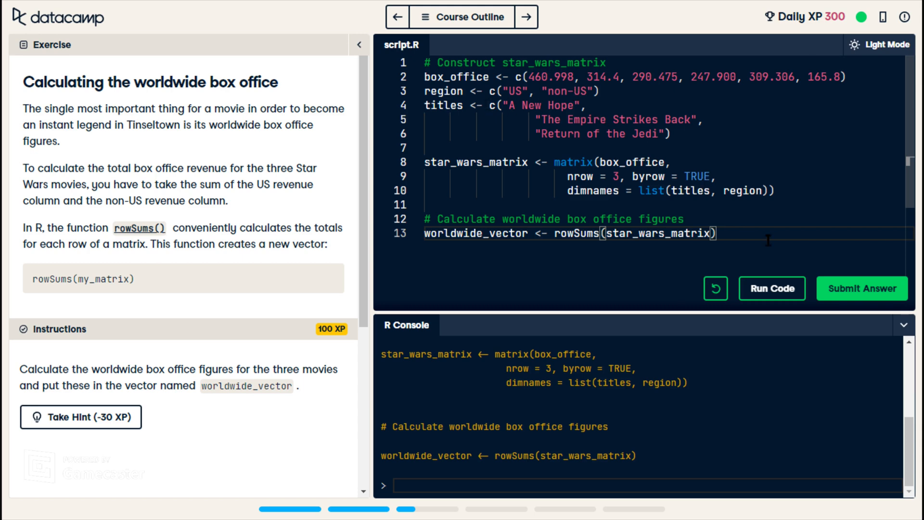
- Submit the box office answer and begin line 16 with cbind for all_wars_matrix
click(860, 288)
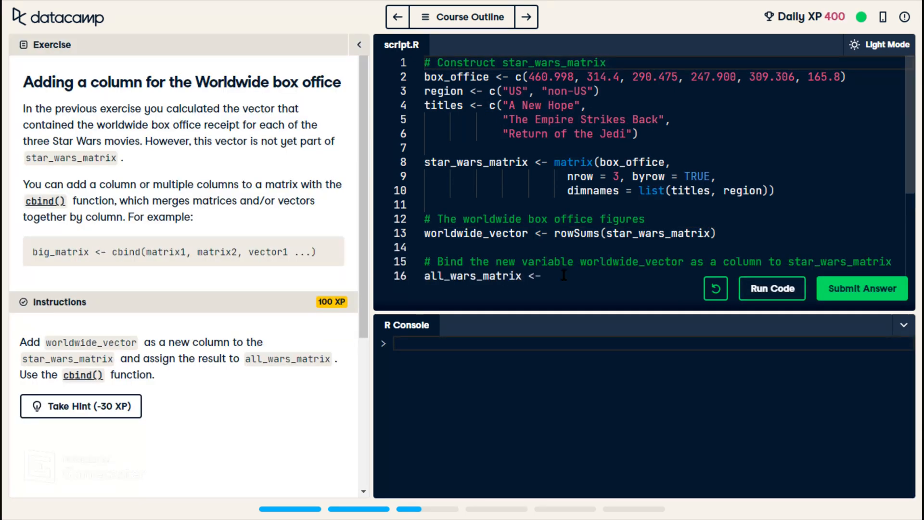
mouse_move(327, 262)
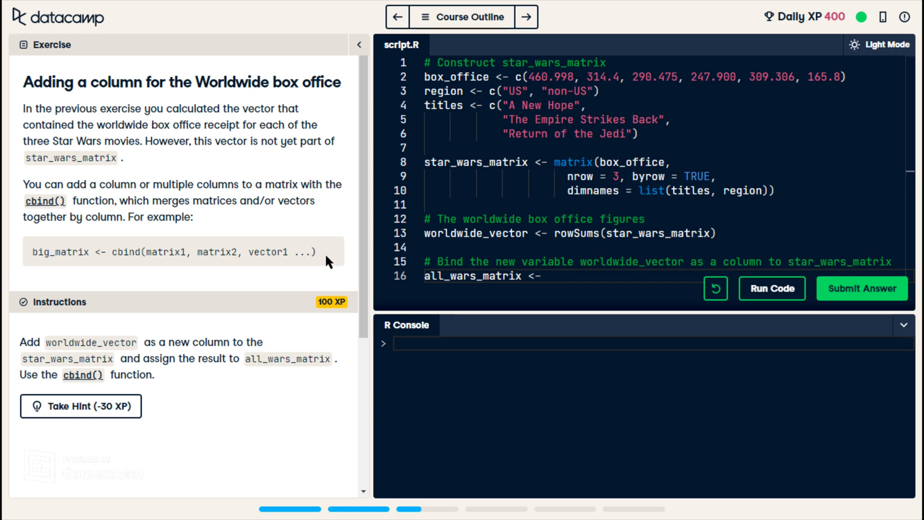
mouse_move(314, 280)
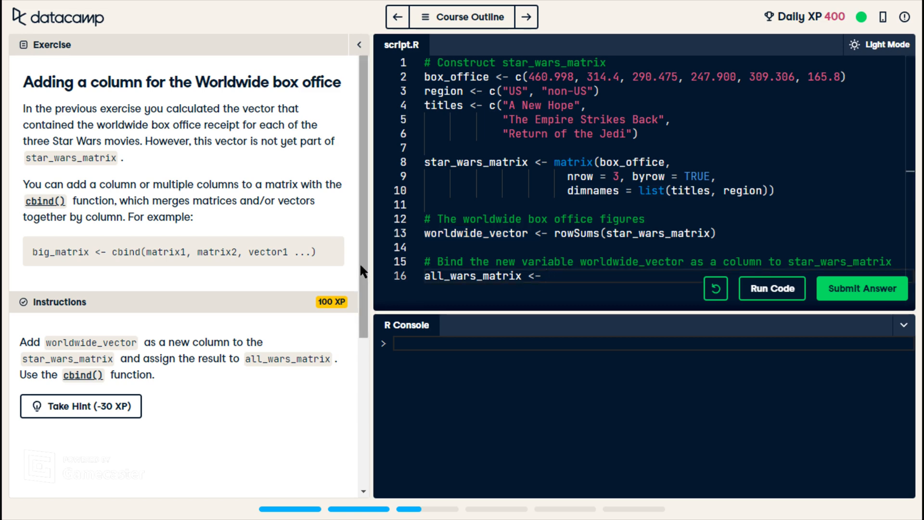
click(546, 275)
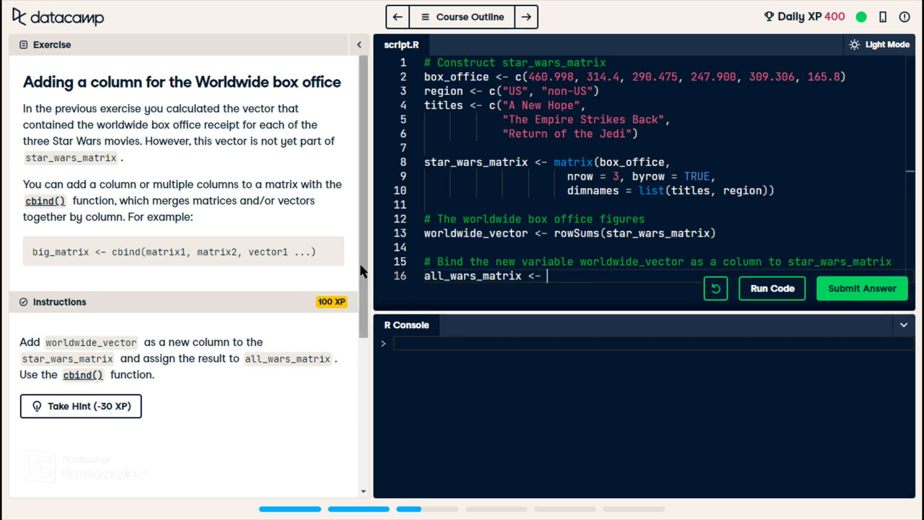
text(cbing)
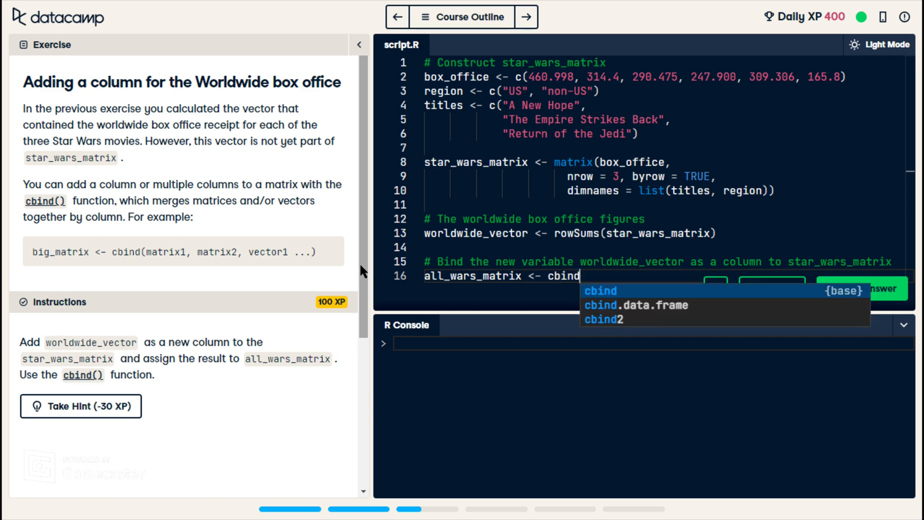
click(600, 290)
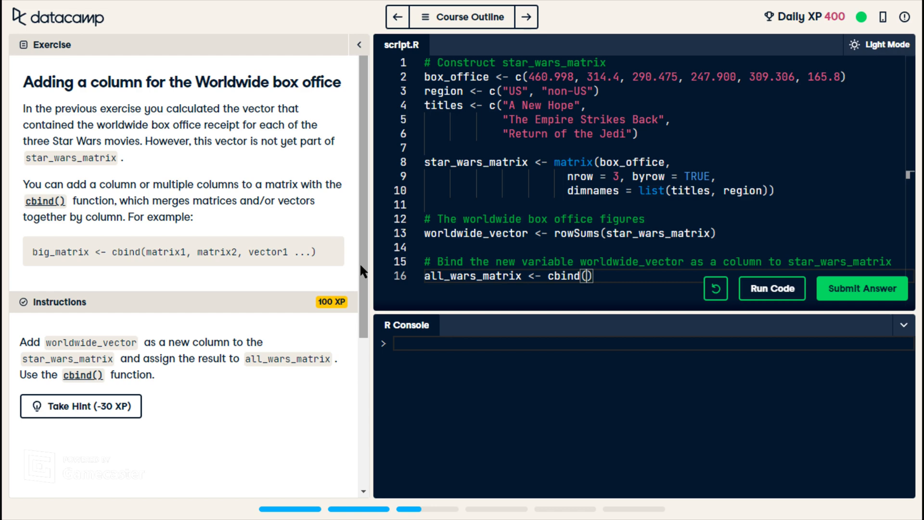
mouse_move(314, 267)
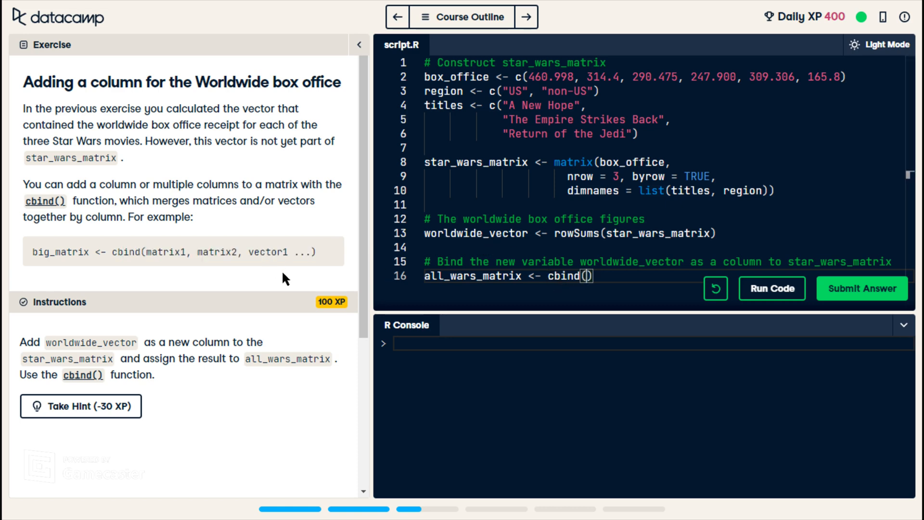
- Complete cbind(star_wars_matrix, worldwide_vector), run the script and submit it
text(s)
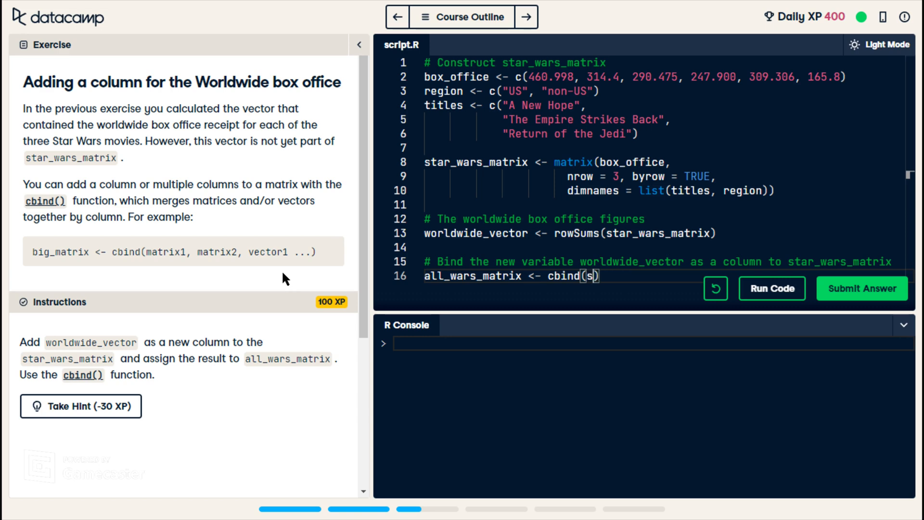
text(tar_wars_matrix,)
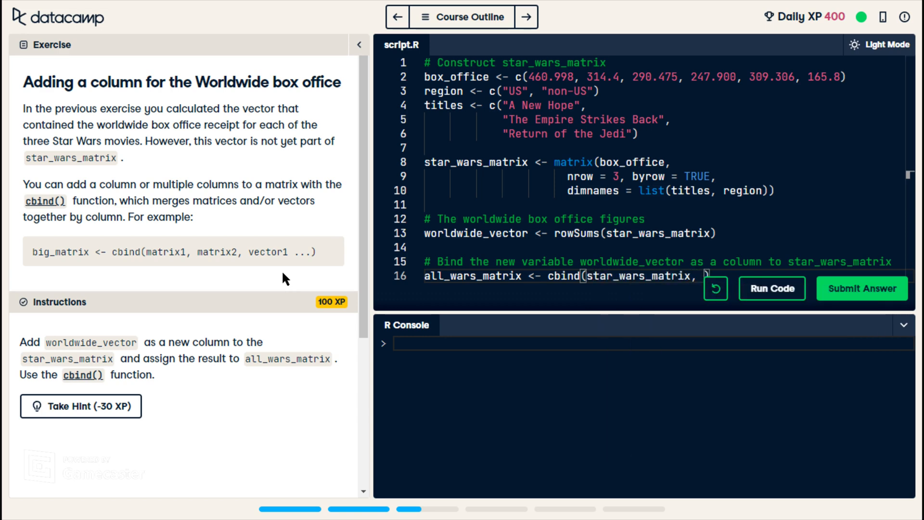
text(wo)
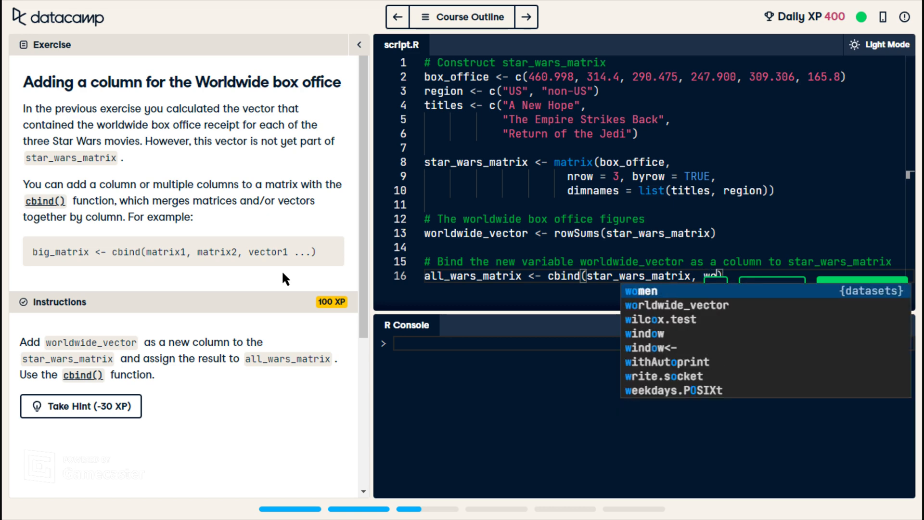
click(683, 305)
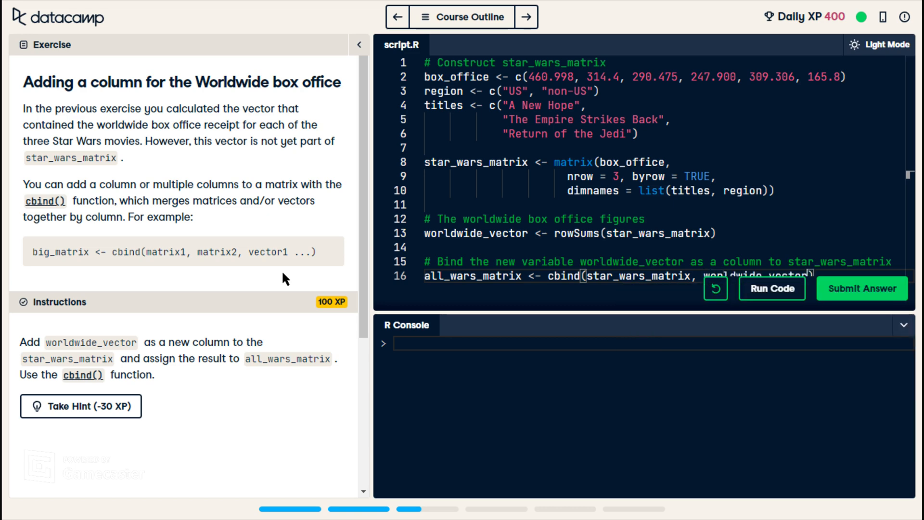
scroll(down, 3)
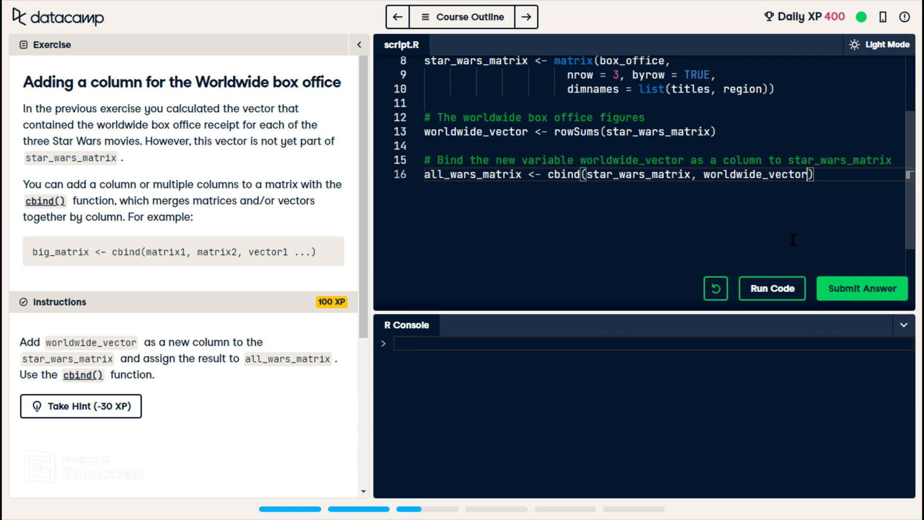
click(770, 288)
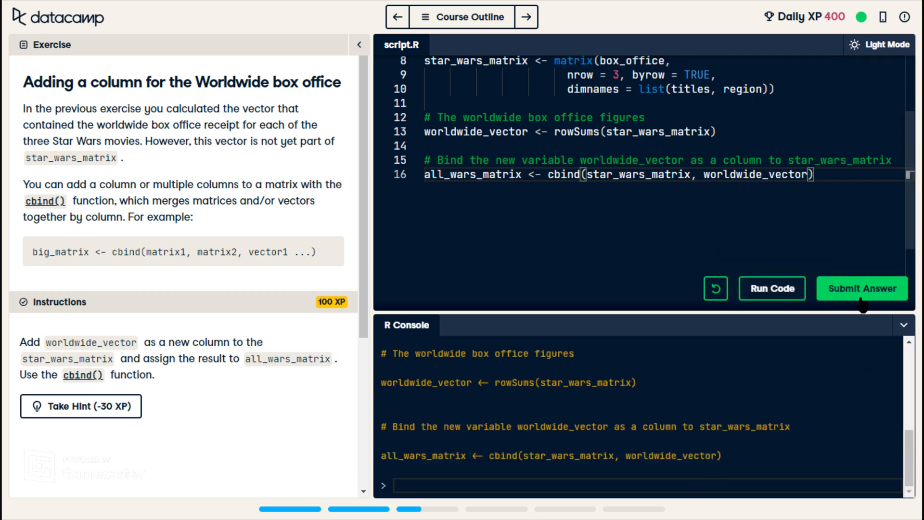
click(860, 288)
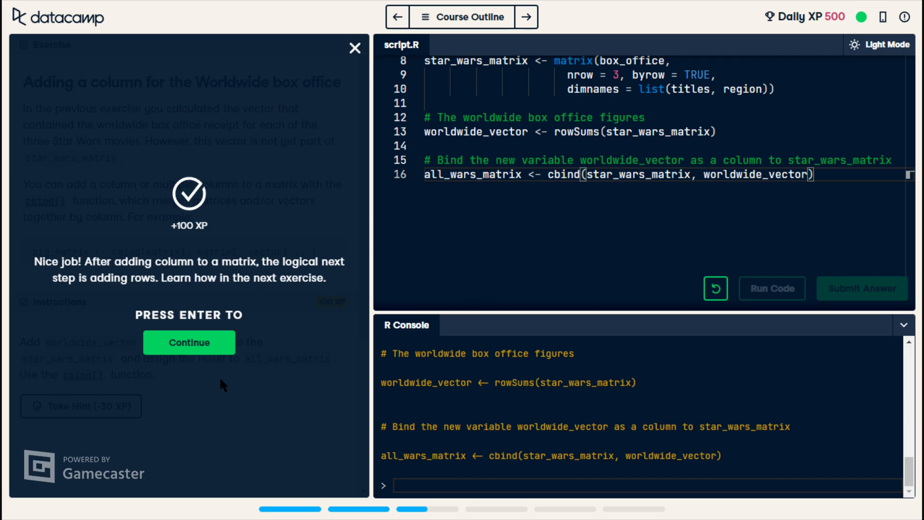
mouse_move(216, 360)
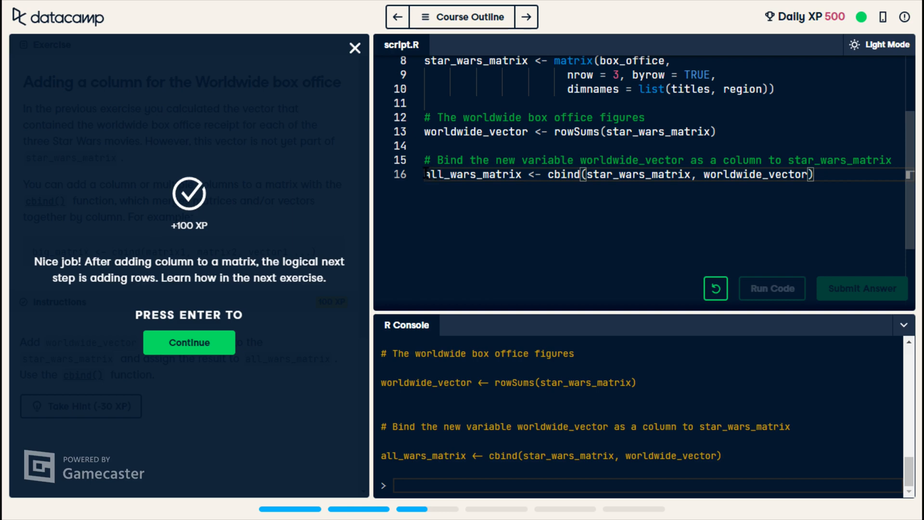
double_click(473, 175)
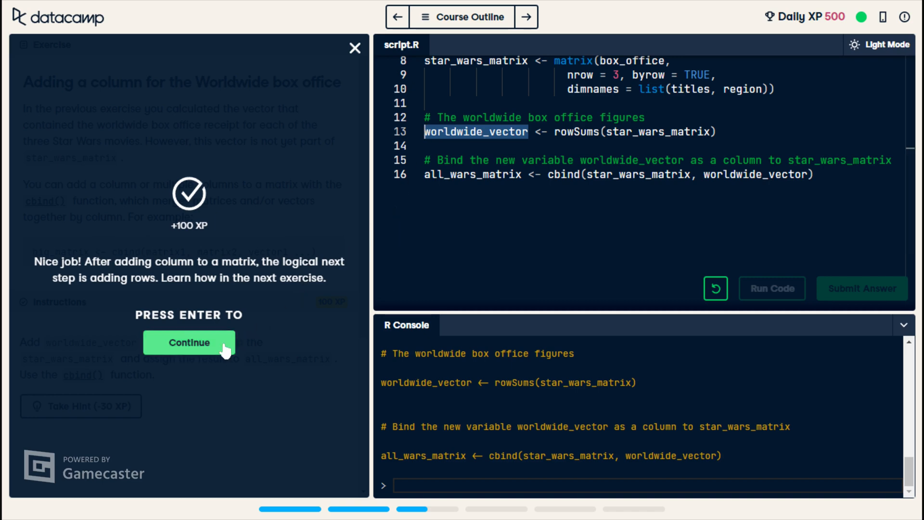
- Continue to the Adding a row exercise and skim its text about the R workspace
click(189, 341)
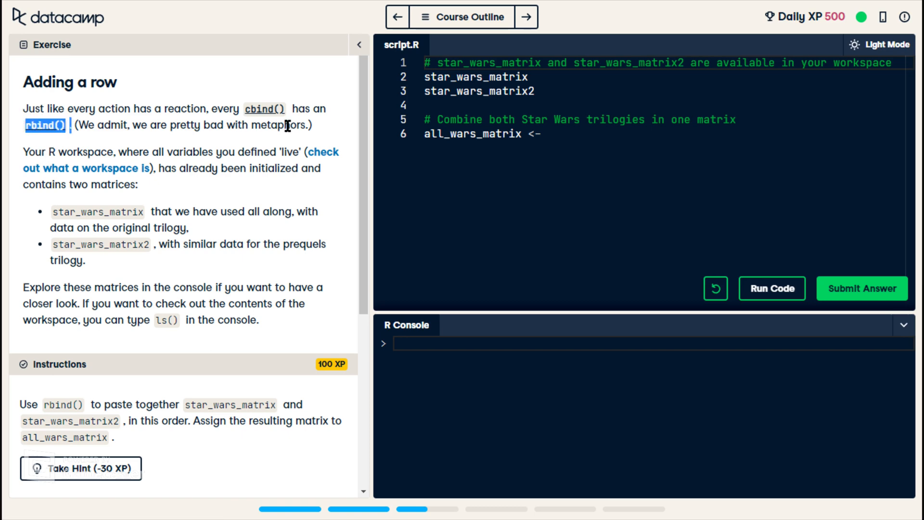
mouse_move(263, 109)
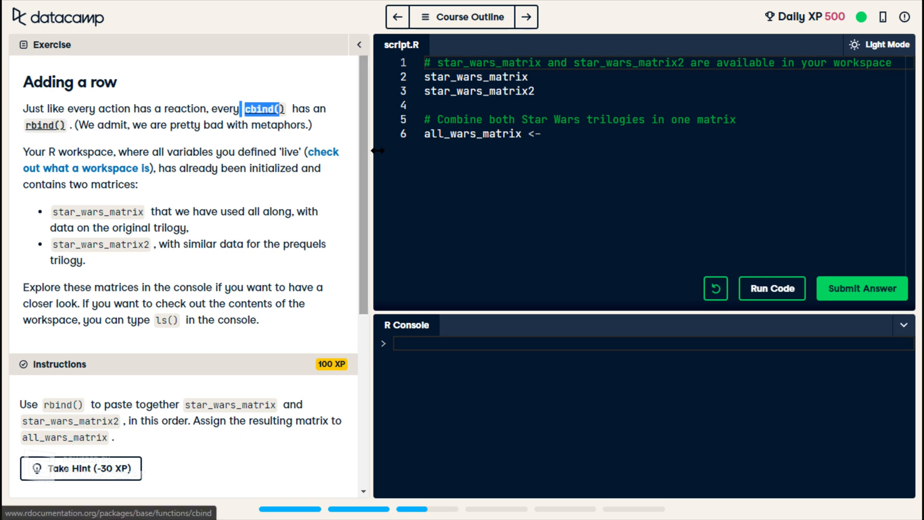
click(560, 135)
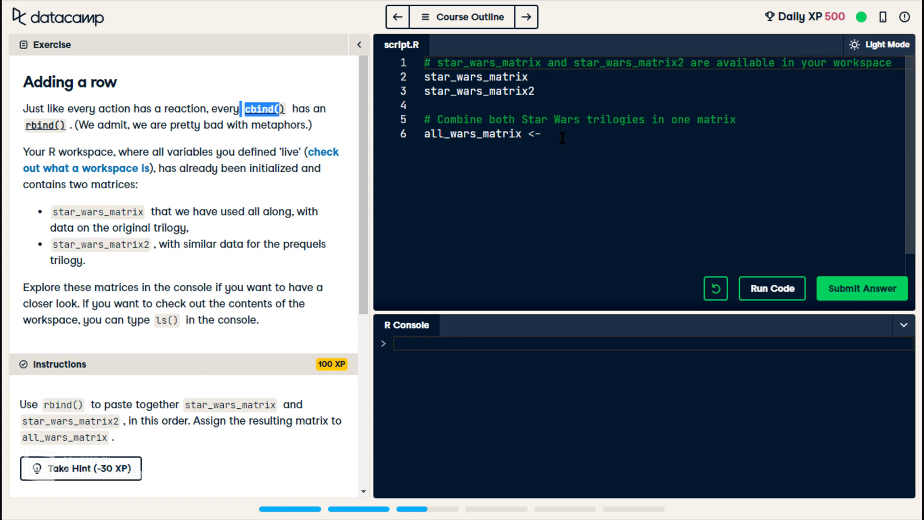
scroll(down, 3)
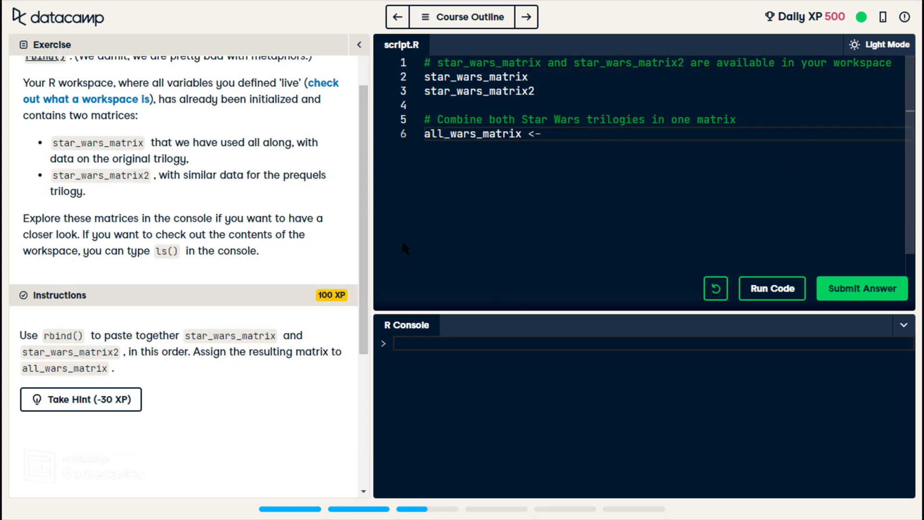
drag(58, 83, 139, 116)
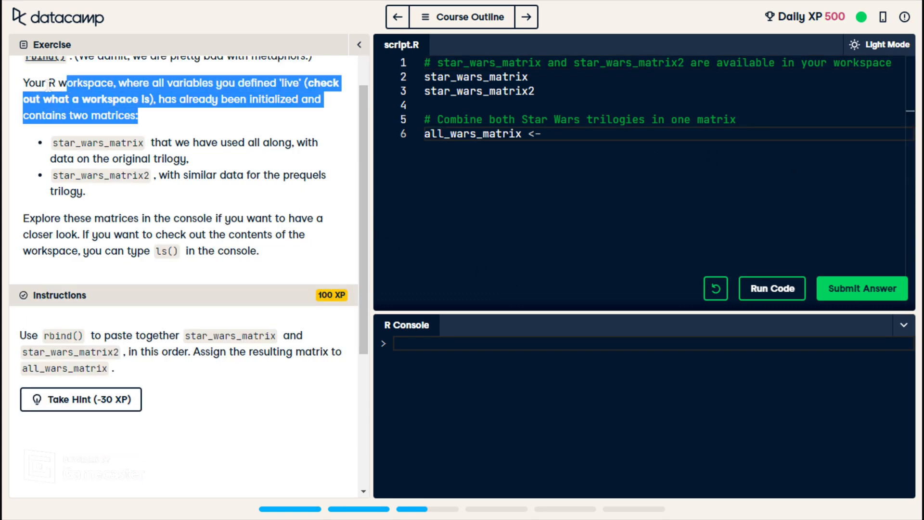
click(308, 104)
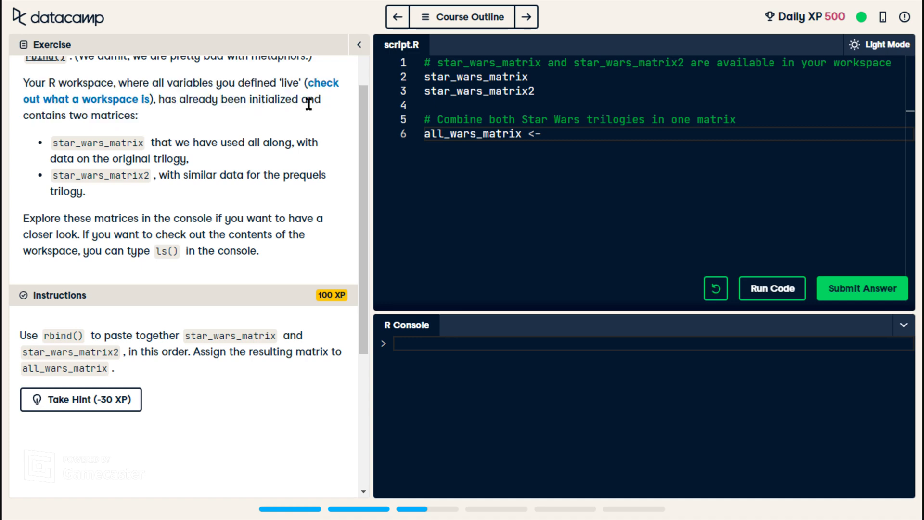
mouse_move(321, 92)
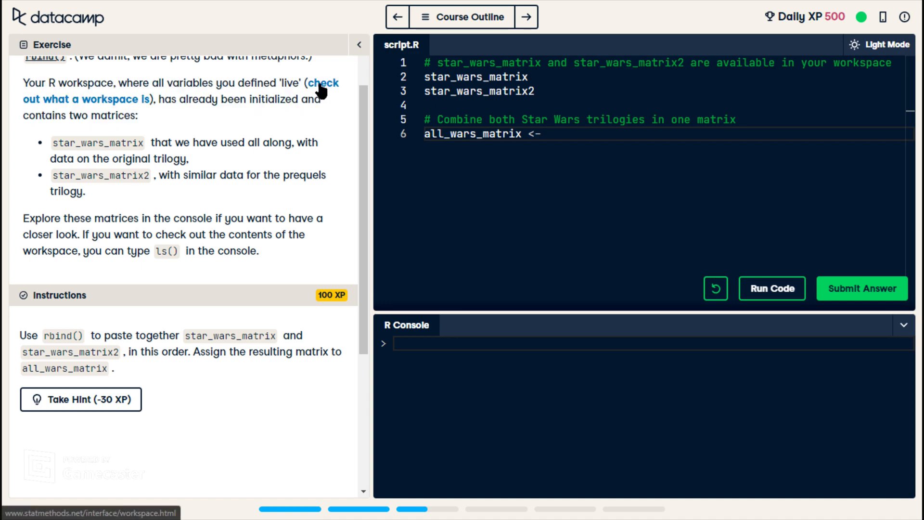
mouse_move(252, 144)
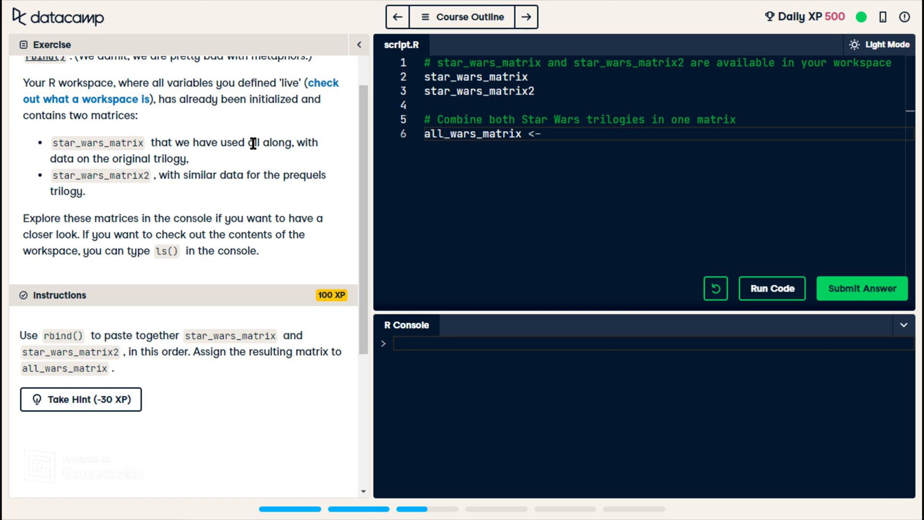
mouse_move(439, 361)
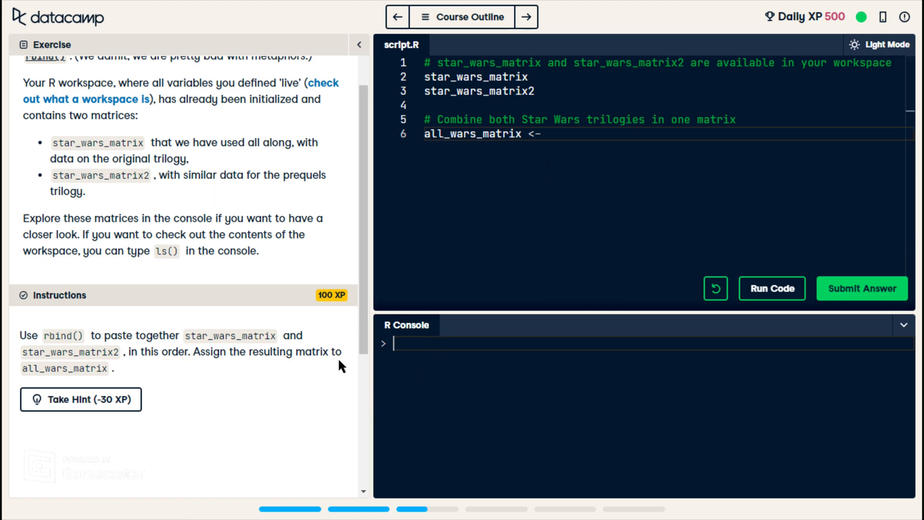
- List workspace variables with ls() in the console and start line 6 with rbind
text(ls)
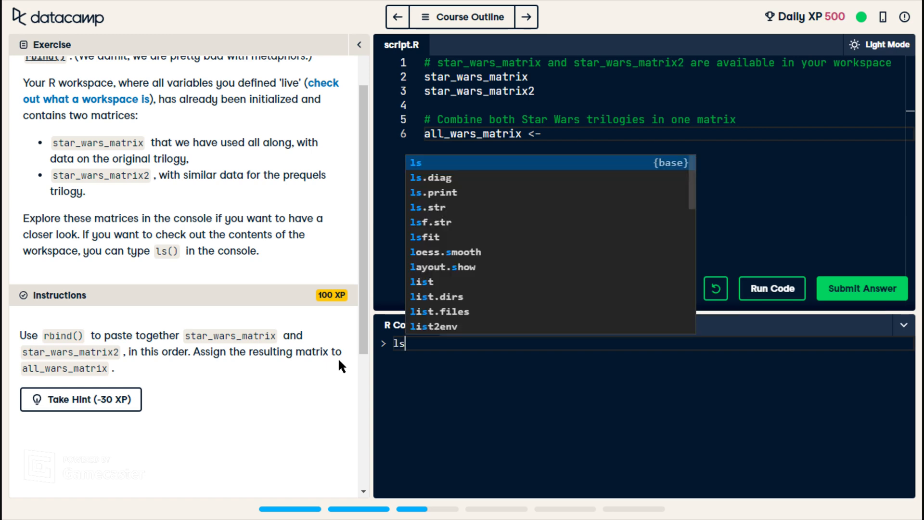
key(Return)
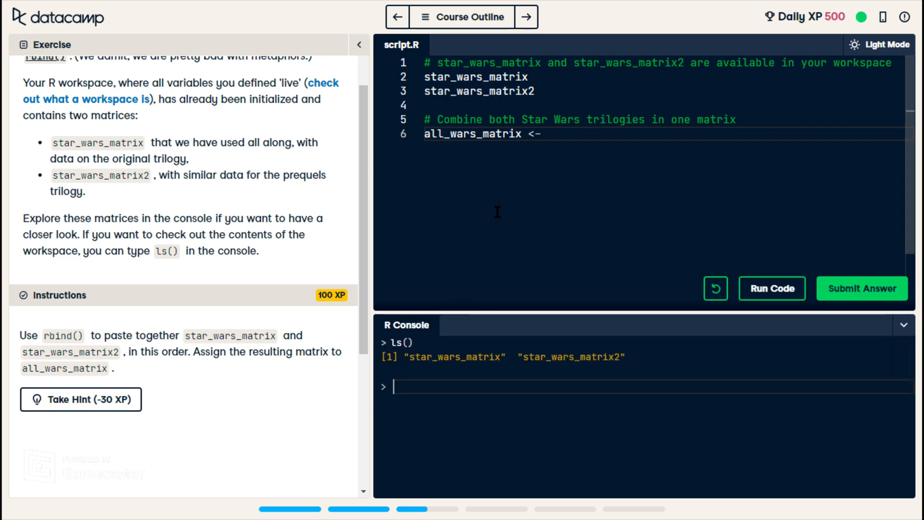
mouse_move(298, 165)
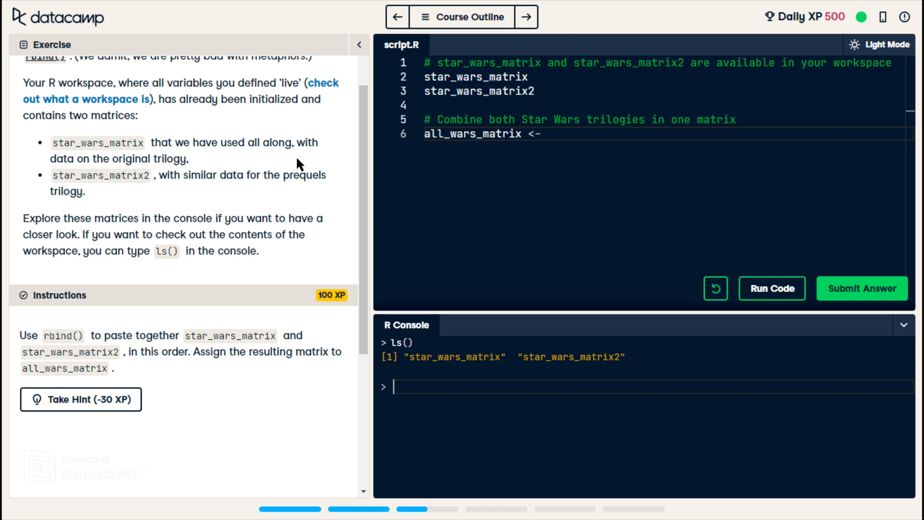
mouse_move(417, 179)
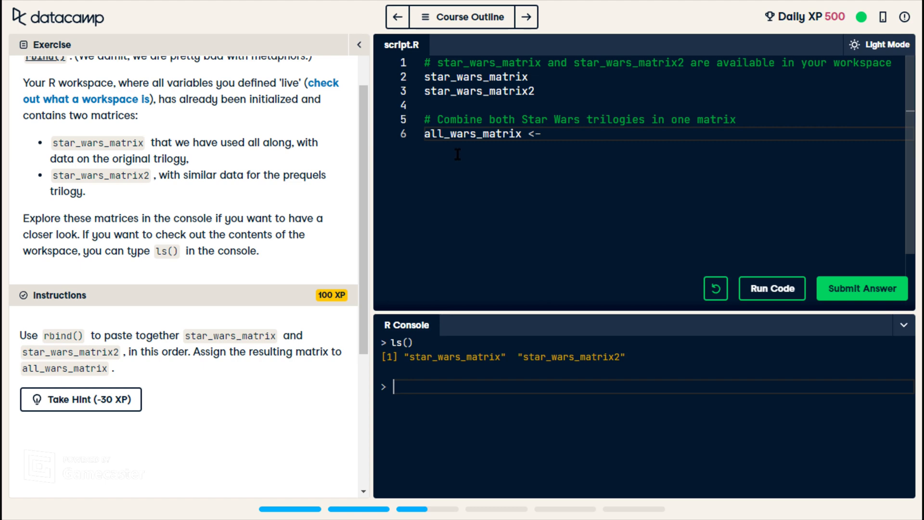
mouse_move(379, 169)
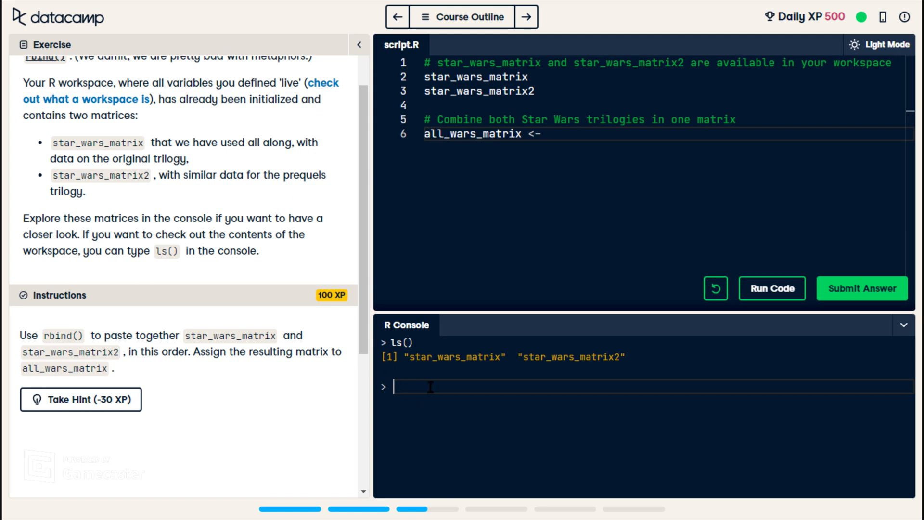
mouse_move(296, 214)
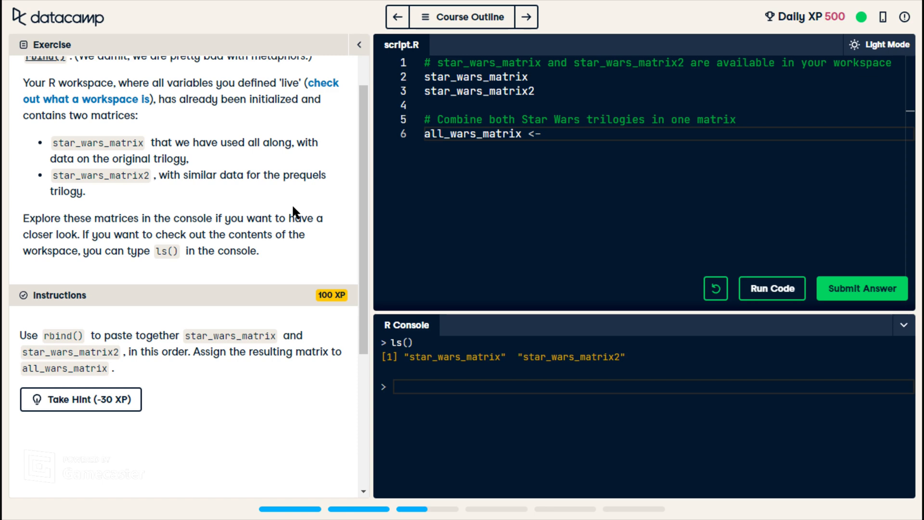
text(rbin)
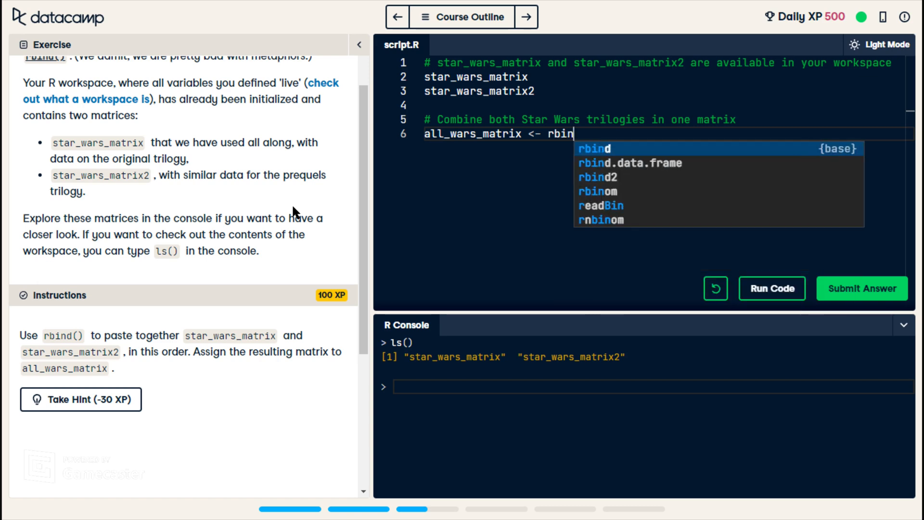
text(d)
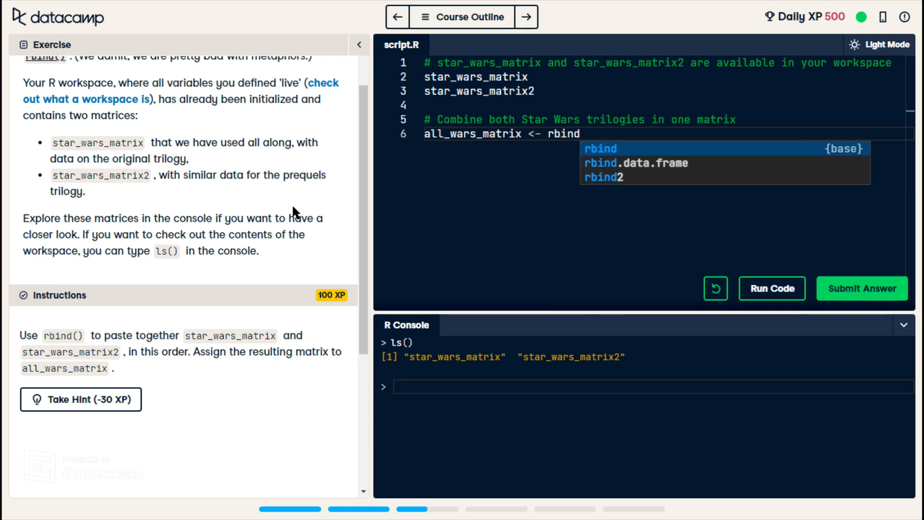
click(600, 148)
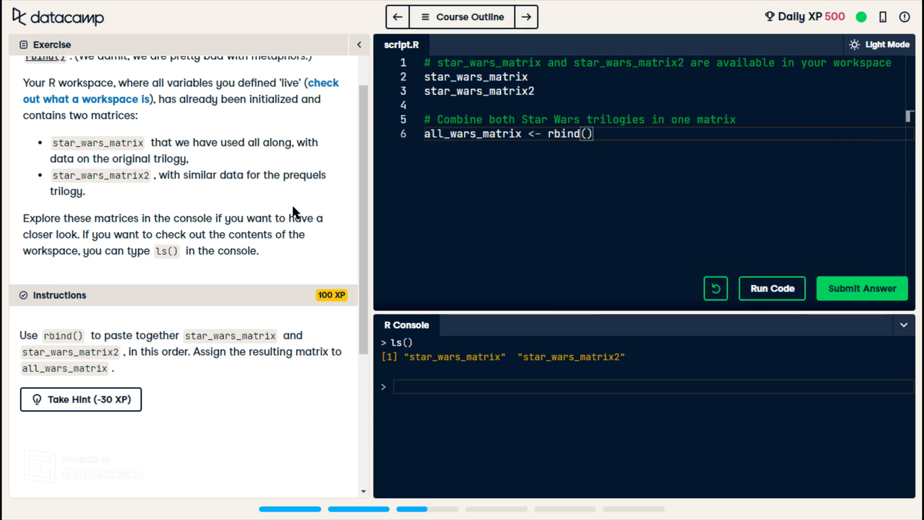
- Finish rbind(star_wars_matrix, star_wars_matrix2), run it and submit the answer
text(star_wars_matrix,)
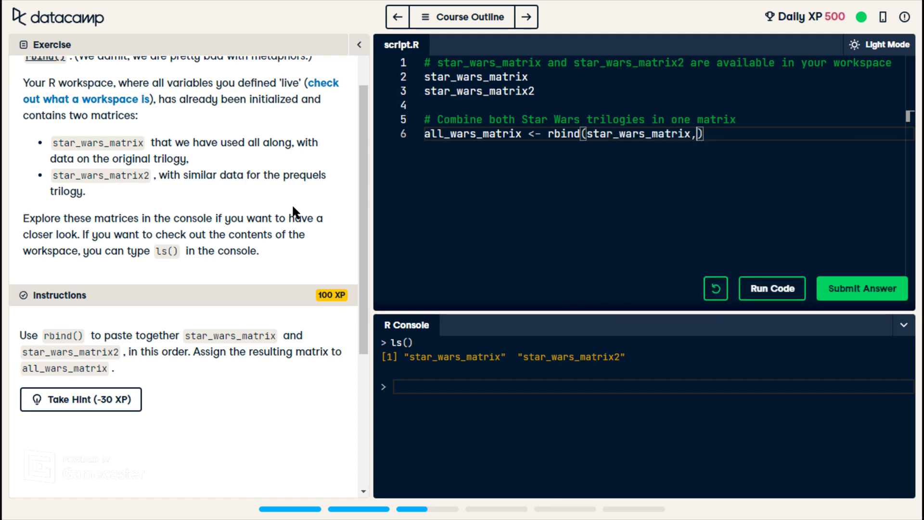
text(star_wars_matrix2)
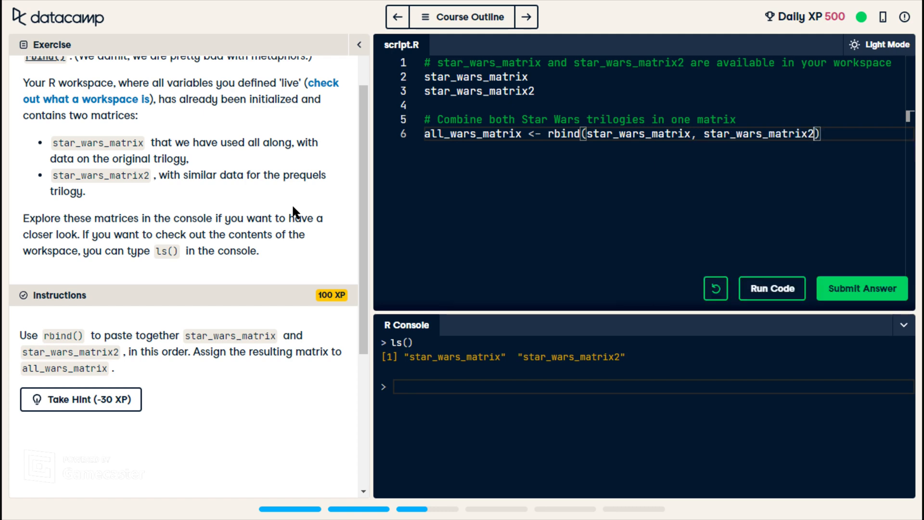
click(771, 288)
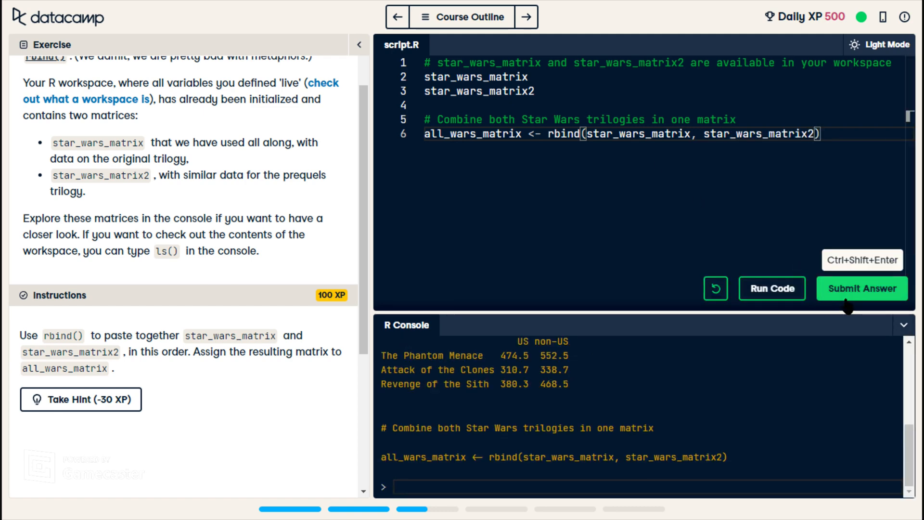
click(860, 288)
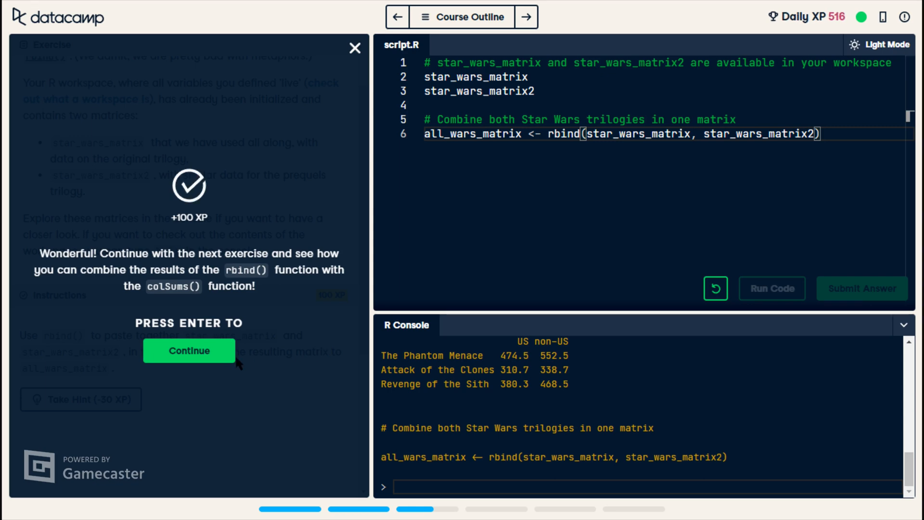
- Continue to the total revenue exercise and write total_revenue_vector <- colSums(all_wars_matrix) plus its print line
click(189, 350)
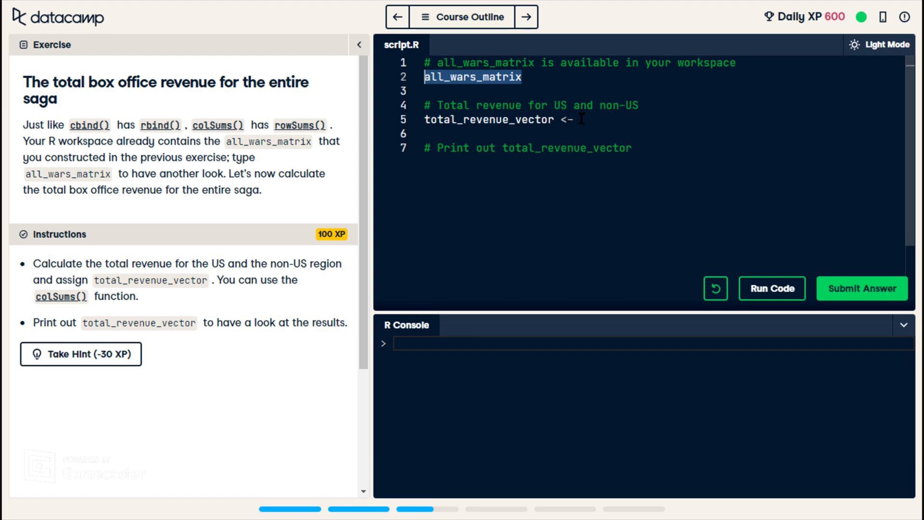
click(583, 120)
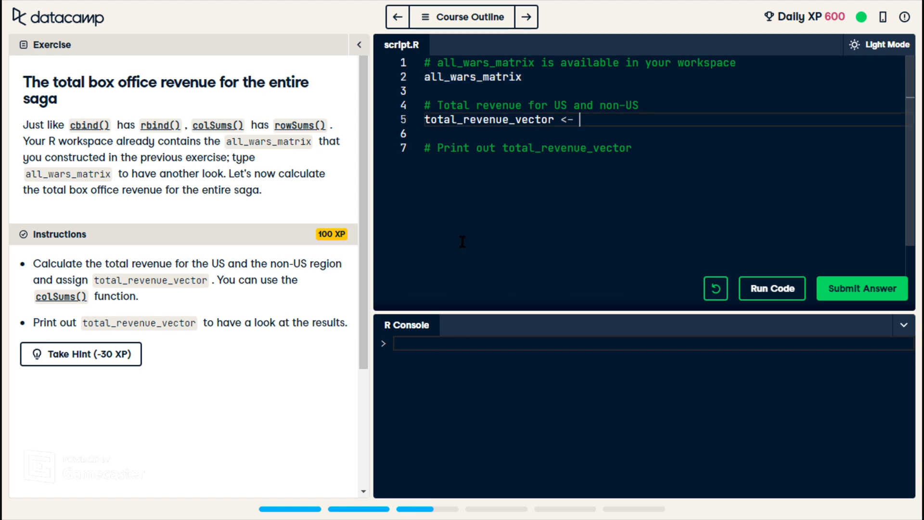
text(col)
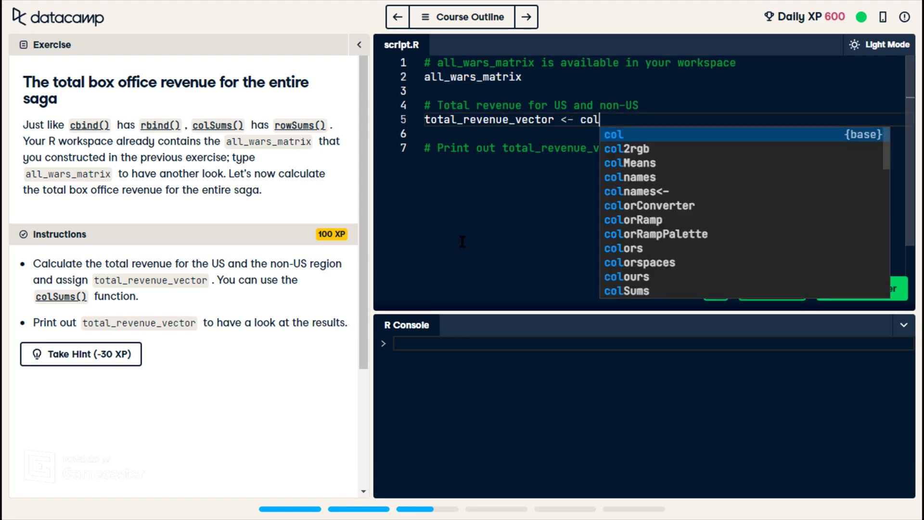
text(Sums(s)
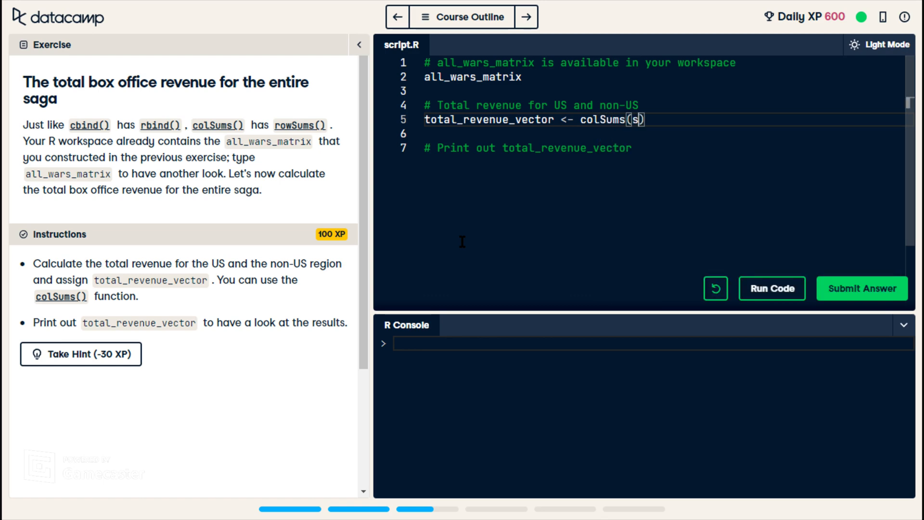
text(all_wars_matrix)
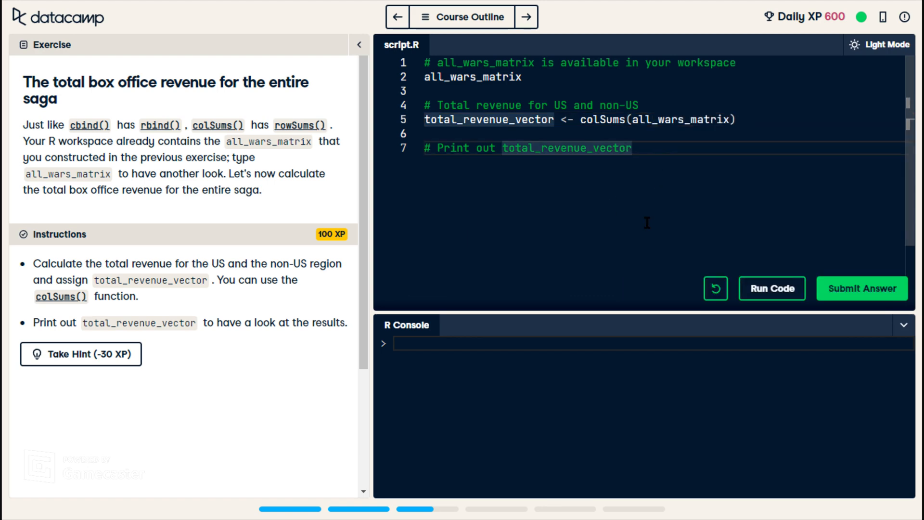
text(f)
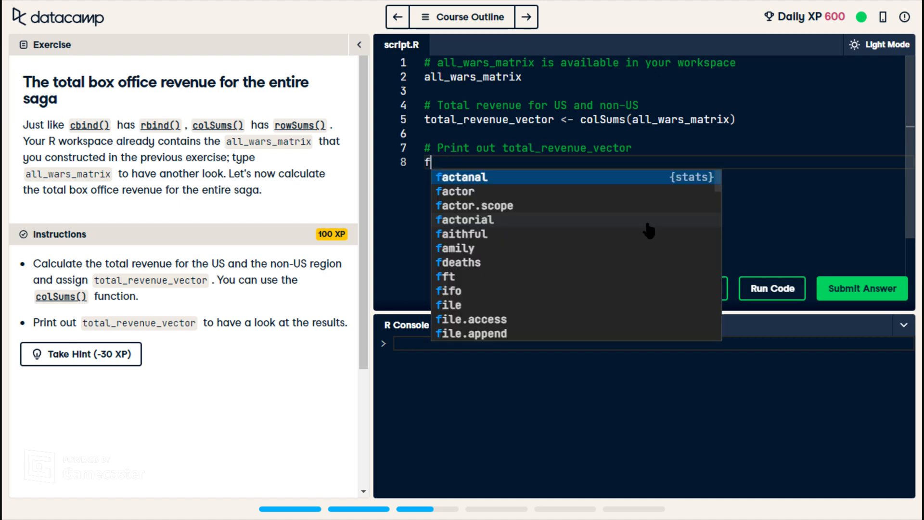
text(to)
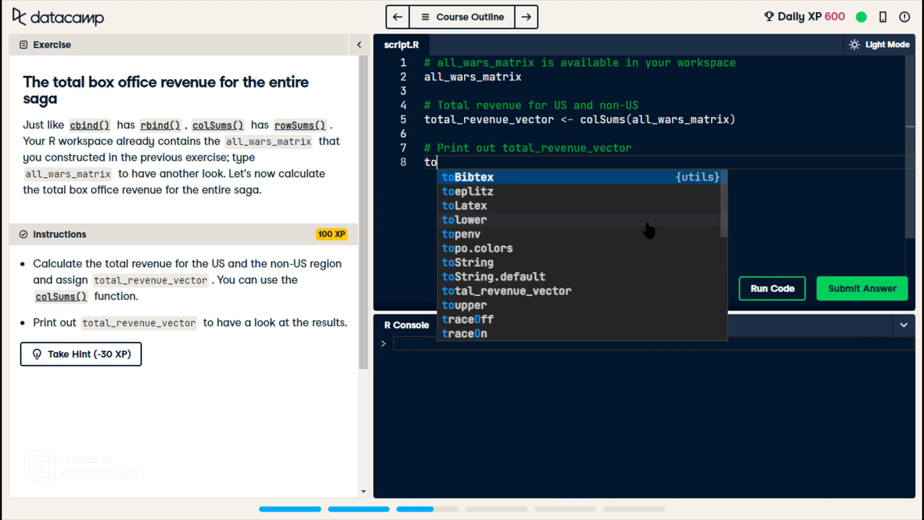
click(506, 290)
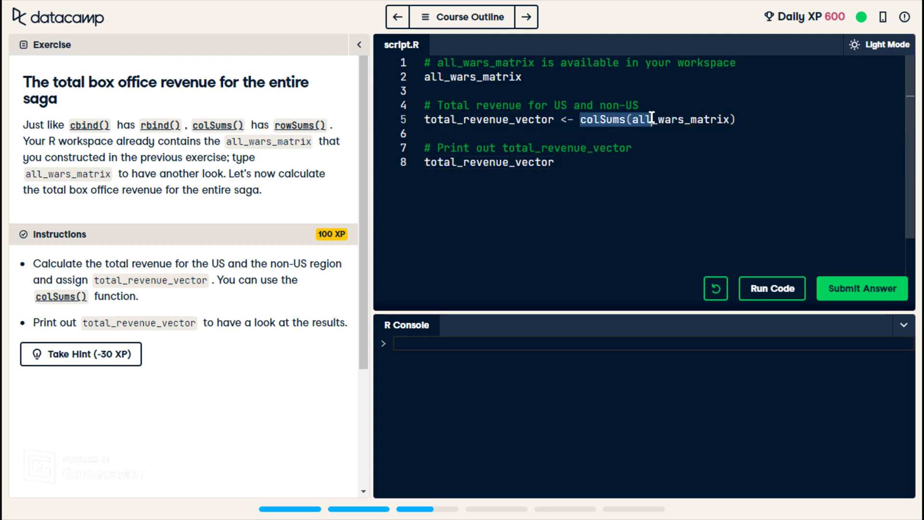
- Run the column totals, print all_wars_matrix in the console, and submit the answer
click(770, 288)
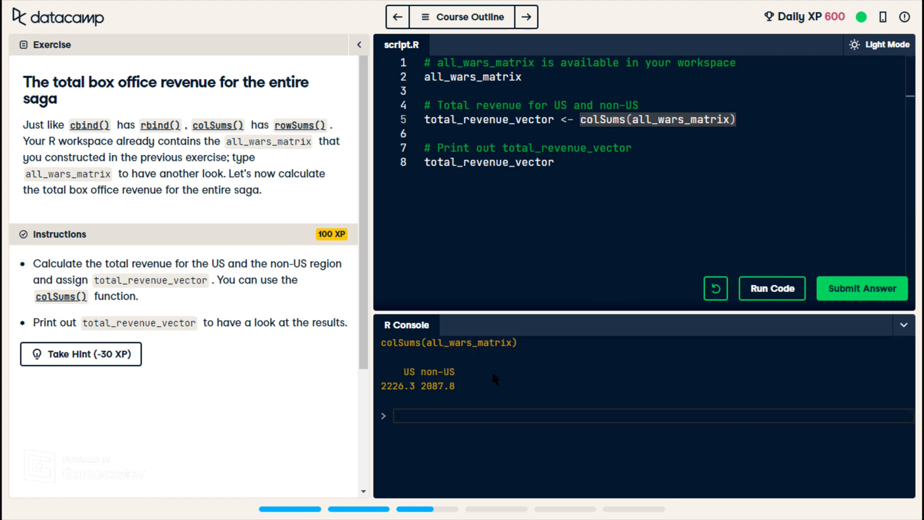
mouse_move(461, 381)
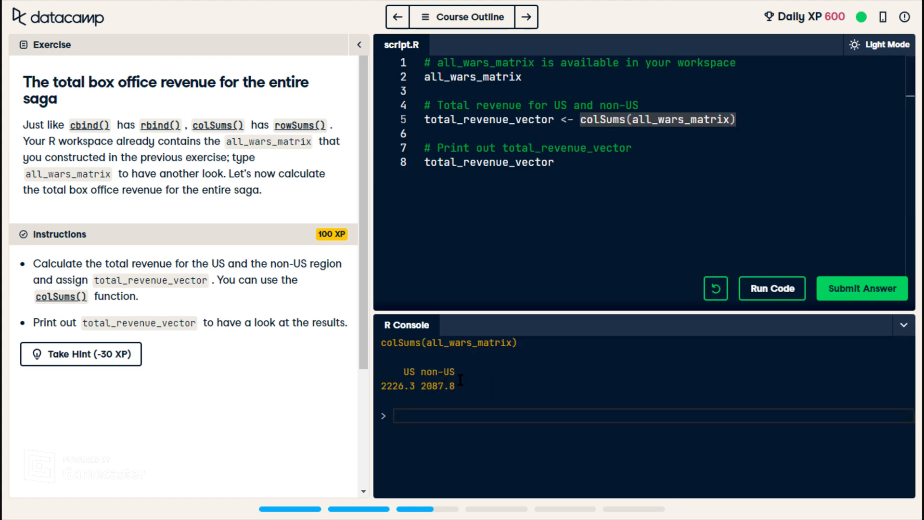
mouse_move(468, 412)
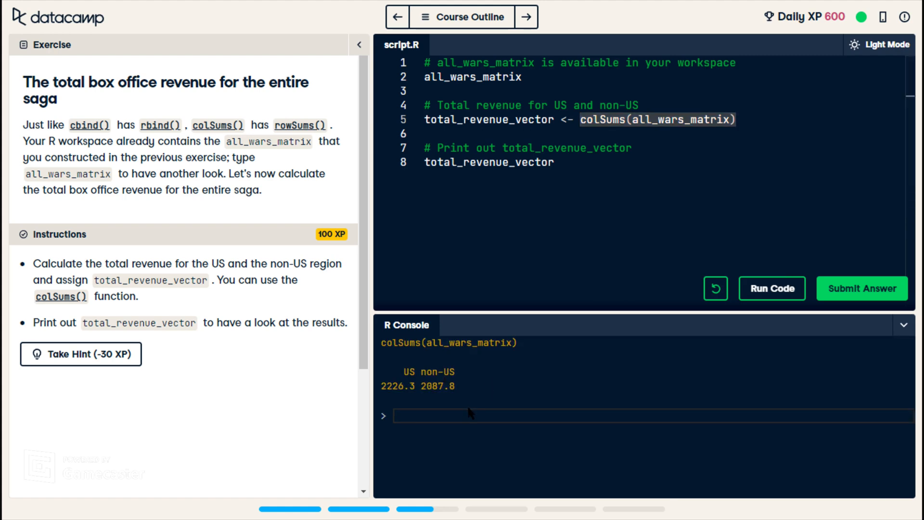
mouse_move(542, 263)
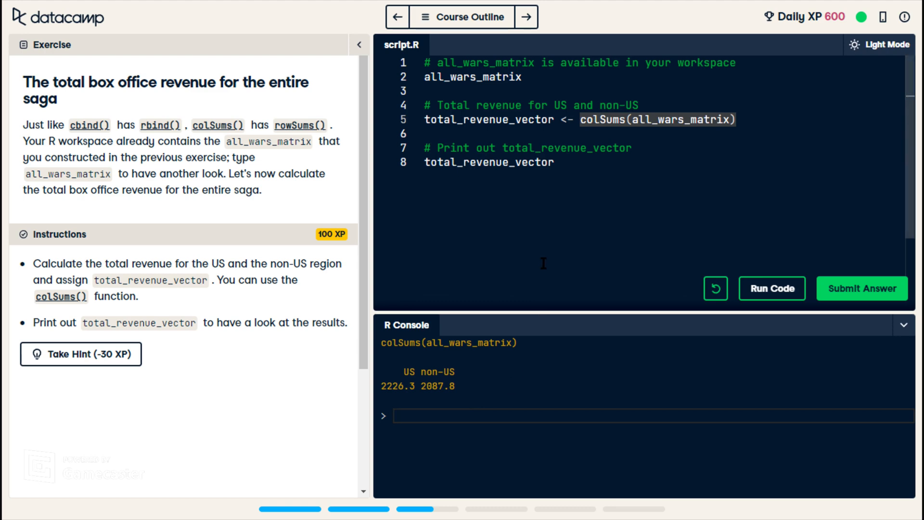
text(al)
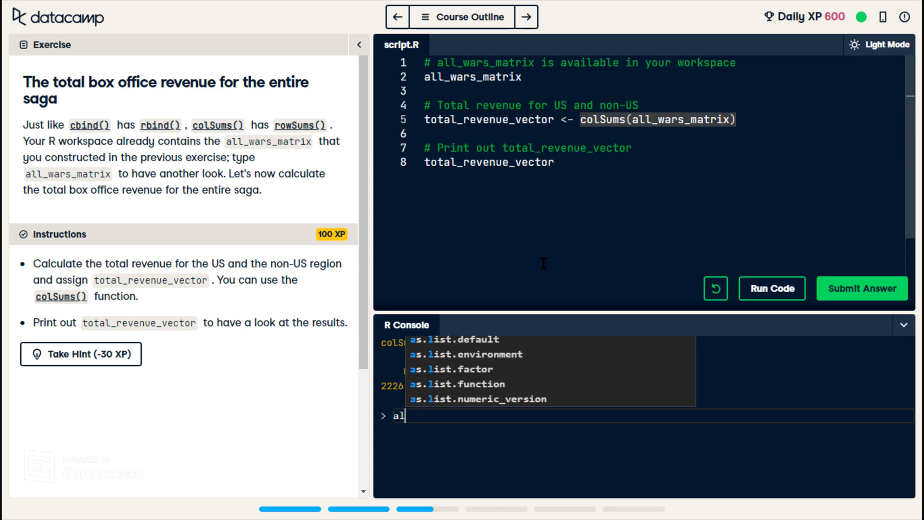
text(l)
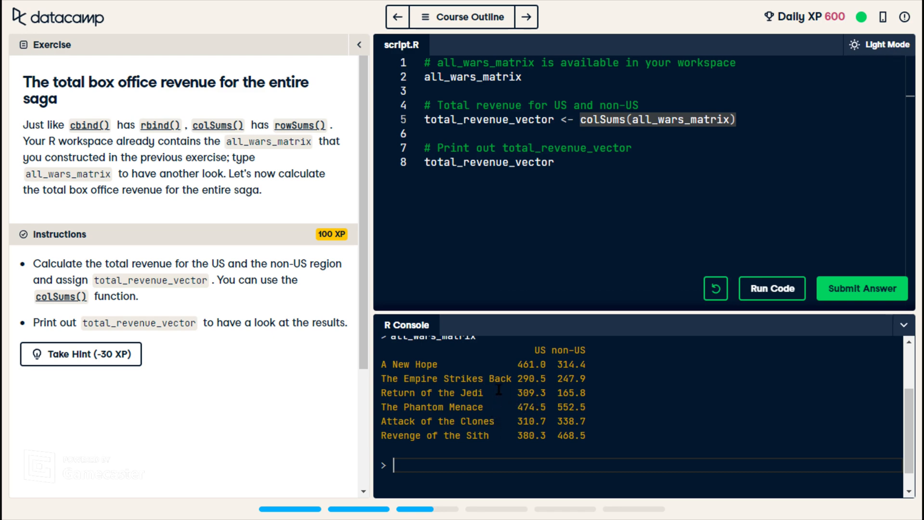
mouse_move(612, 413)
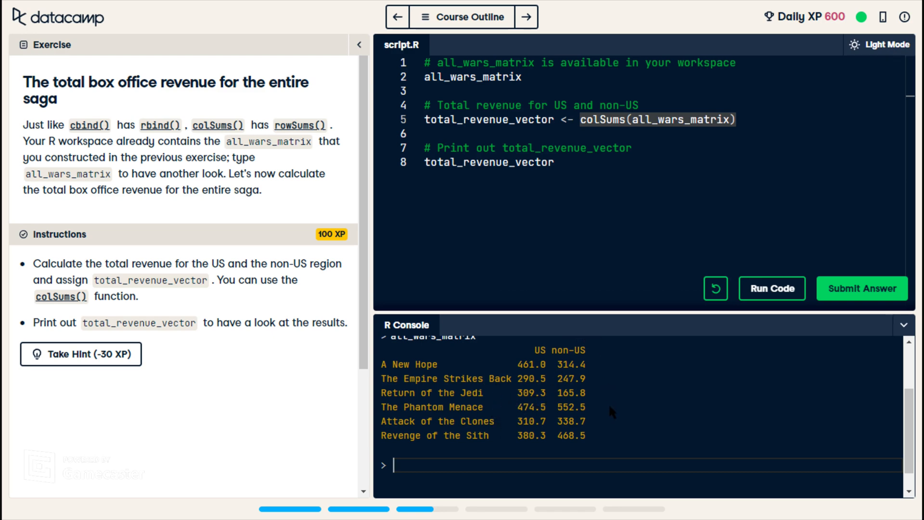
mouse_move(602, 353)
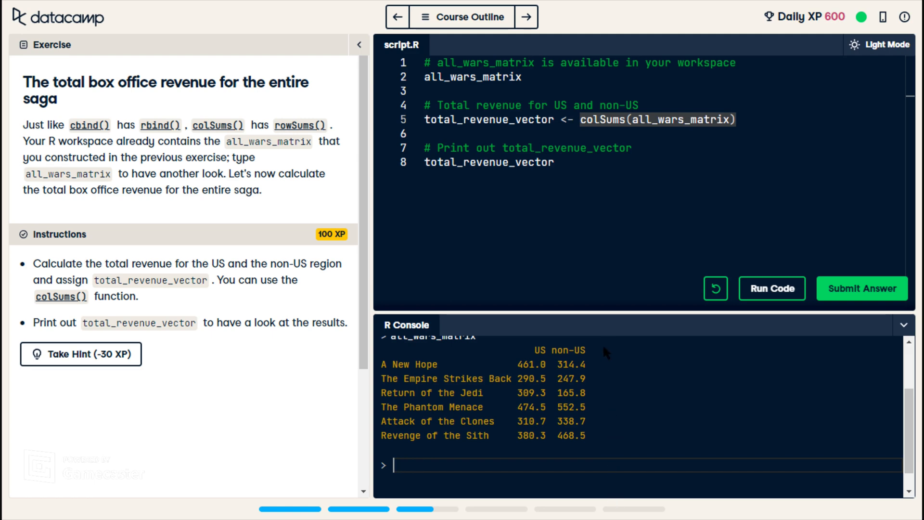
mouse_move(636, 378)
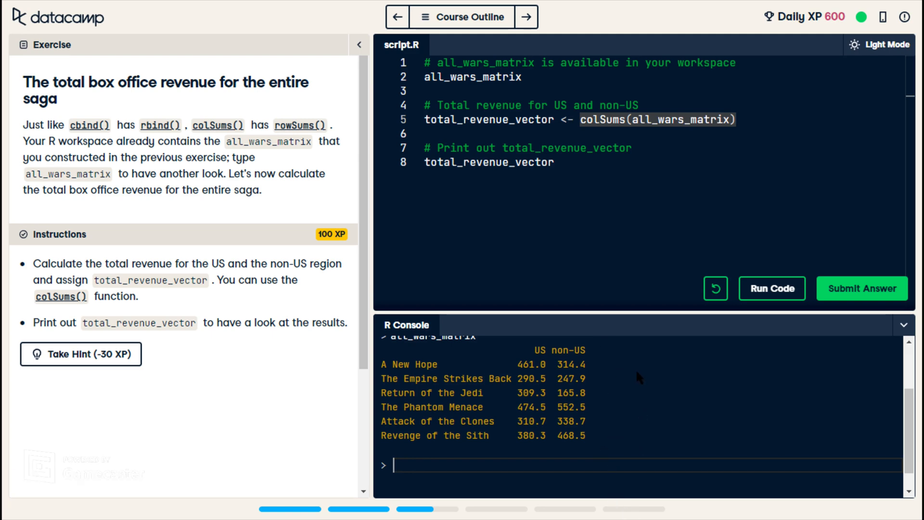
mouse_move(860, 301)
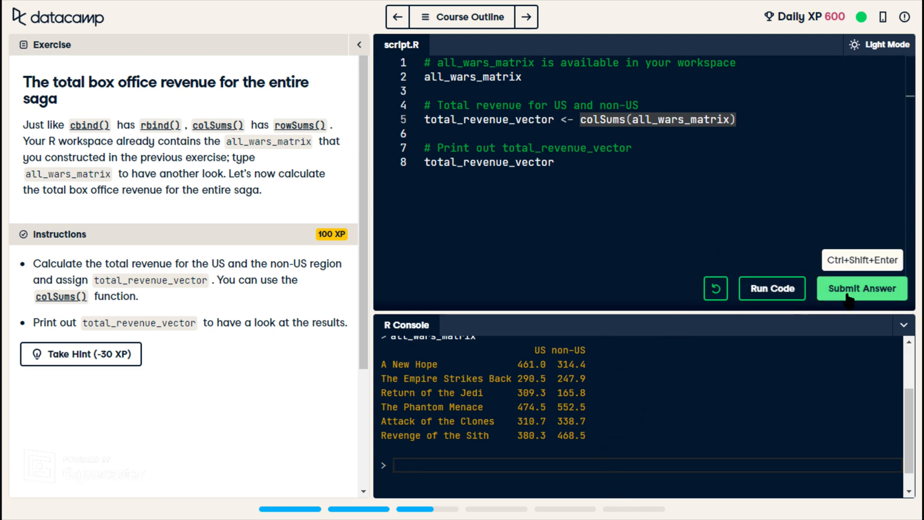
click(860, 287)
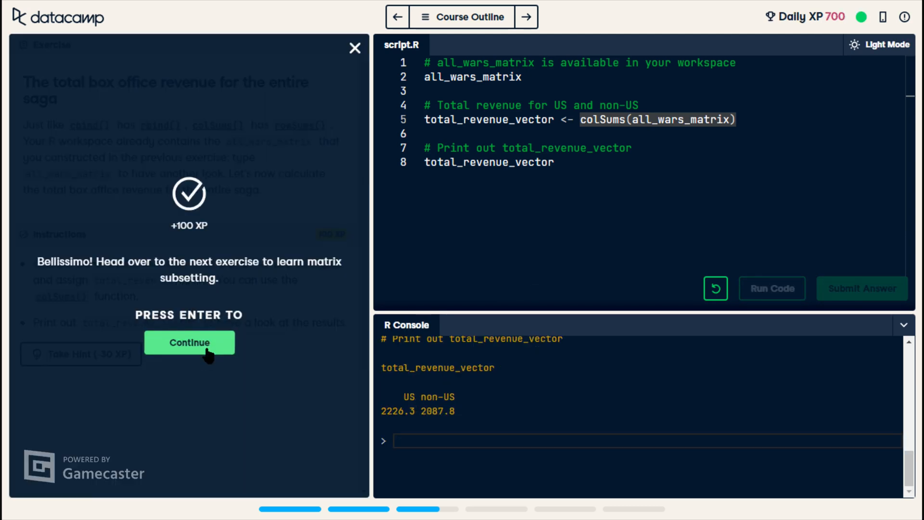
- Continue to the subsetting exercise and write non_us_all <- all_wars_matrix[] on line 5
click(189, 342)
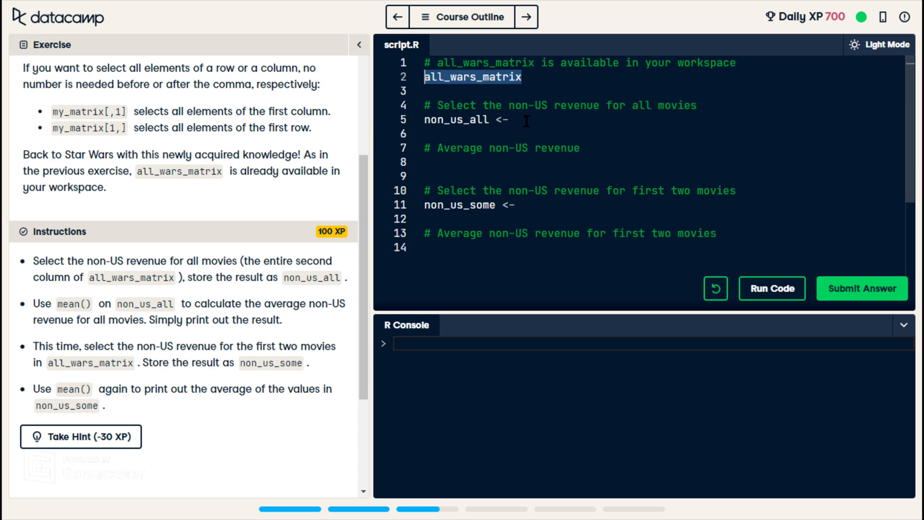
click(513, 119)
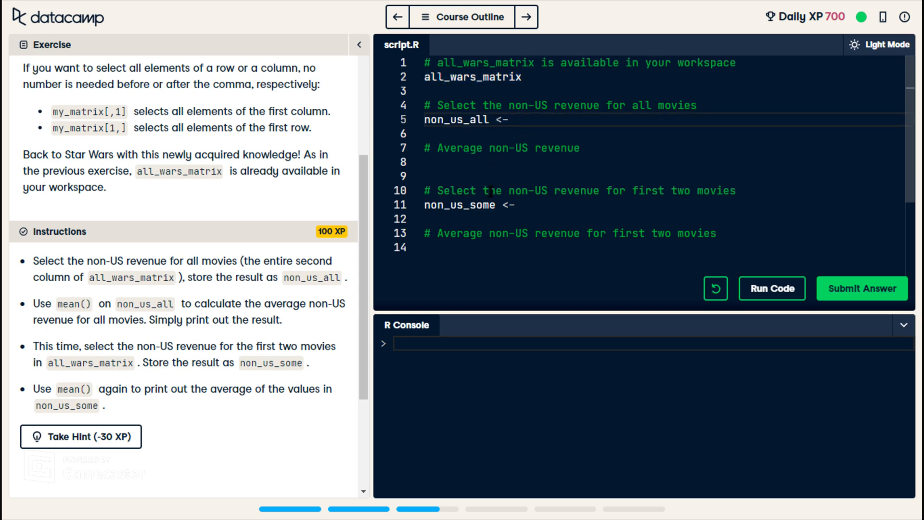
mouse_move(466, 317)
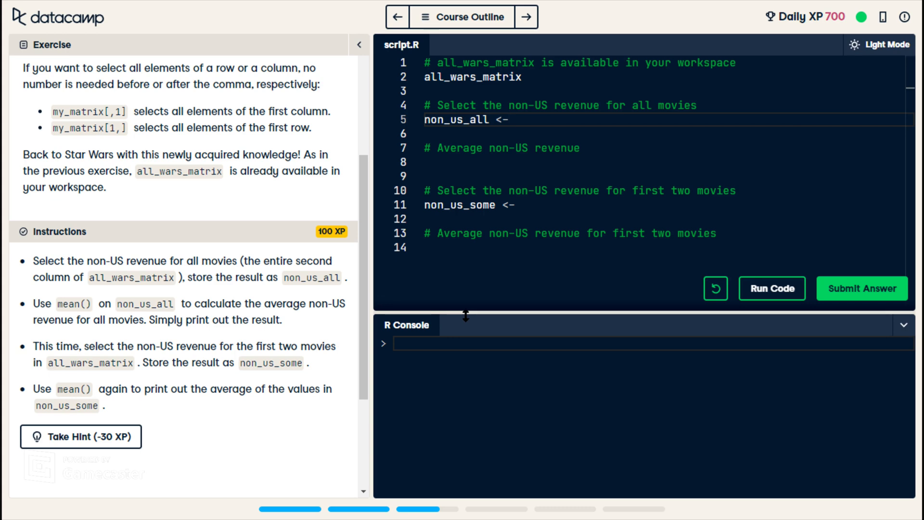
click(513, 121)
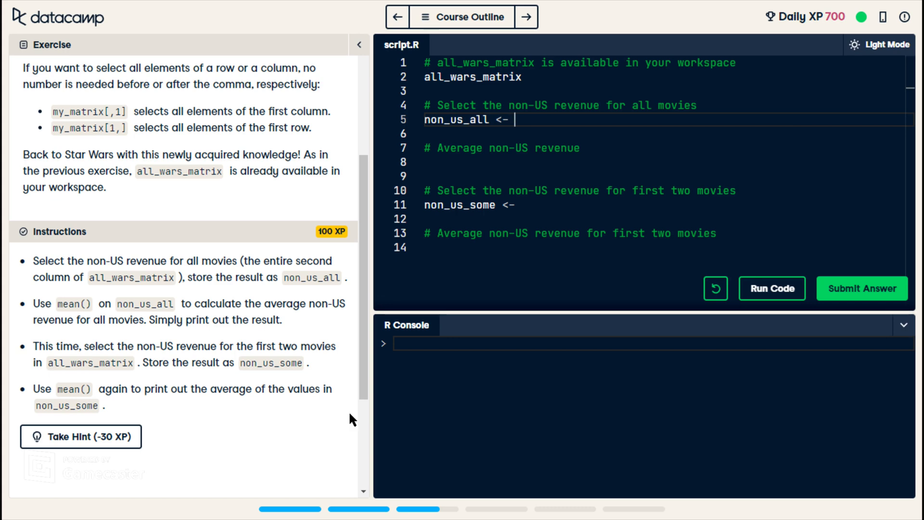
double_click(321, 277)
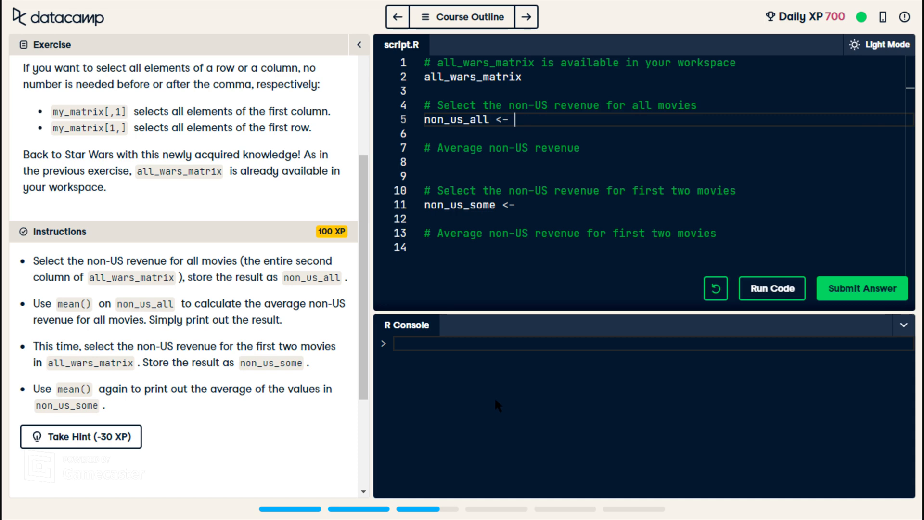
mouse_move(393, 375)
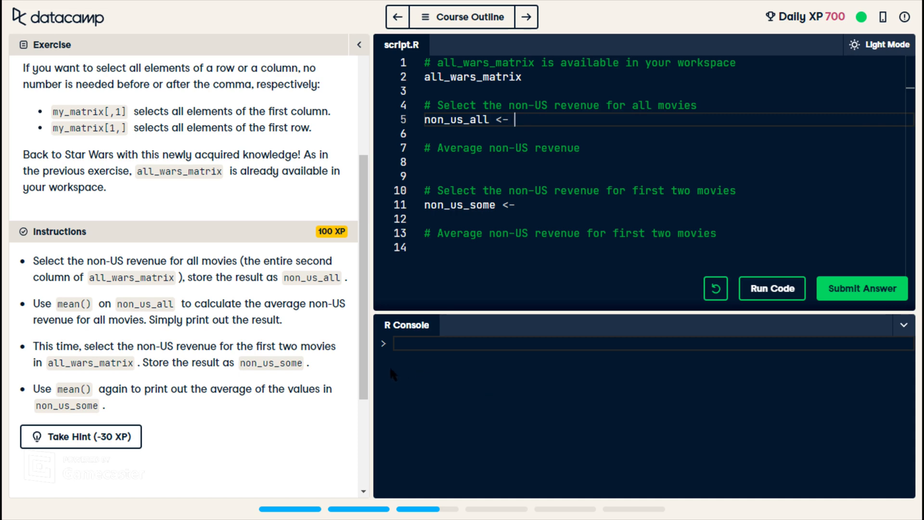
text(all)
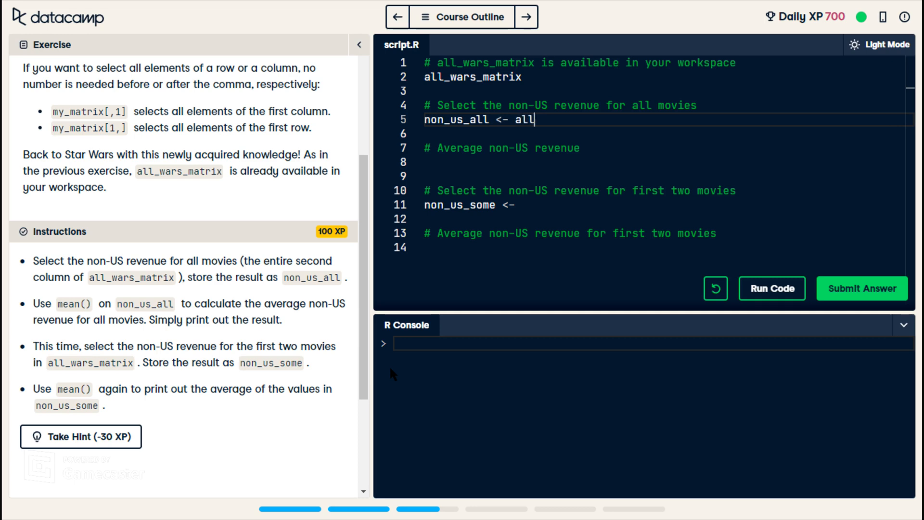
text(_wars_matrix)
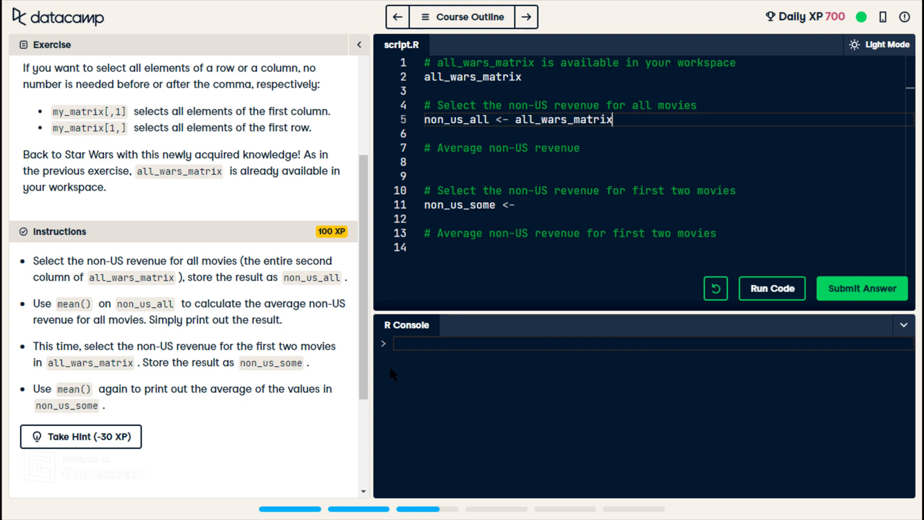
text([])
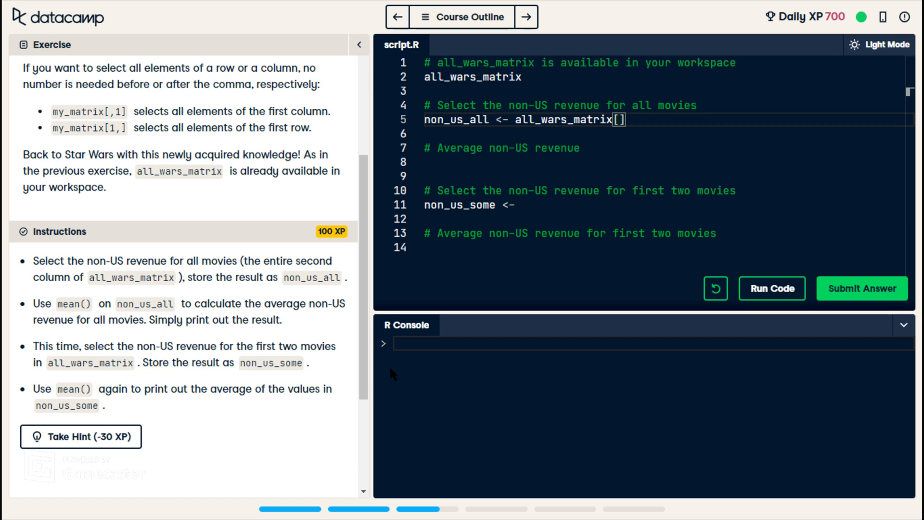
- Select column 2 with all_wars_matrix[,2] and average it with mean(non_us_all)
scroll(up, 3)
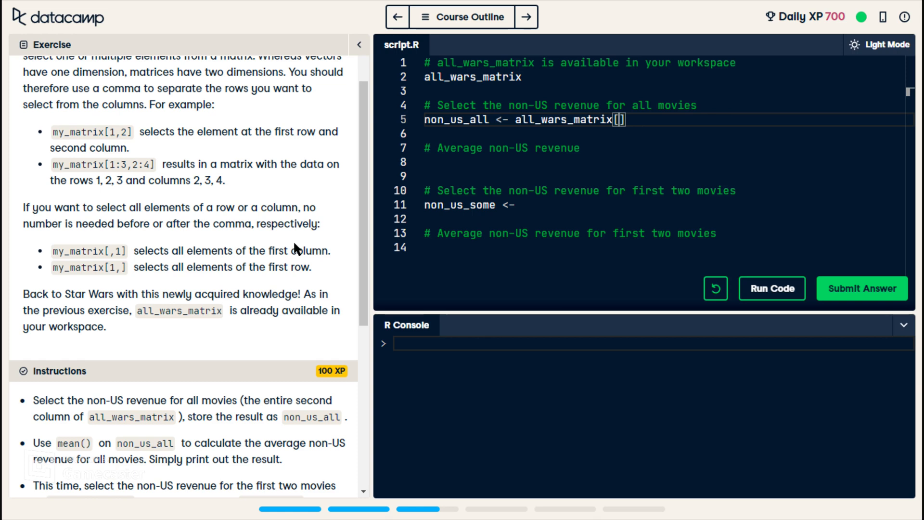
mouse_move(338, 233)
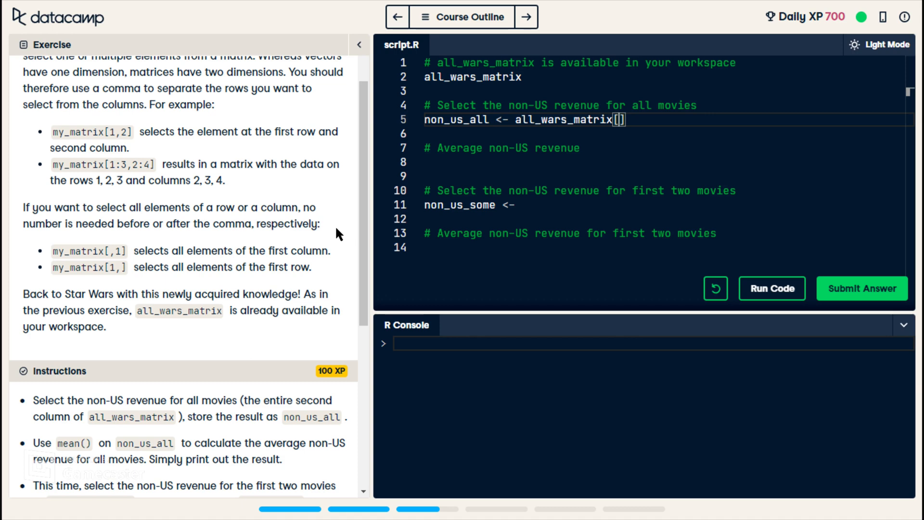
text(,)
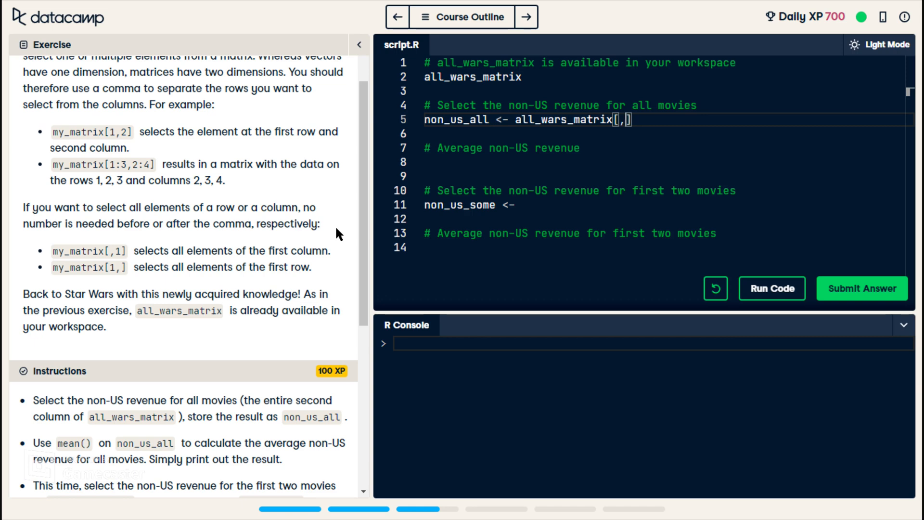
text(2)
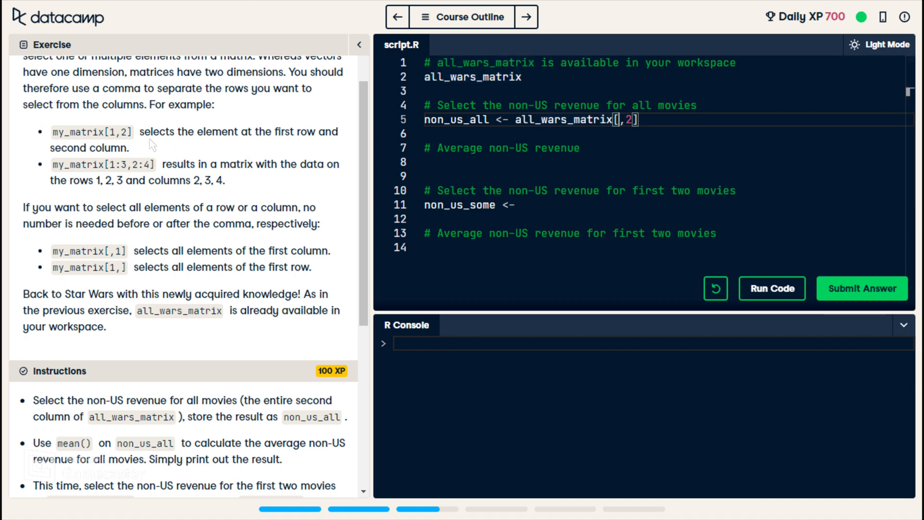
drag(151, 132, 128, 147)
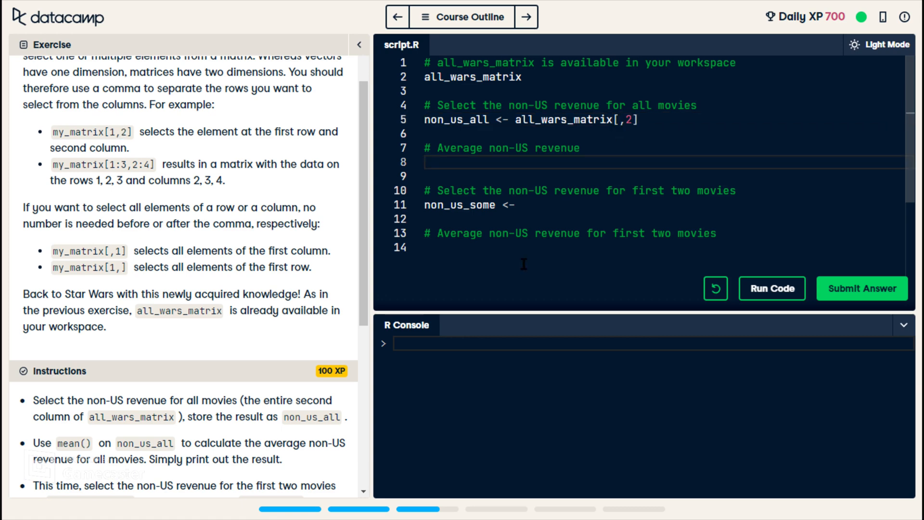
text(m)
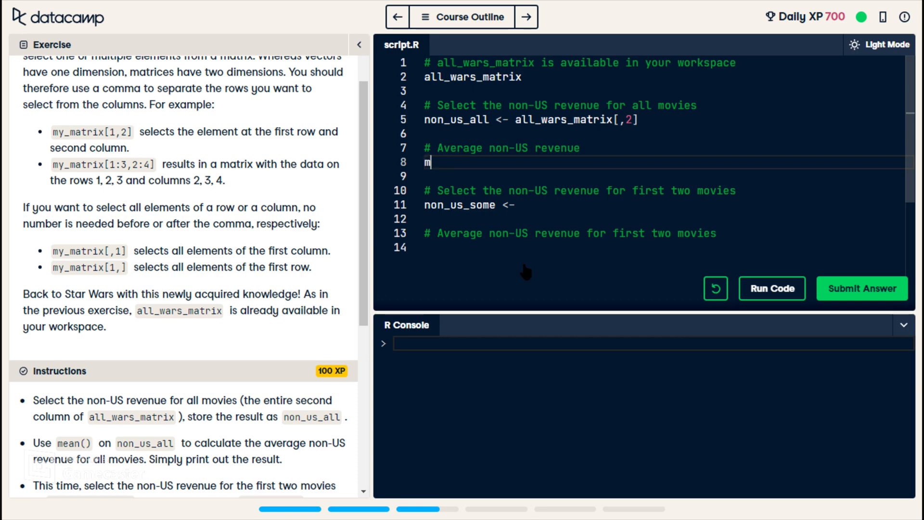
text(e)
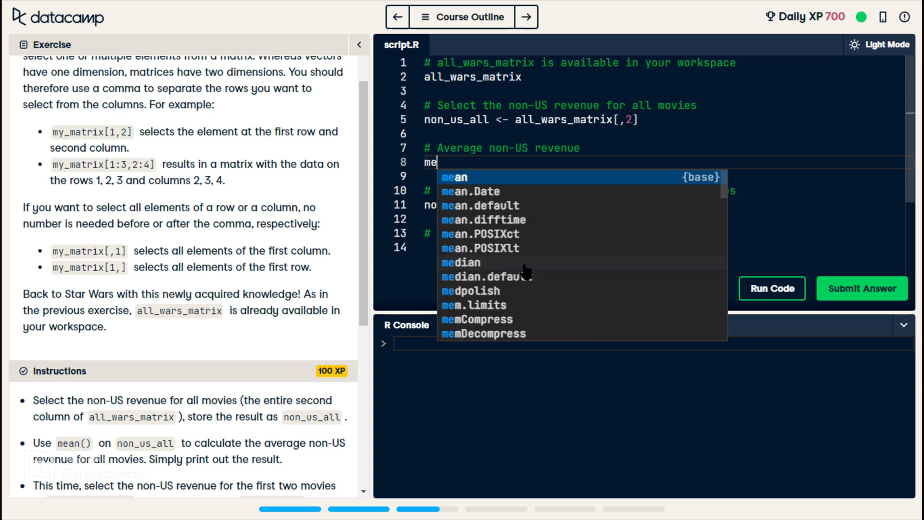
click(454, 177)
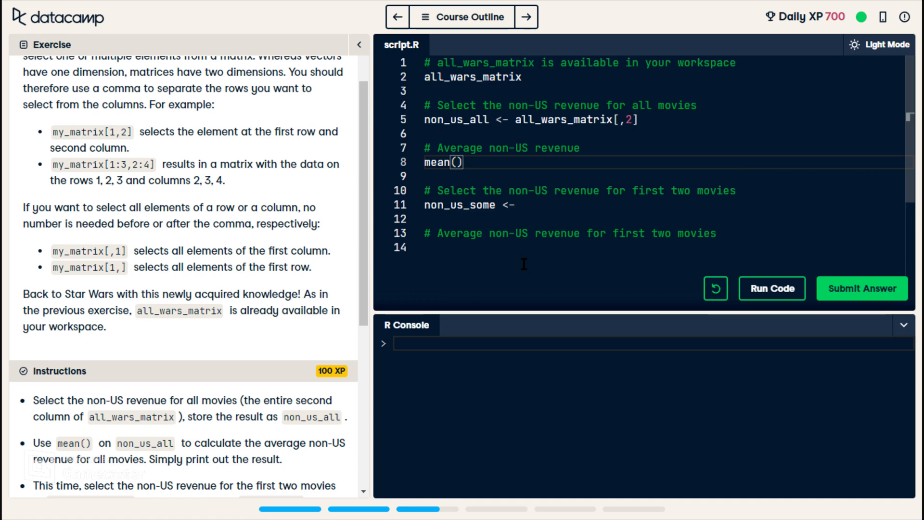
text(non_us_)
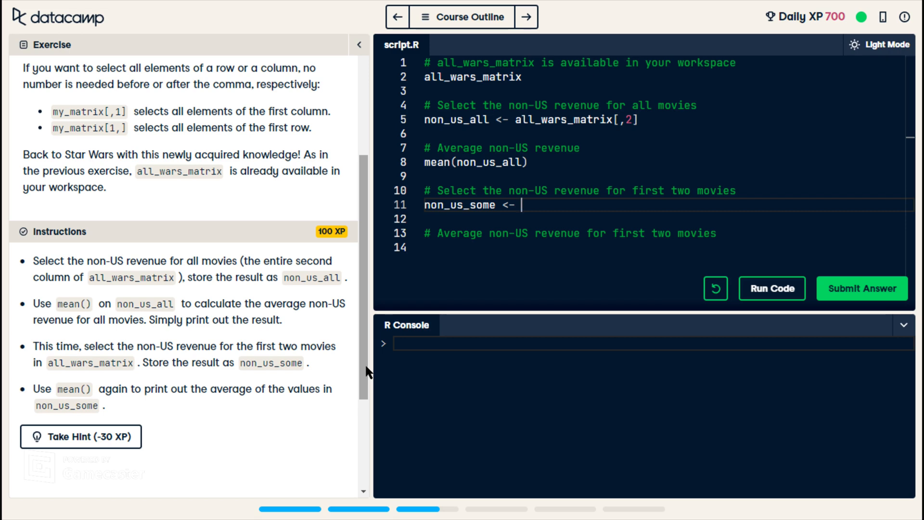
- Assign non_us_some <- all_wars_matrix[1:2,2] on line 11
text(a)
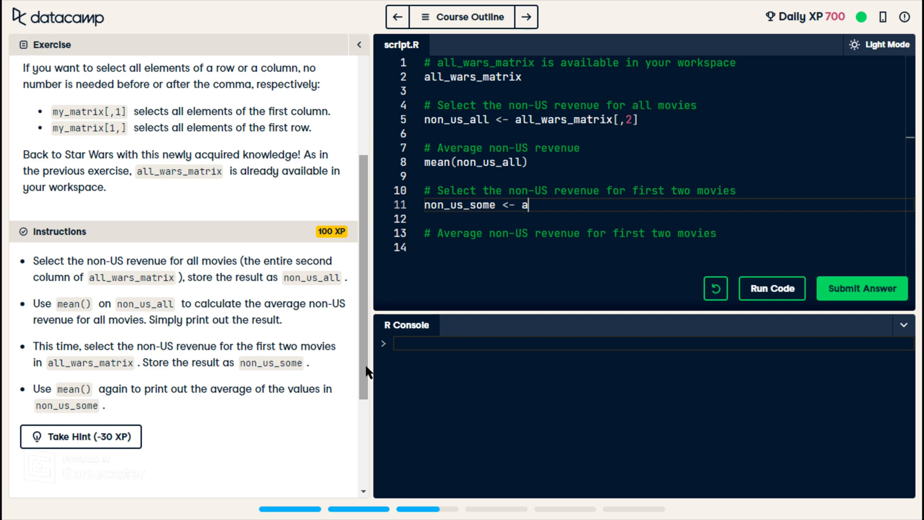
text(ll_wars_matrix)
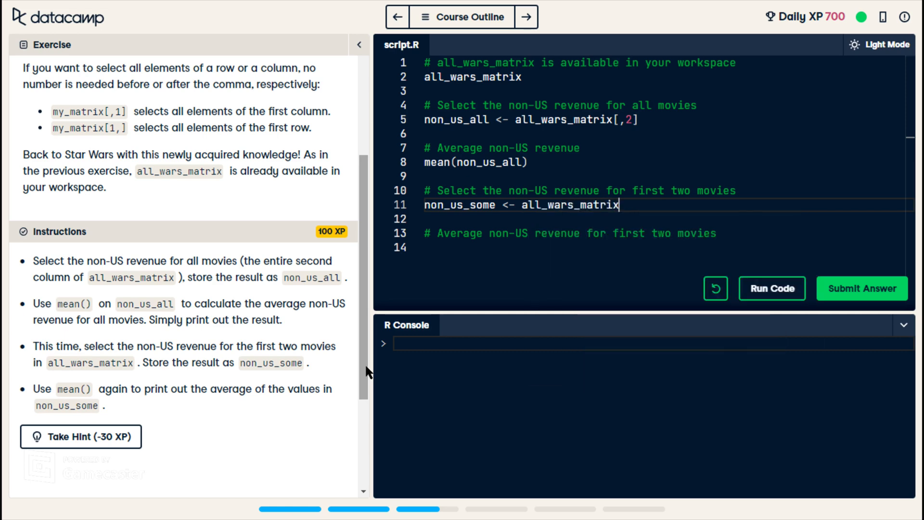
text([])
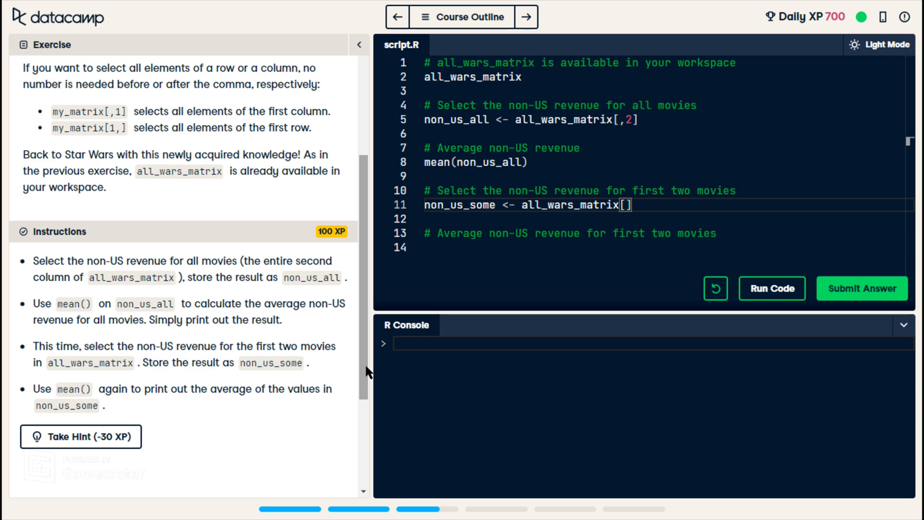
text(,2)
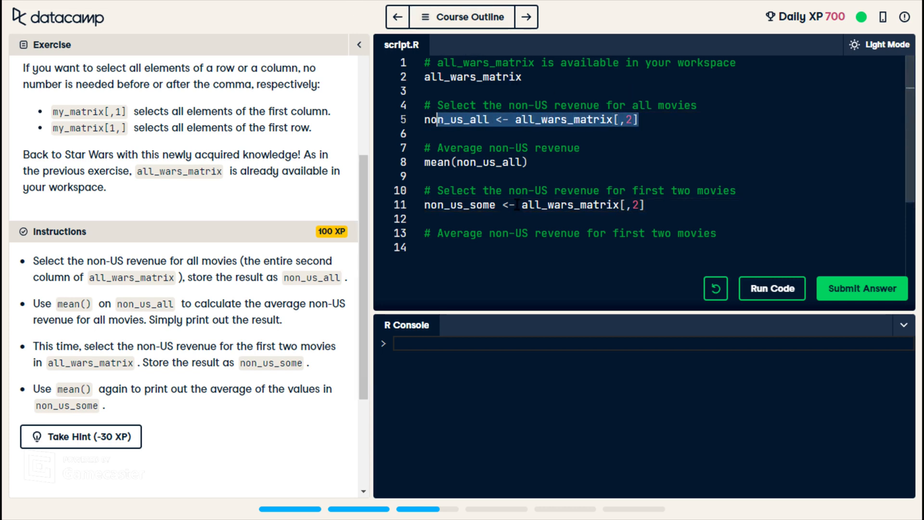
click(600, 205)
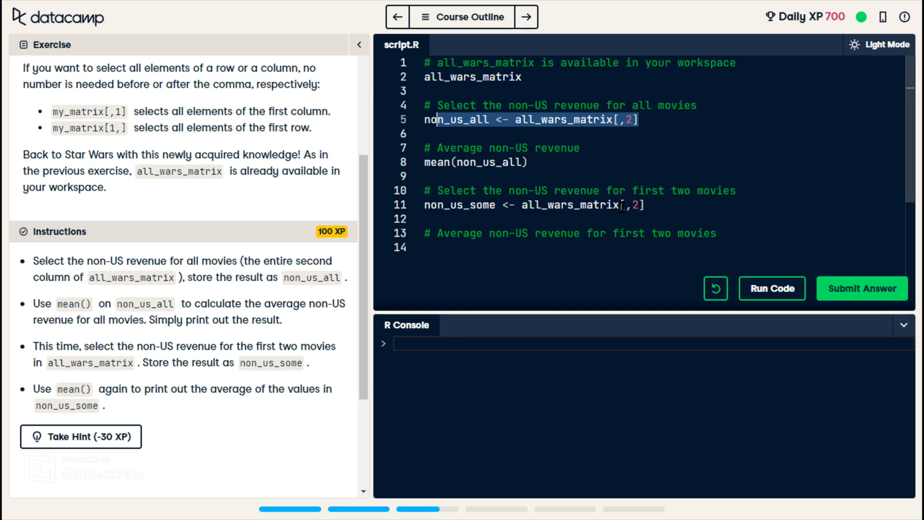
text(1)
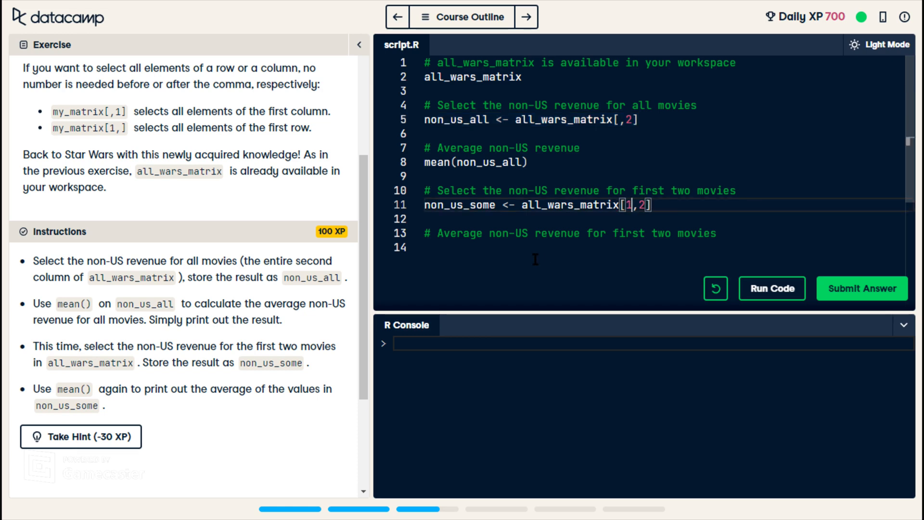
text(:2)
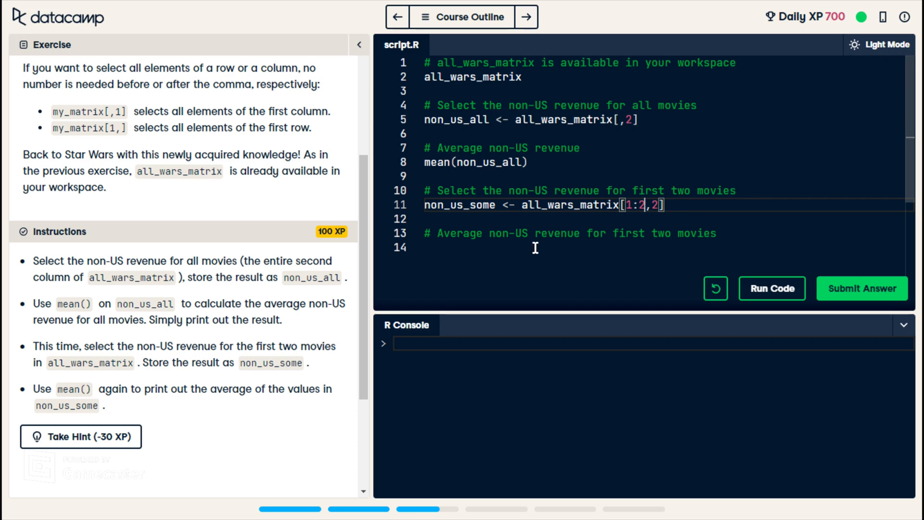
- Write mean(non_us_some) on the empty line 14
click(430, 248)
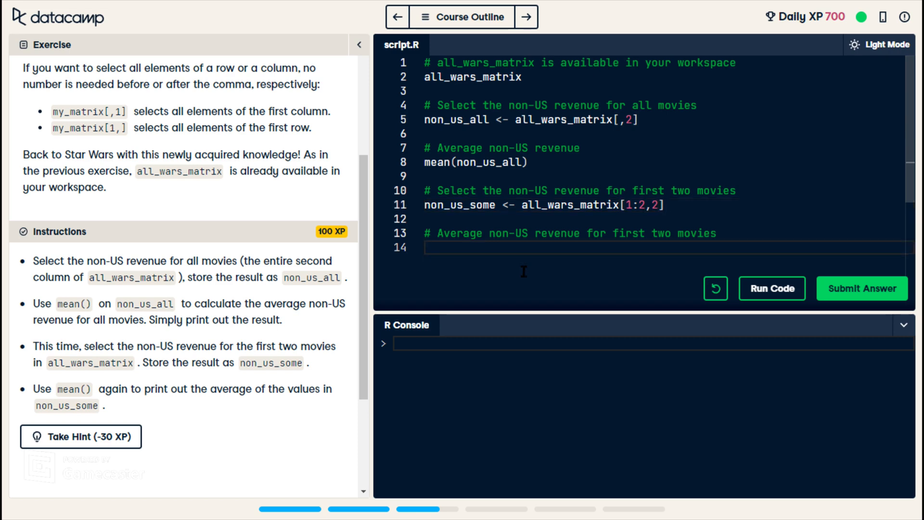
text(ma)
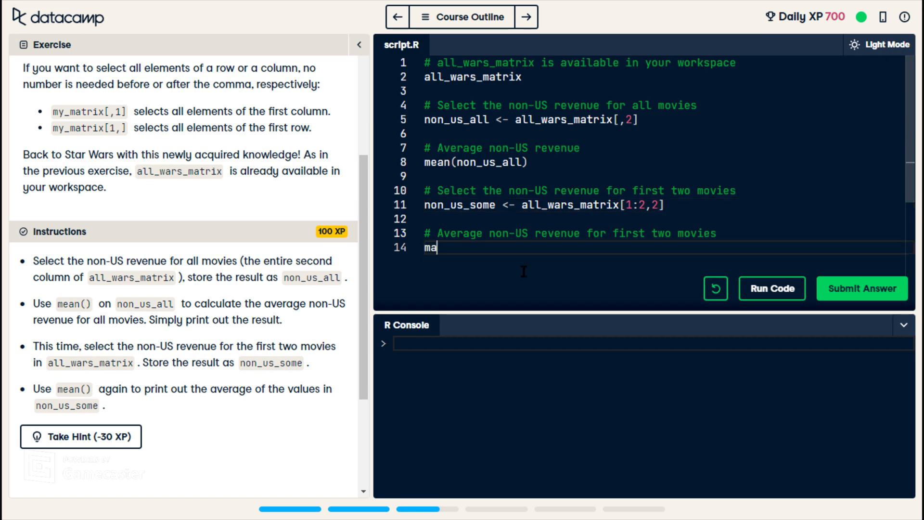
text(an)
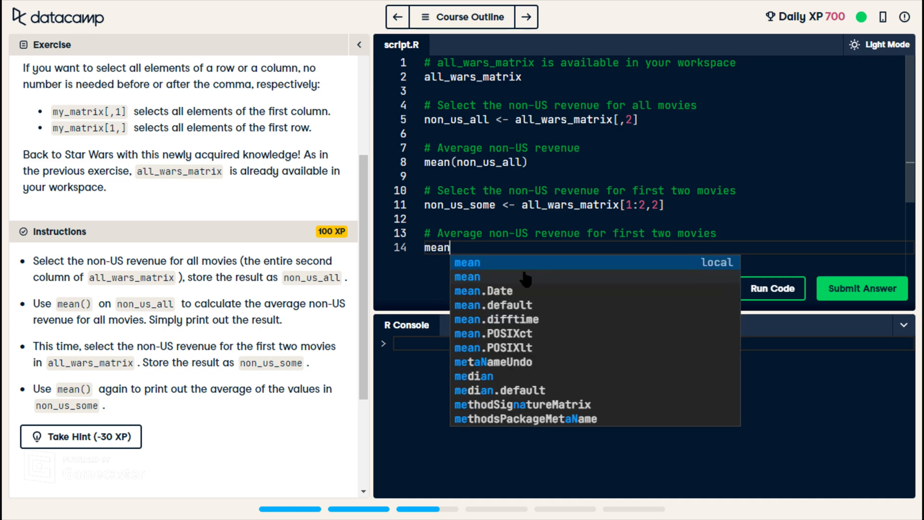
text((non_us)
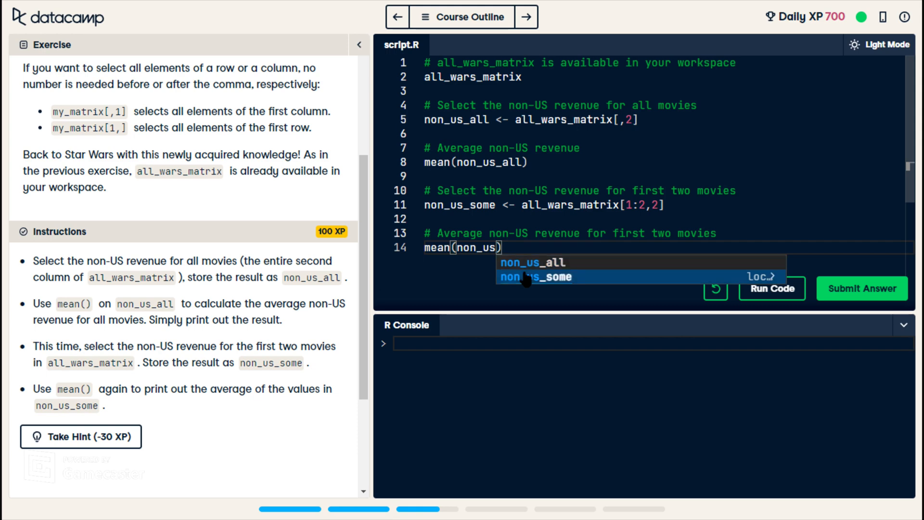
click(533, 277)
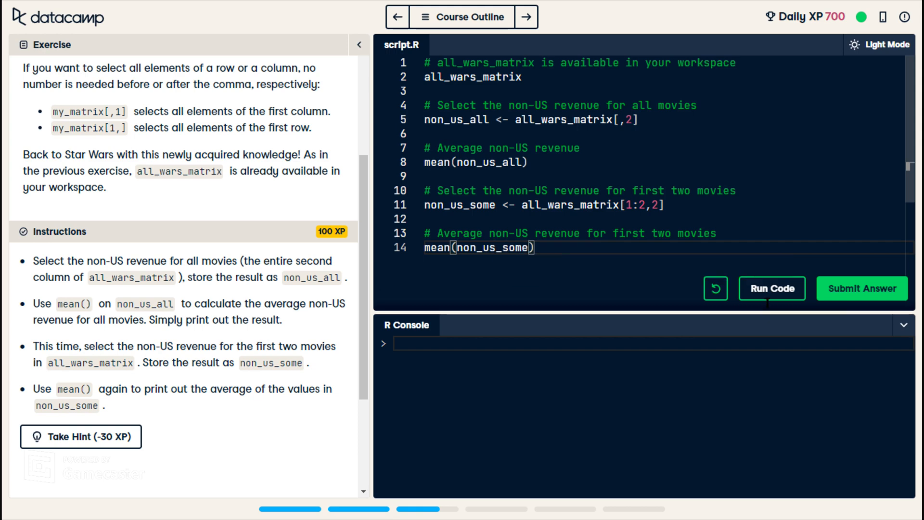
mouse_move(771, 288)
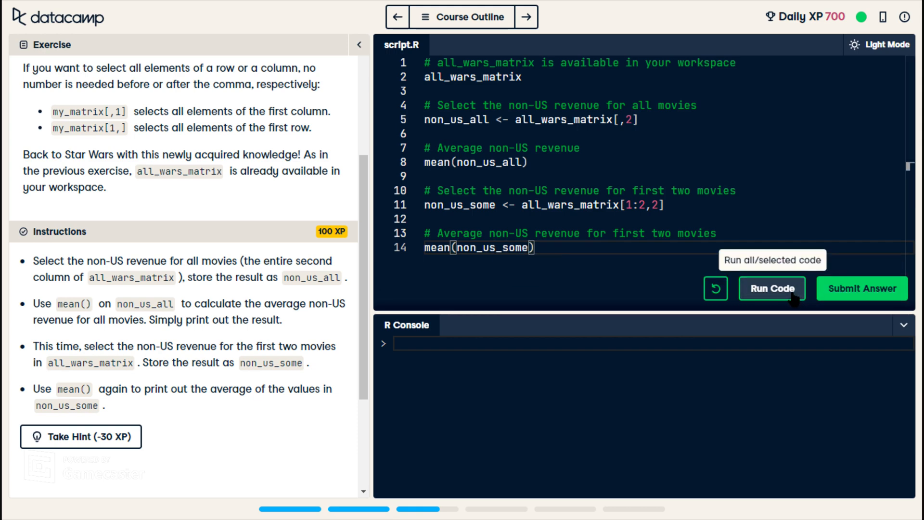
- Run the script printing means 347.9667 and 281.15, submit it, and continue to matrix arithmetic
click(771, 287)
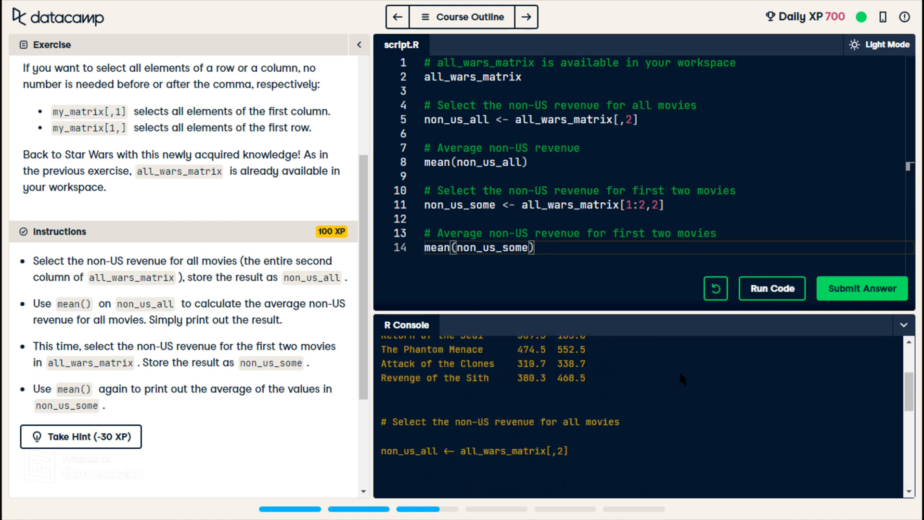
scroll(up, 3)
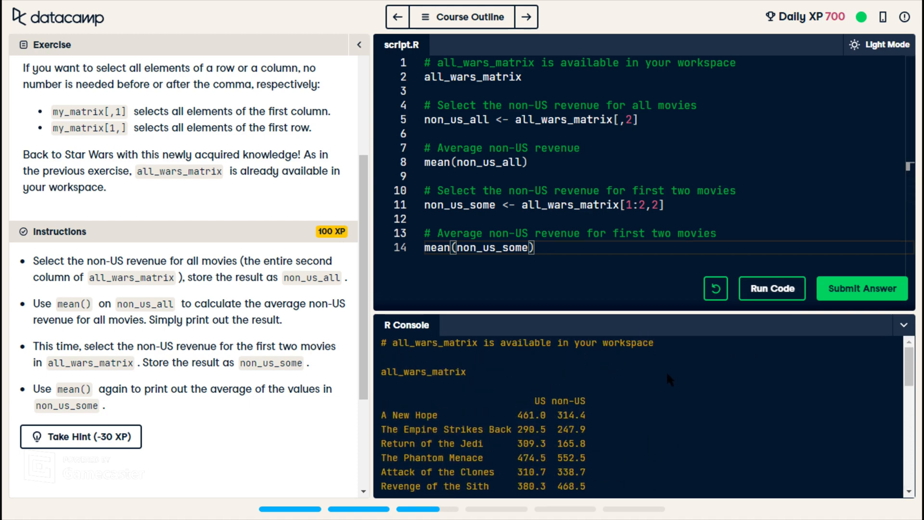
mouse_move(607, 342)
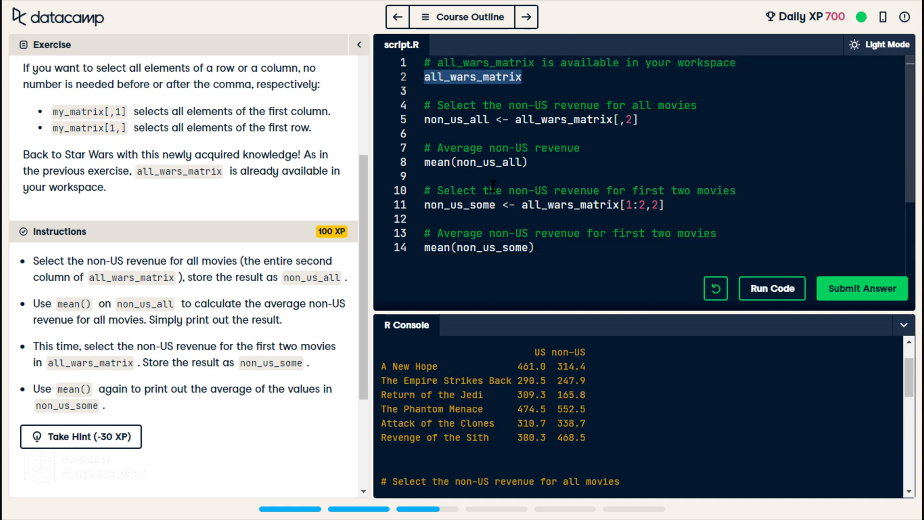
mouse_move(599, 446)
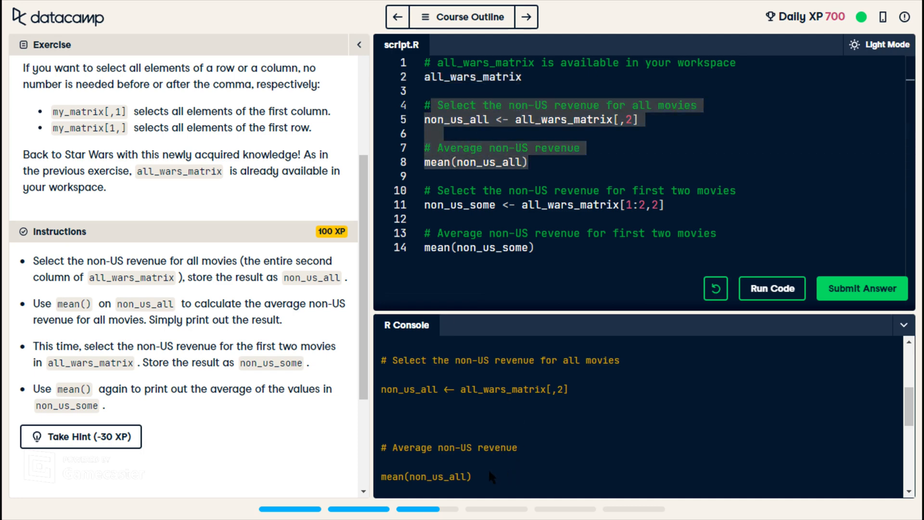
mouse_move(581, 462)
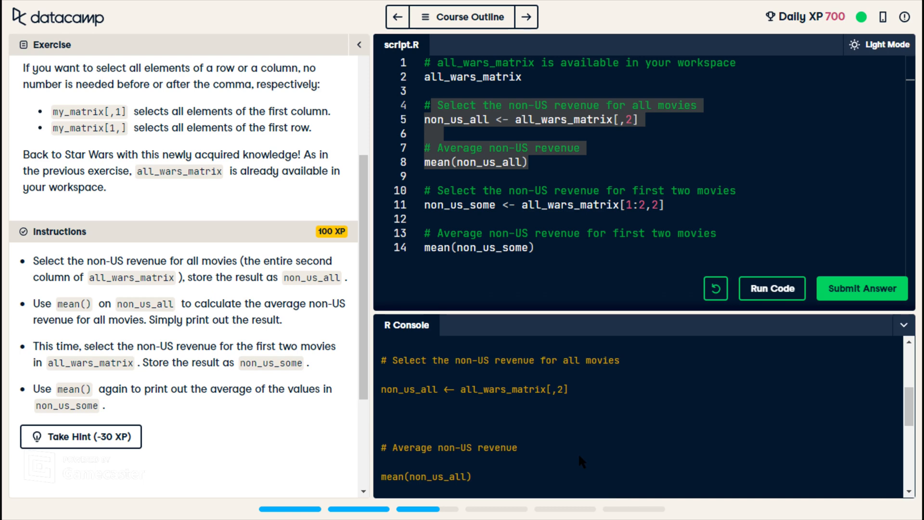
click(771, 288)
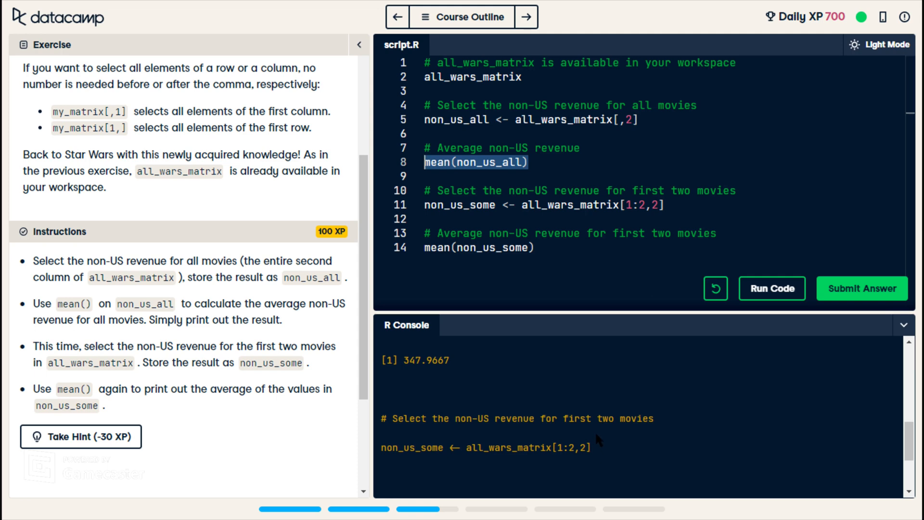
click(771, 288)
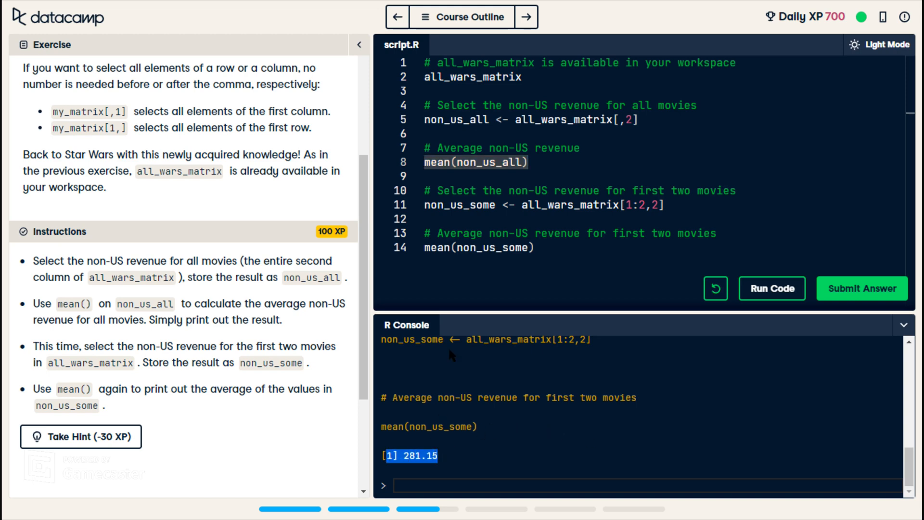
mouse_move(522, 269)
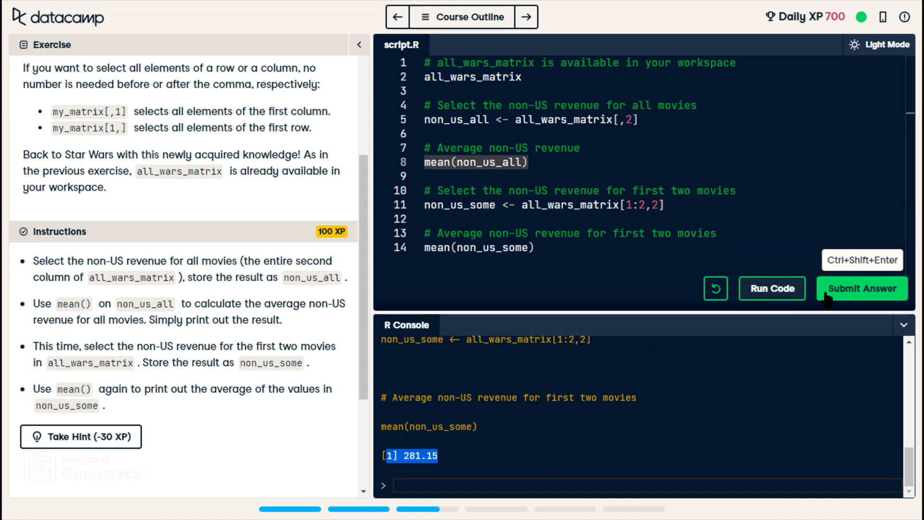
click(860, 288)
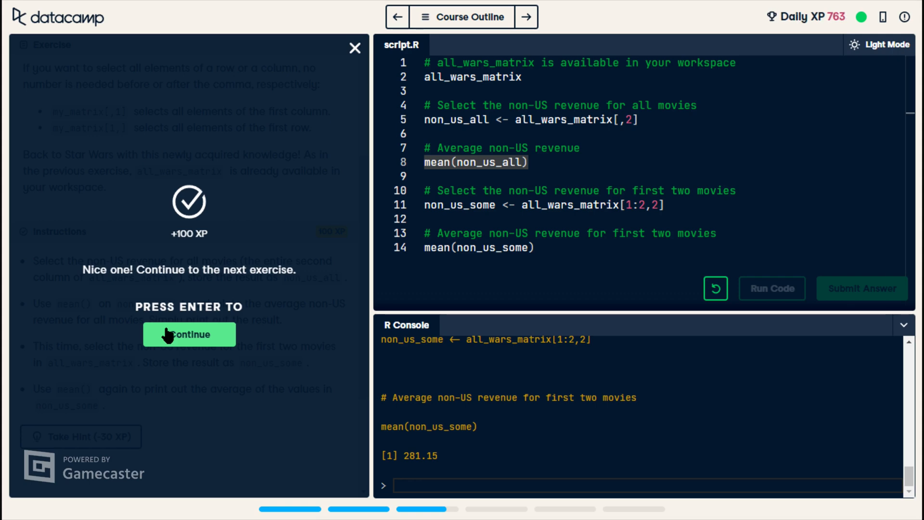
click(189, 334)
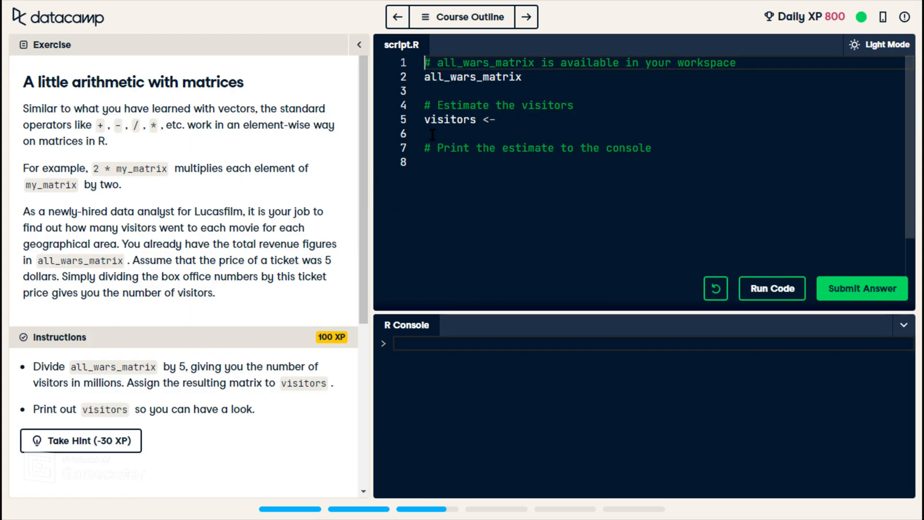
mouse_move(400, 186)
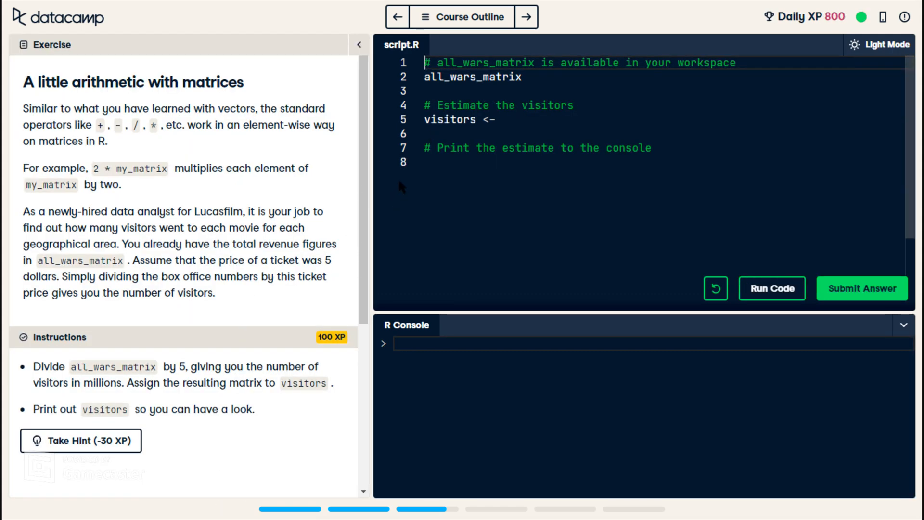
mouse_move(413, 119)
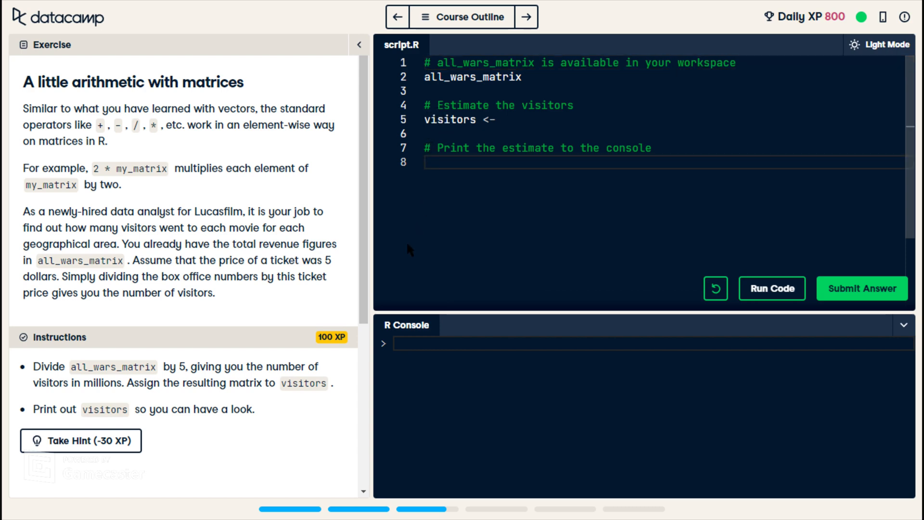
- Write visitors <- all_wars_matrix / 5 on line 5 with visitors printed on line 8
text(v)
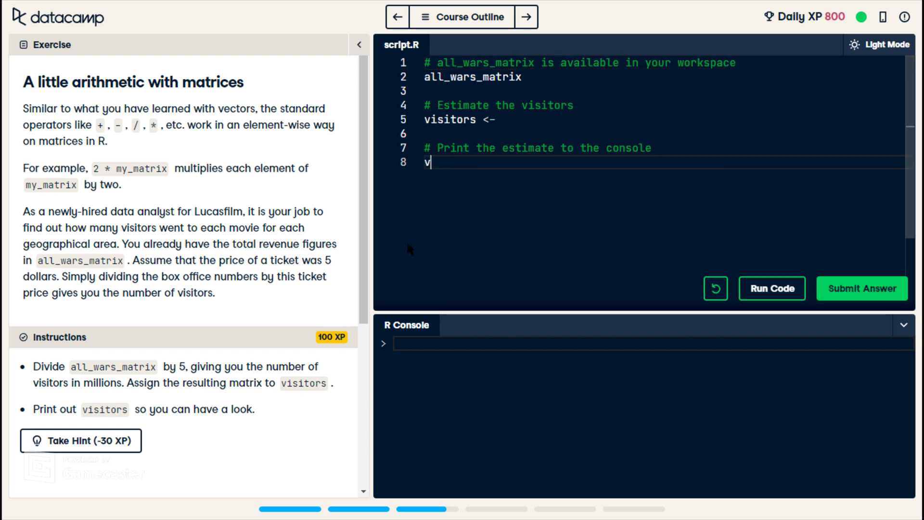
text(isitors)
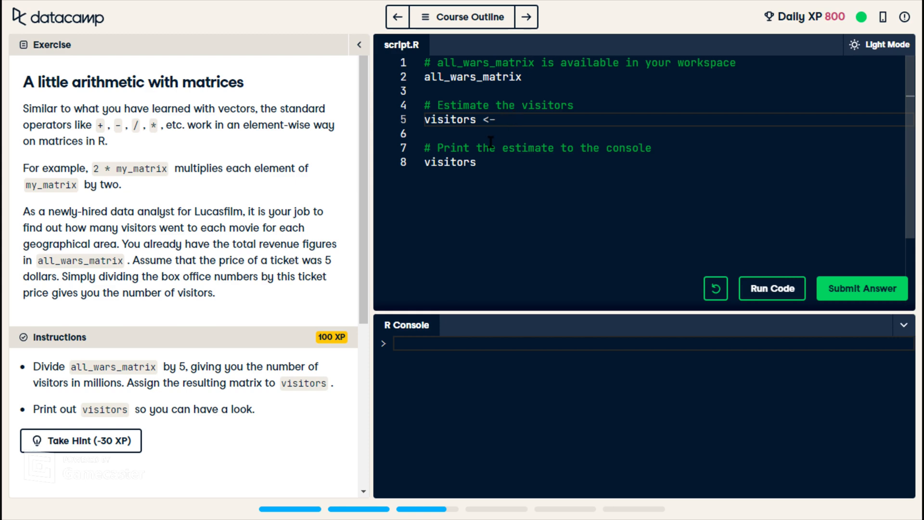
mouse_move(350, 270)
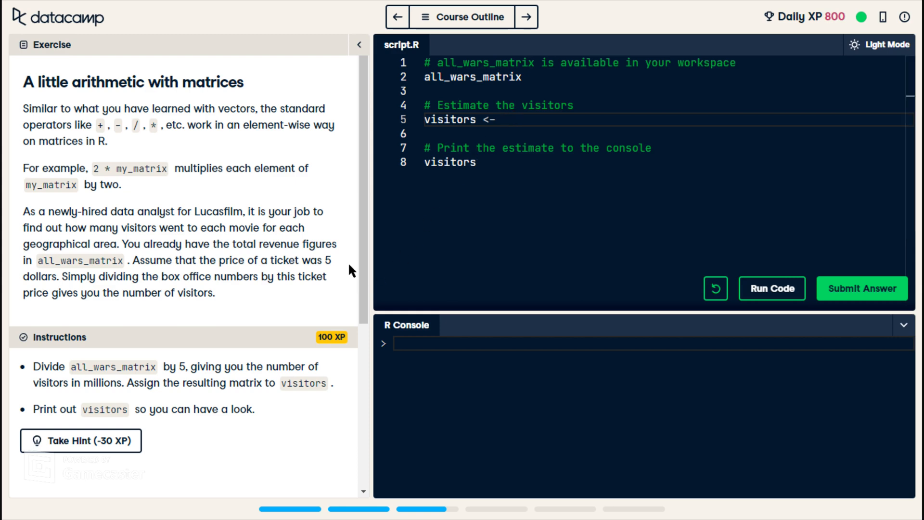
mouse_move(280, 380)
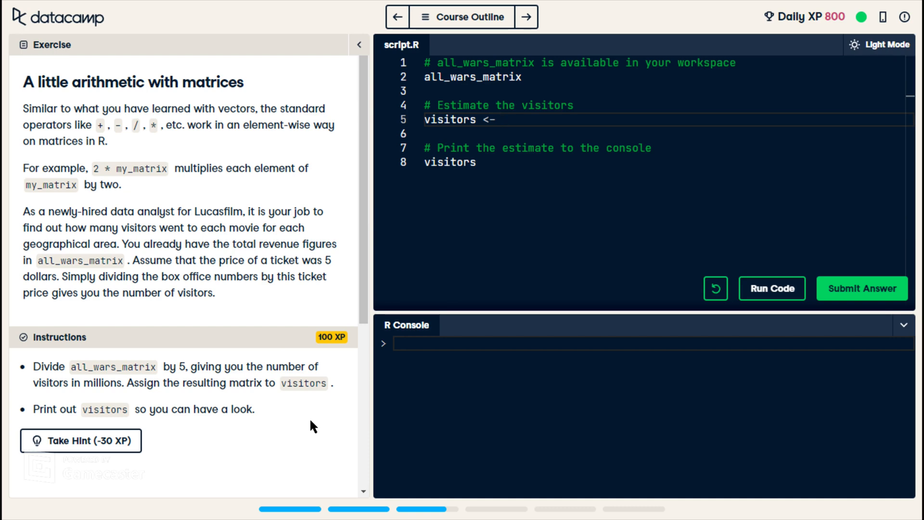
text(all)
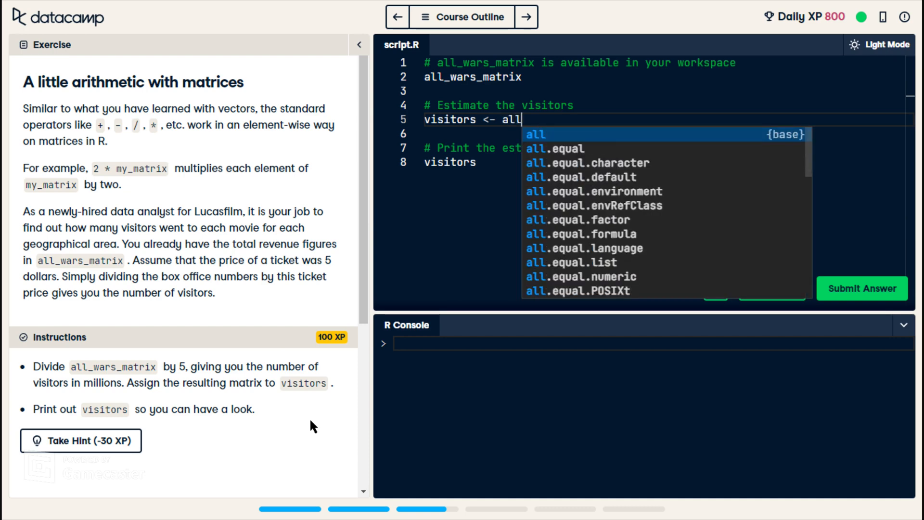
text(_wars_matrix /)
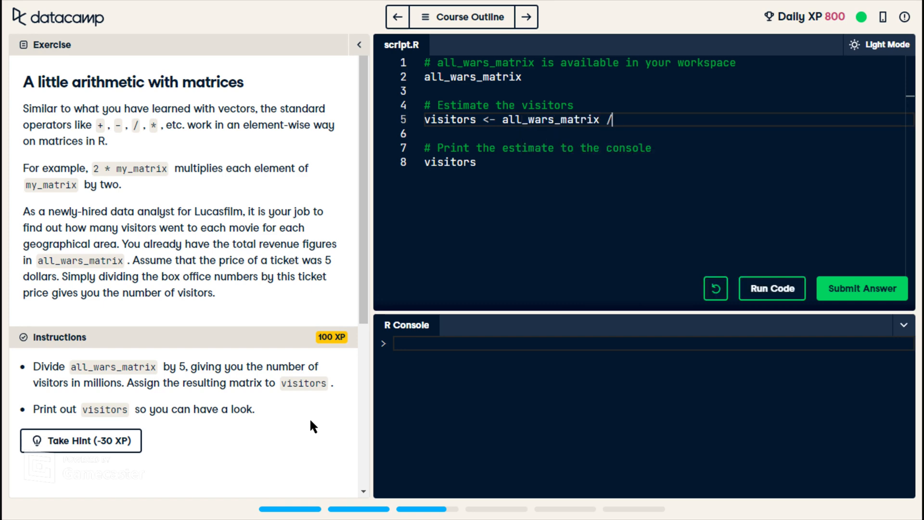
text(5)
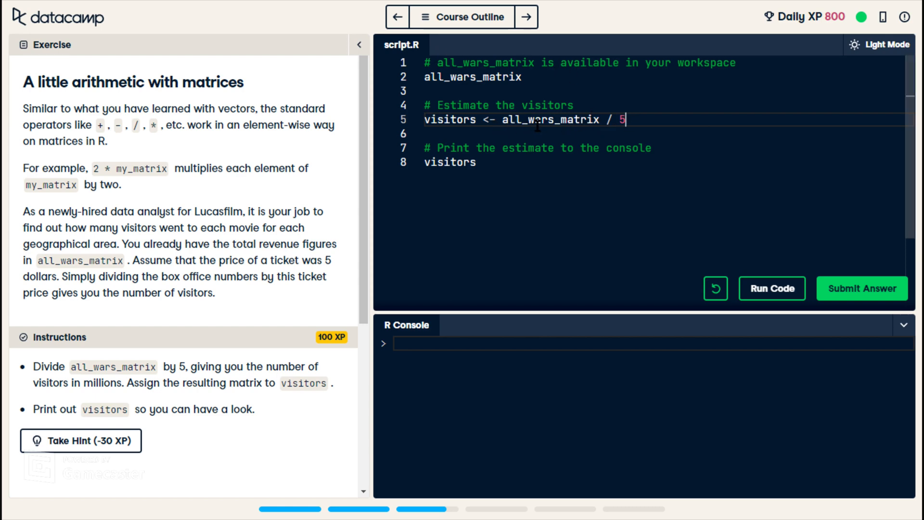
double_click(548, 119)
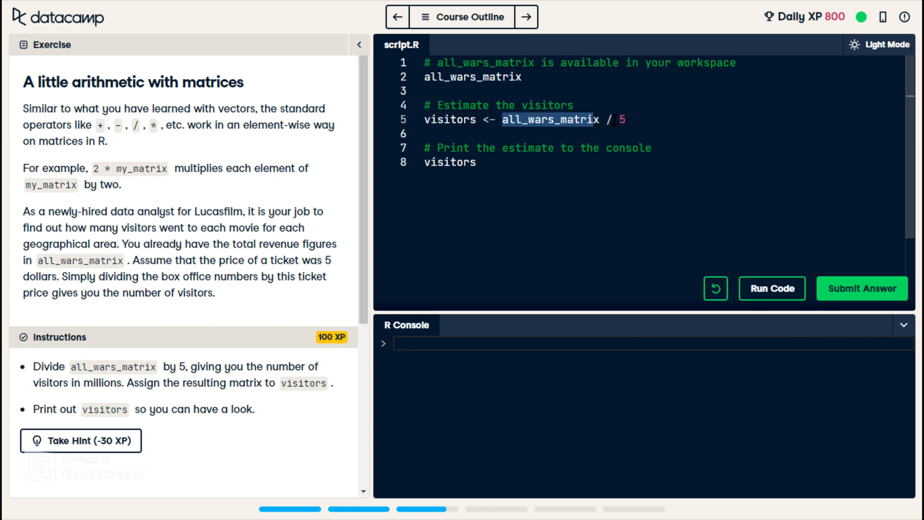
click(621, 119)
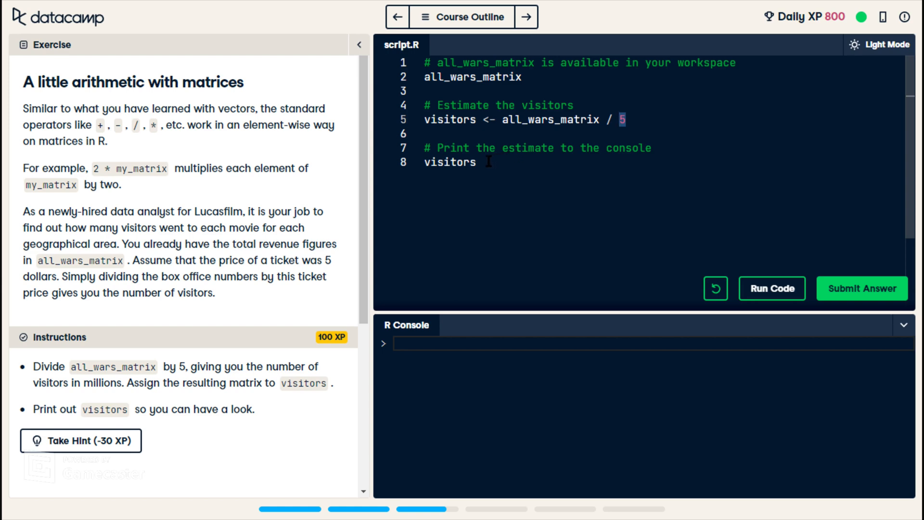
double_click(449, 161)
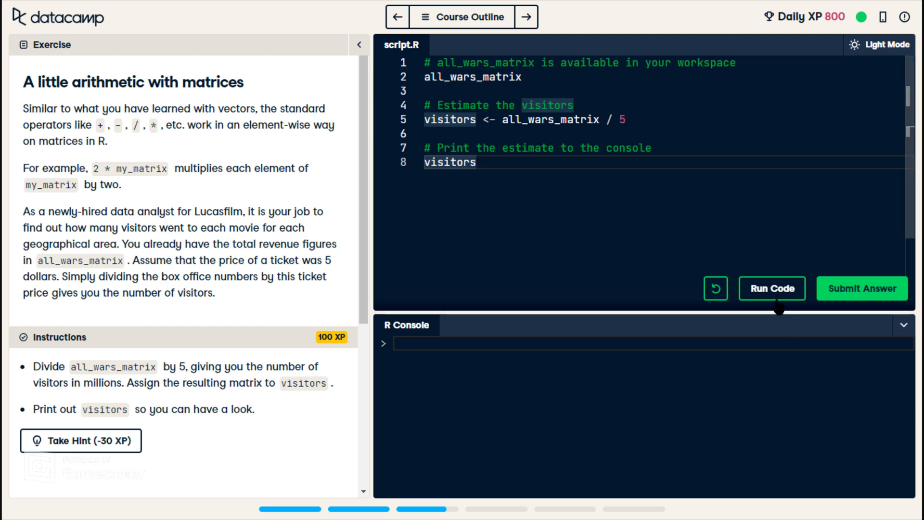
- Run the script to print the visitors matrix and submit it for +100 XP
click(771, 288)
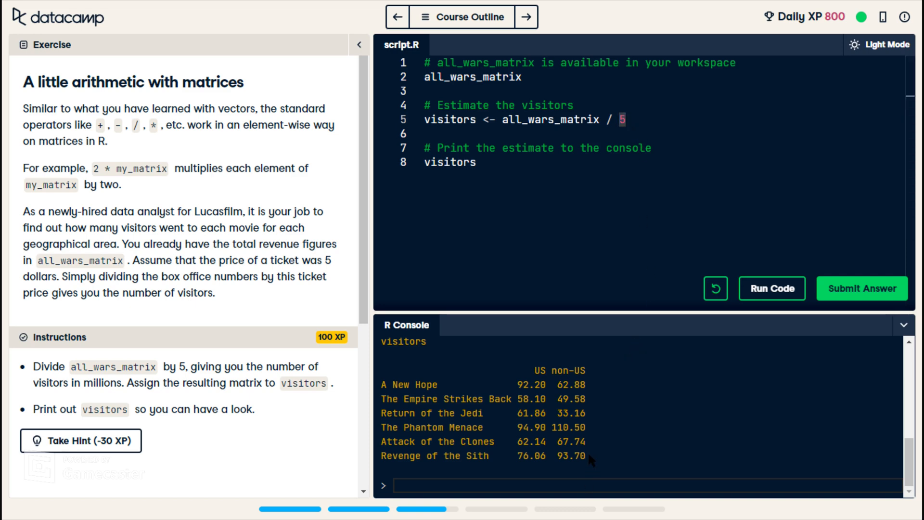
mouse_move(639, 418)
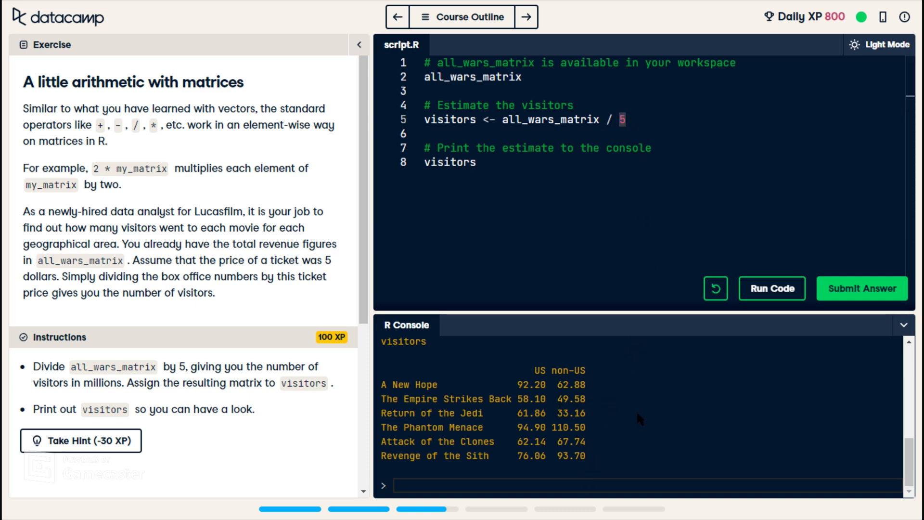
mouse_move(853, 267)
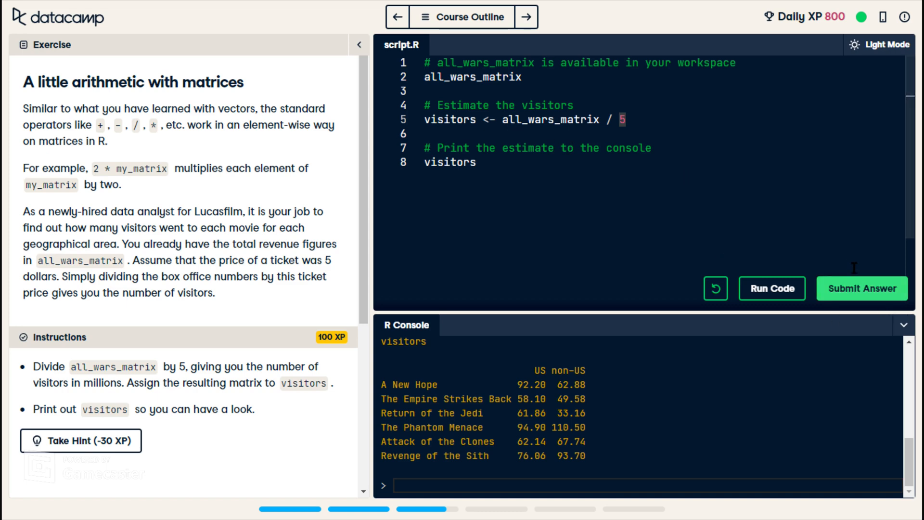
click(595, 119)
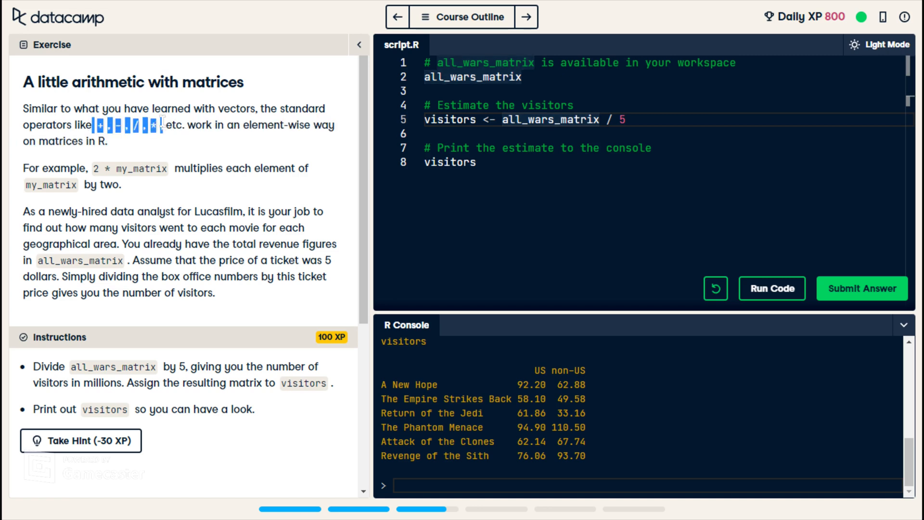
mouse_move(179, 159)
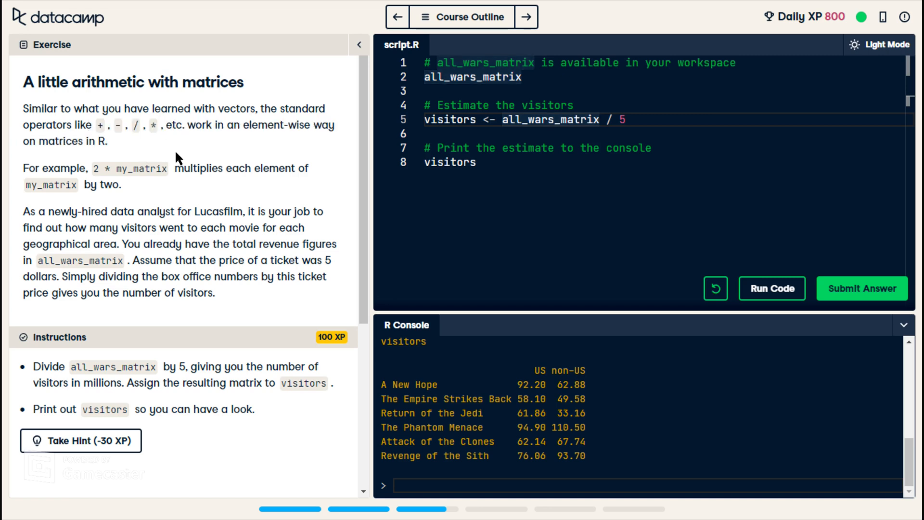
double_click(173, 124)
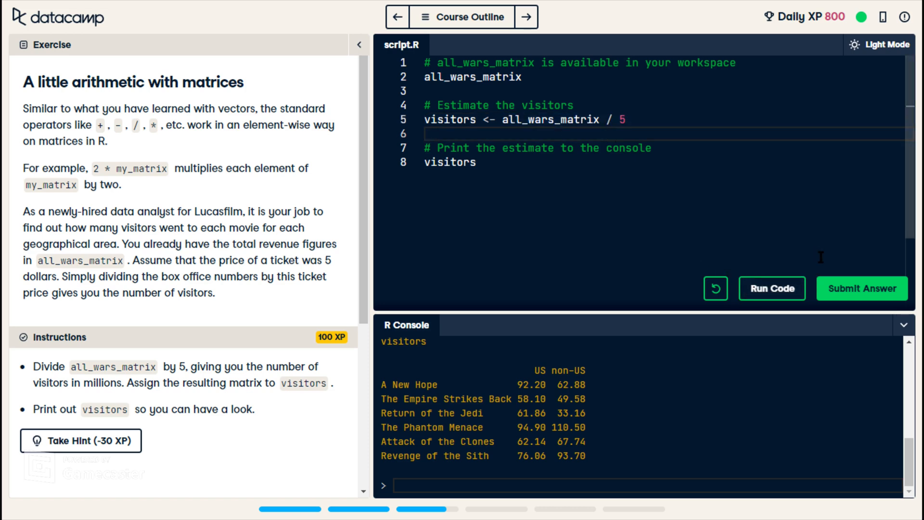
mouse_move(860, 287)
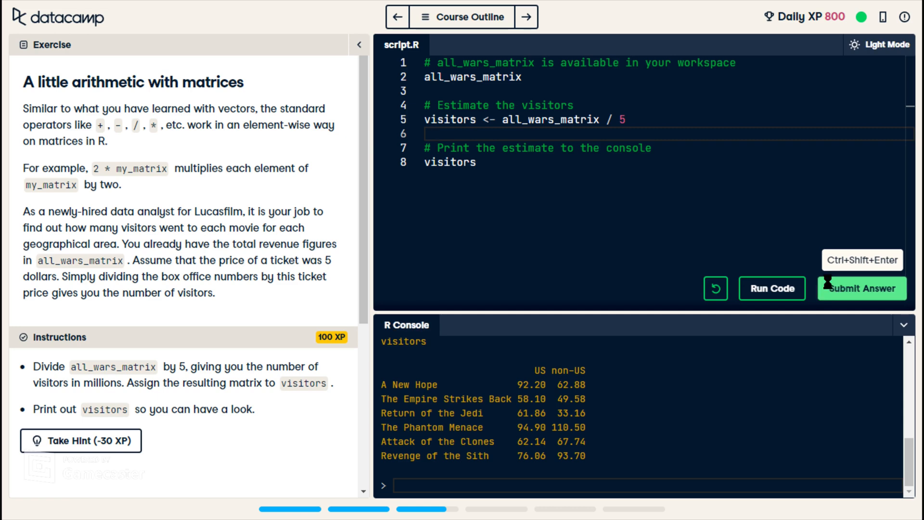
click(860, 288)
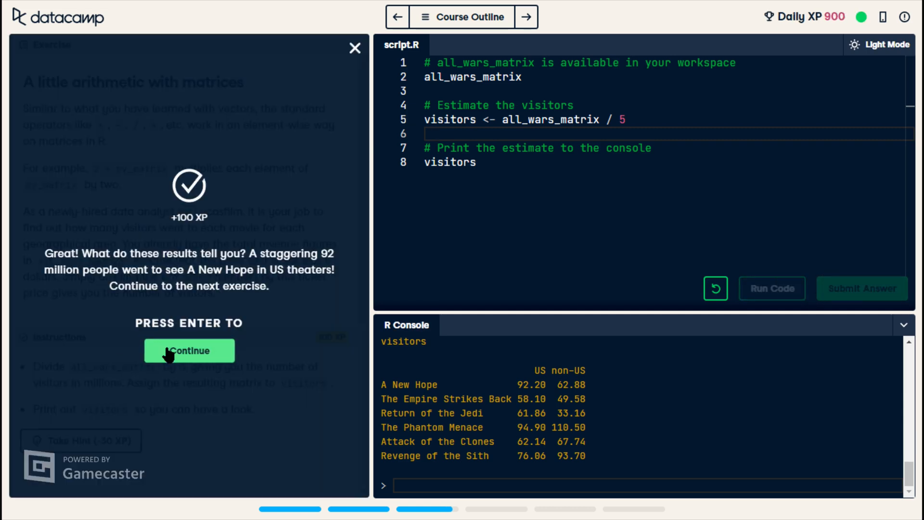
click(189, 350)
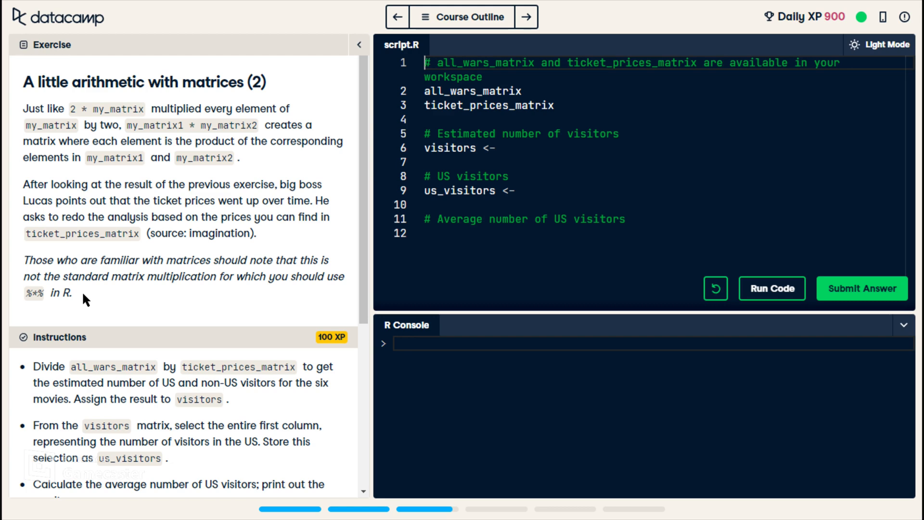
mouse_move(122, 127)
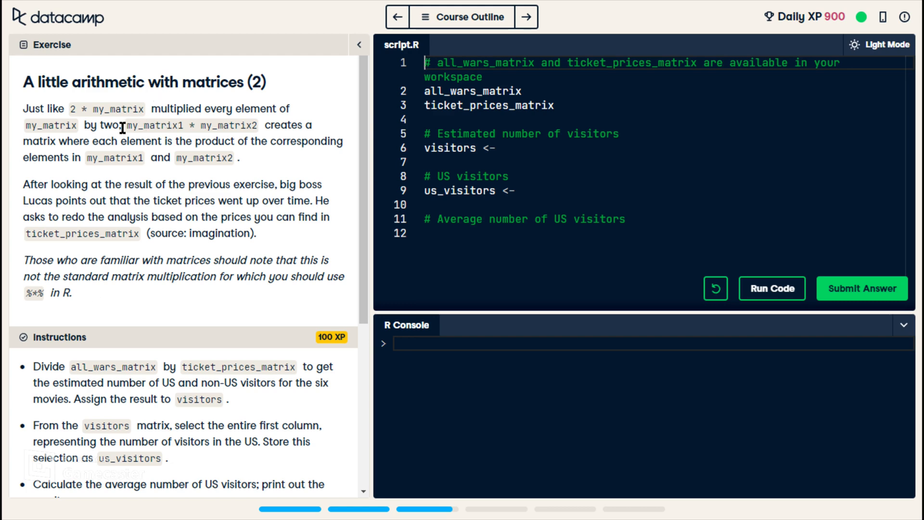
double_click(158, 125)
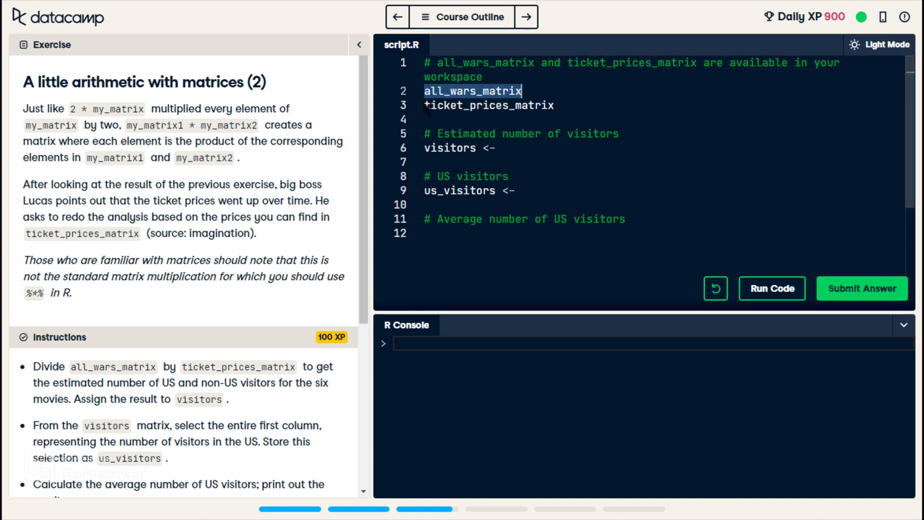
click(554, 105)
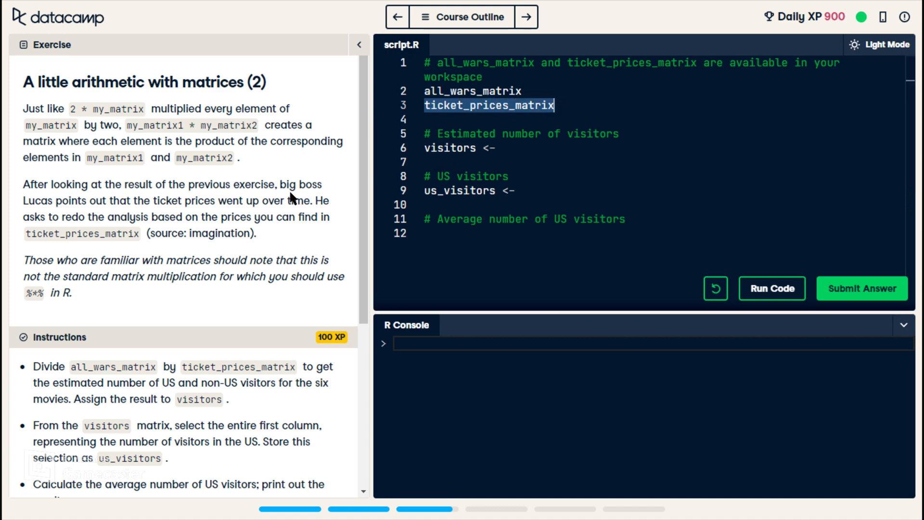
mouse_move(246, 187)
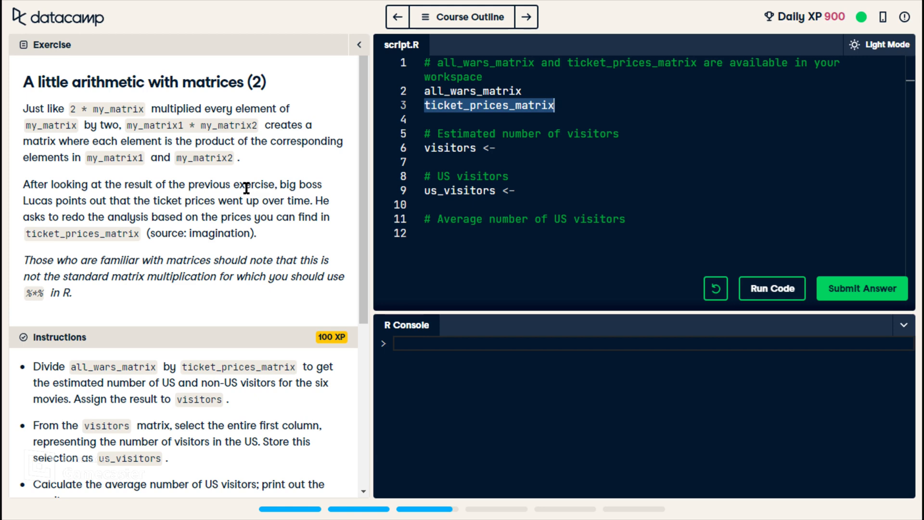
mouse_move(258, 197)
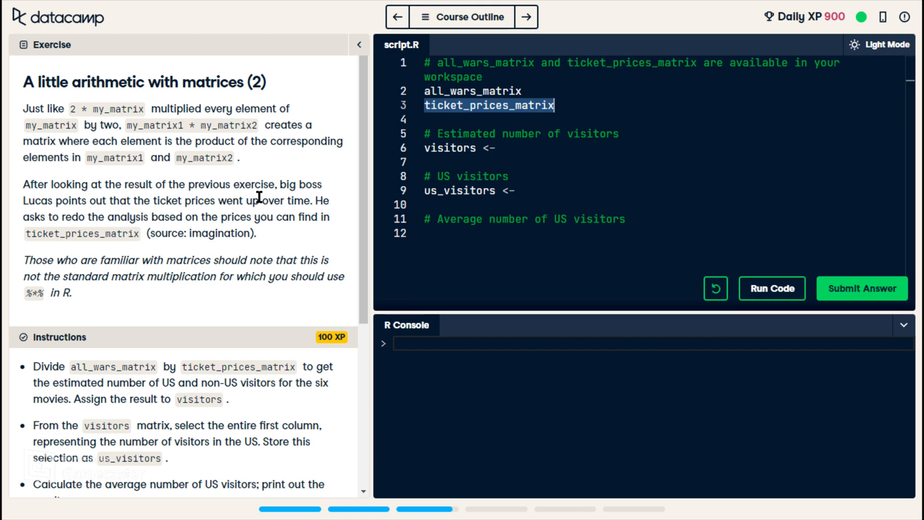
mouse_move(230, 197)
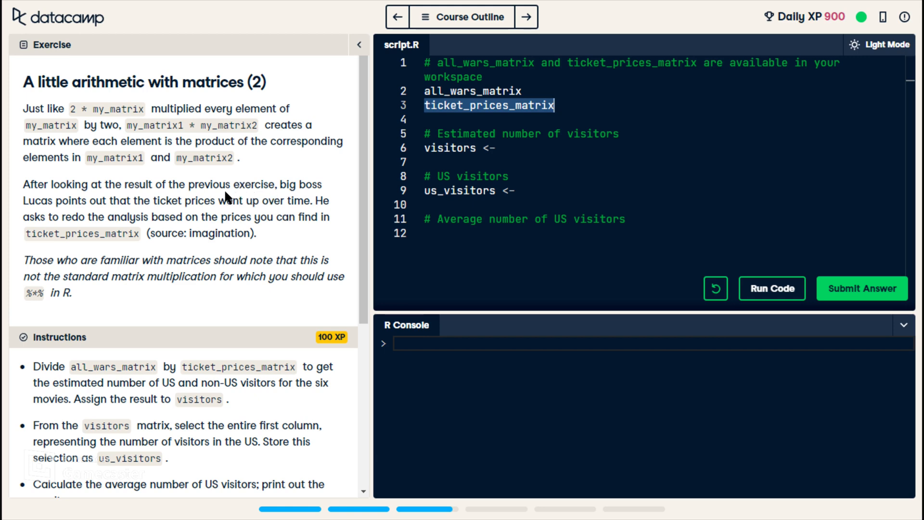
drag(111, 200, 263, 200)
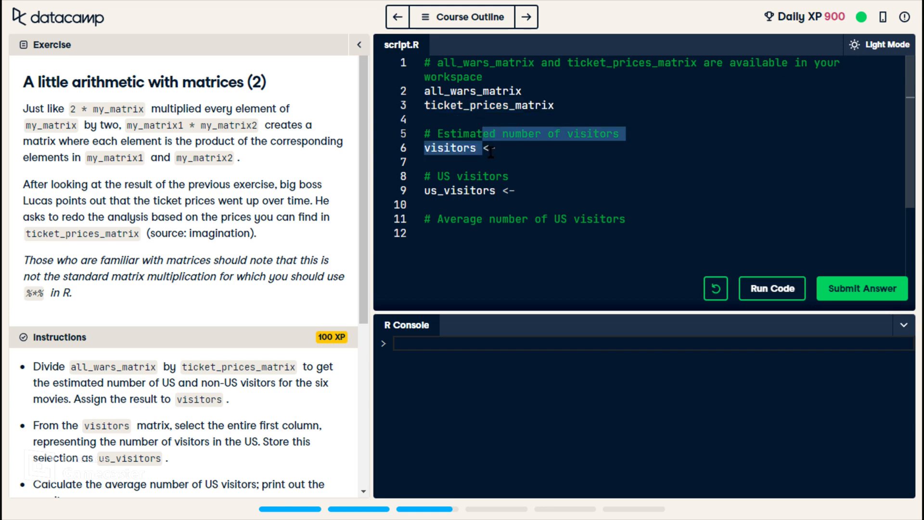
click(504, 148)
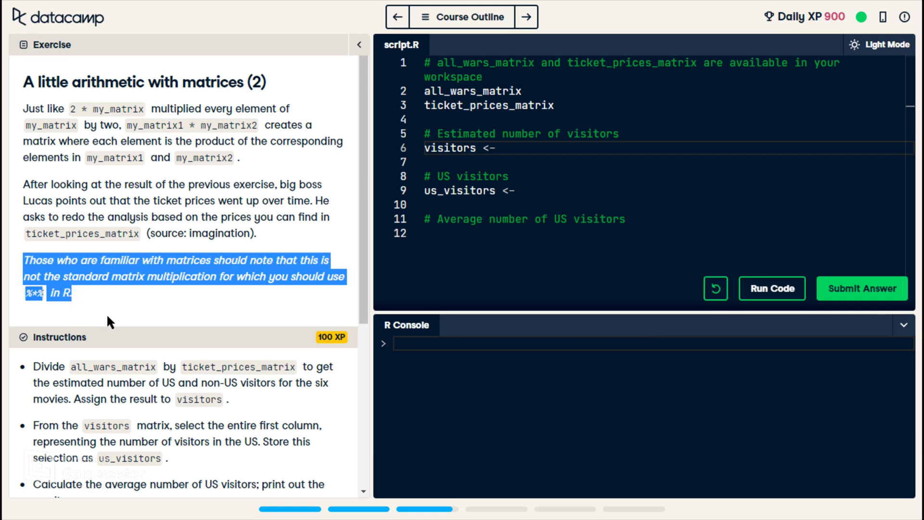
click(103, 302)
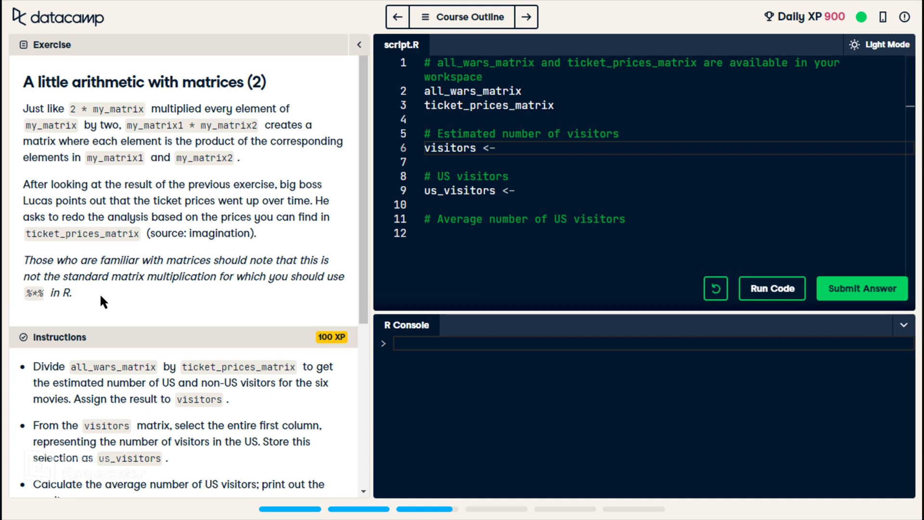
mouse_move(70, 275)
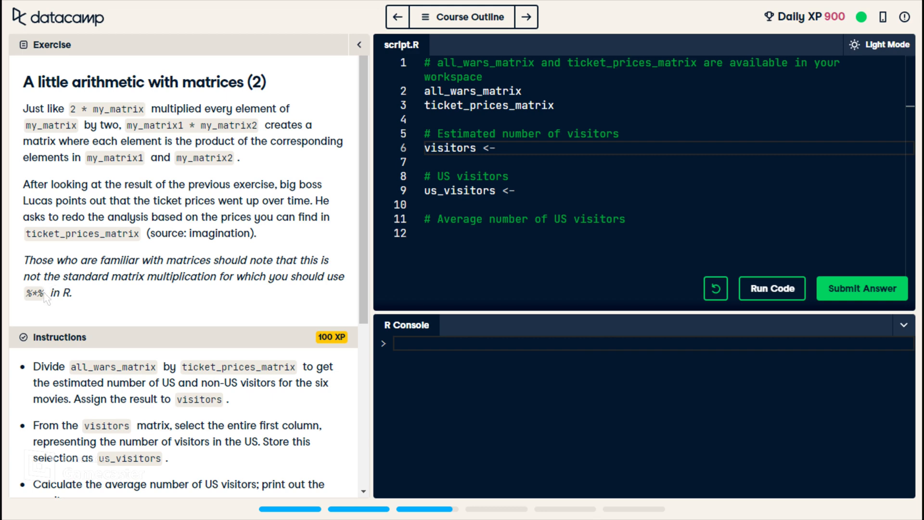
mouse_move(75, 298)
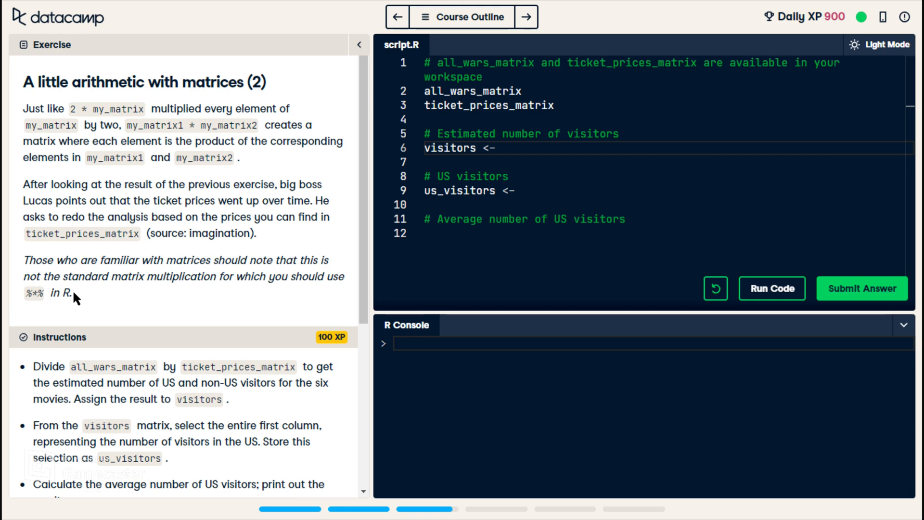
mouse_move(74, 293)
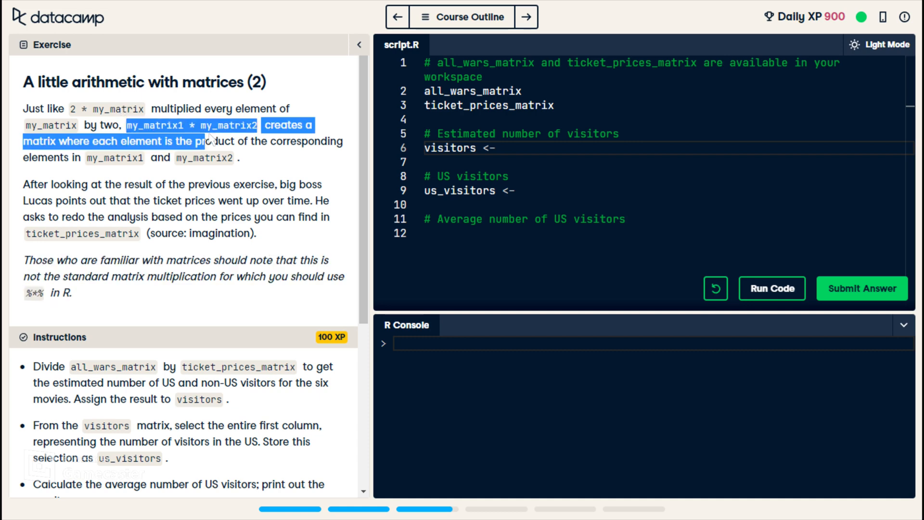
click(259, 140)
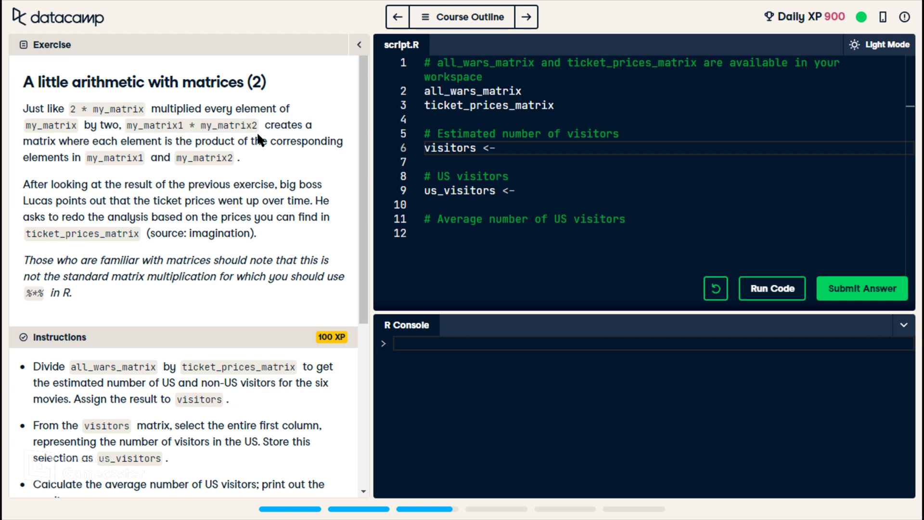
double_click(236, 125)
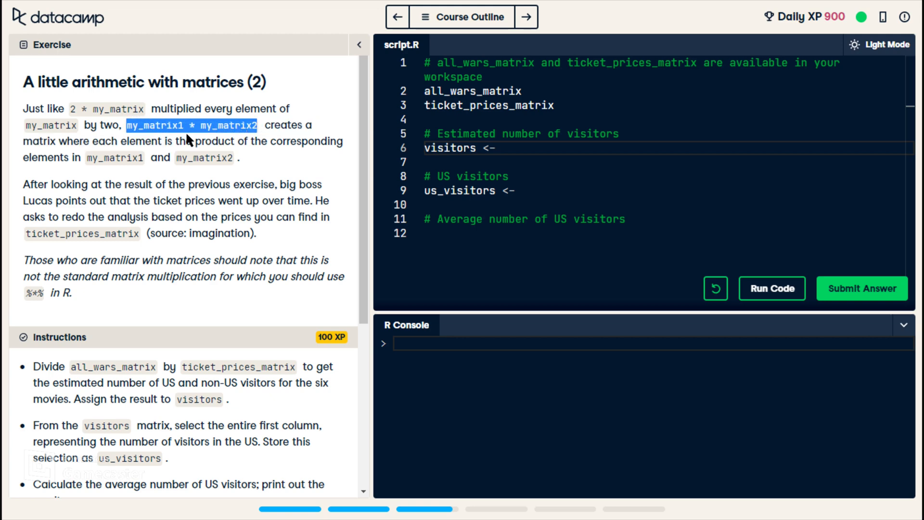
click(244, 126)
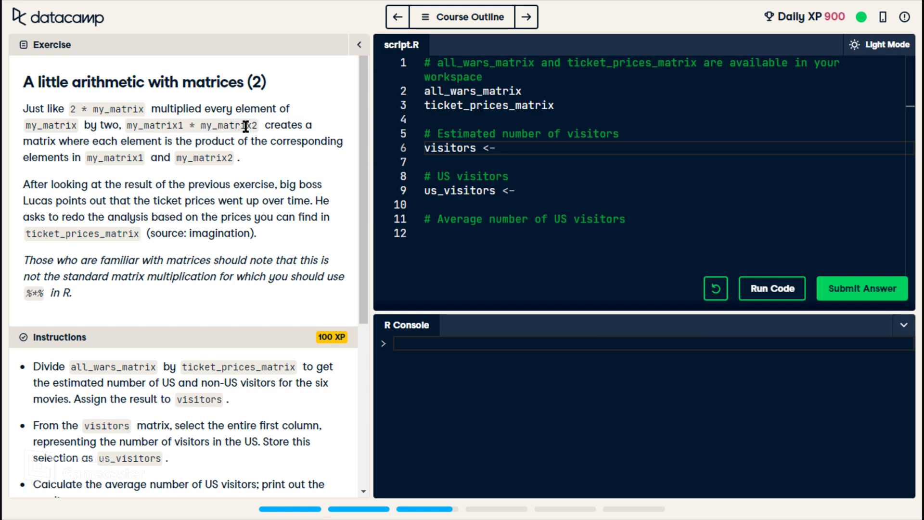
scroll(down, 3)
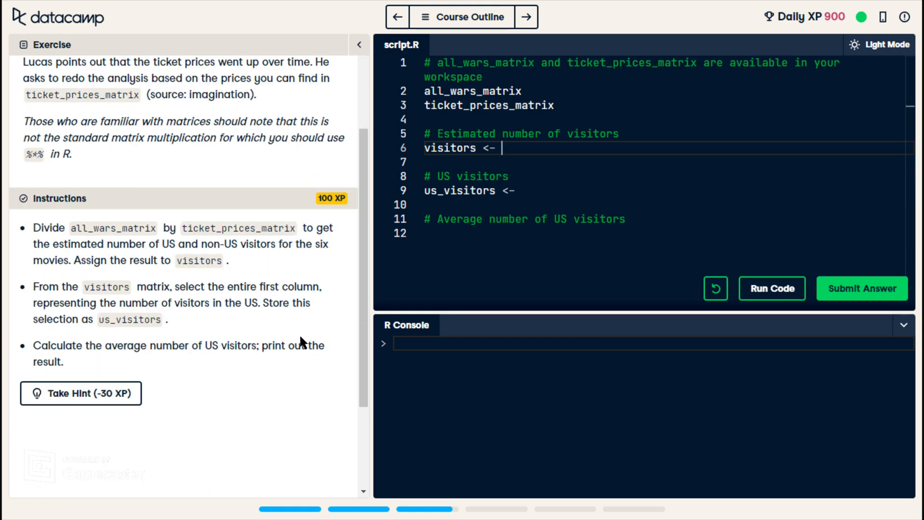
mouse_move(414, 158)
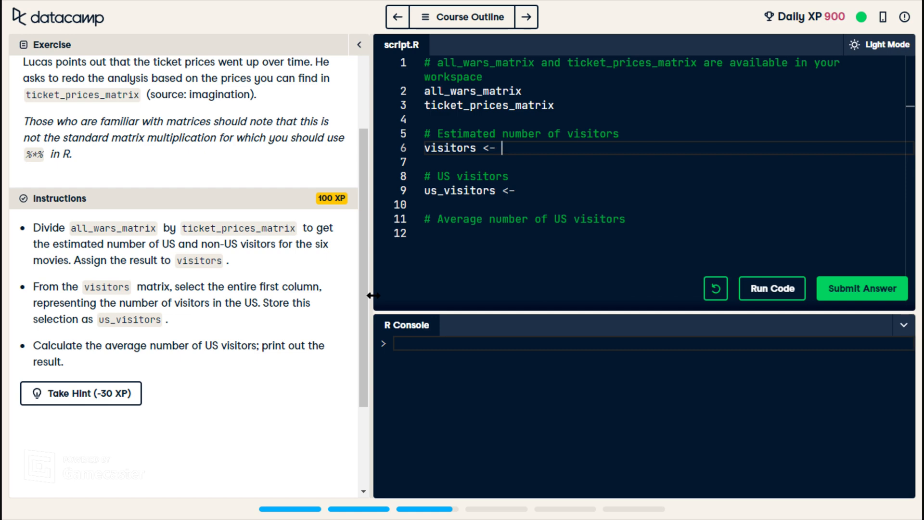
- Assign visitors as all_wars_matrix / ticket_prices_matrix using autocomplete
text(all_wars_matrix)
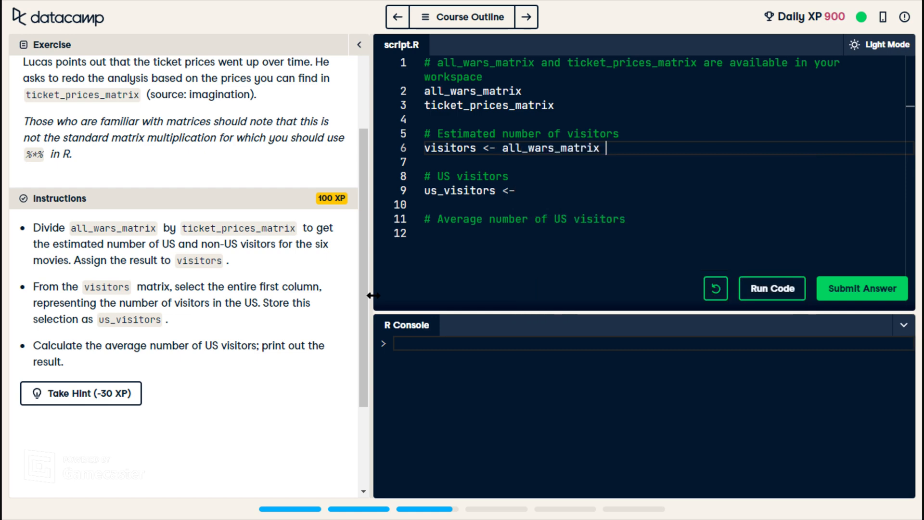
text(/ ti)
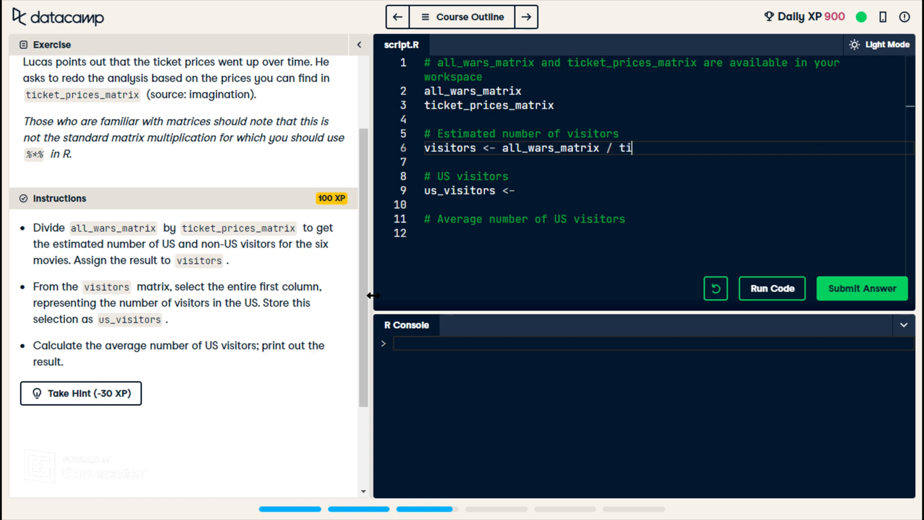
text(cket_prices_matrix)
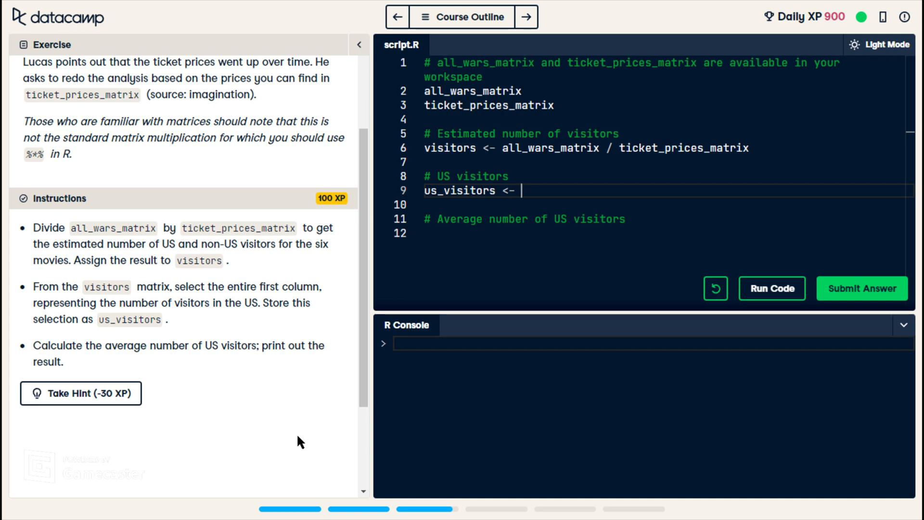
- Assign us_visitors as the first column, visitors[,1]
text(vi)
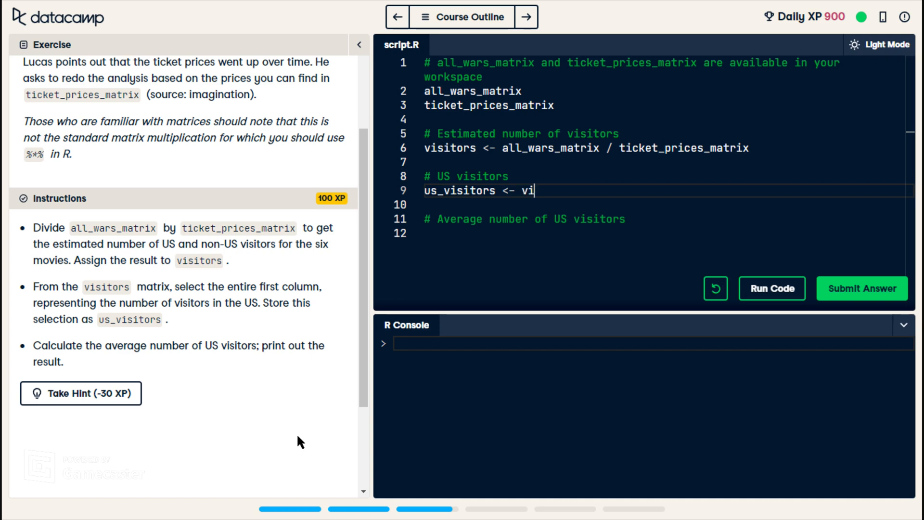
text(vi)
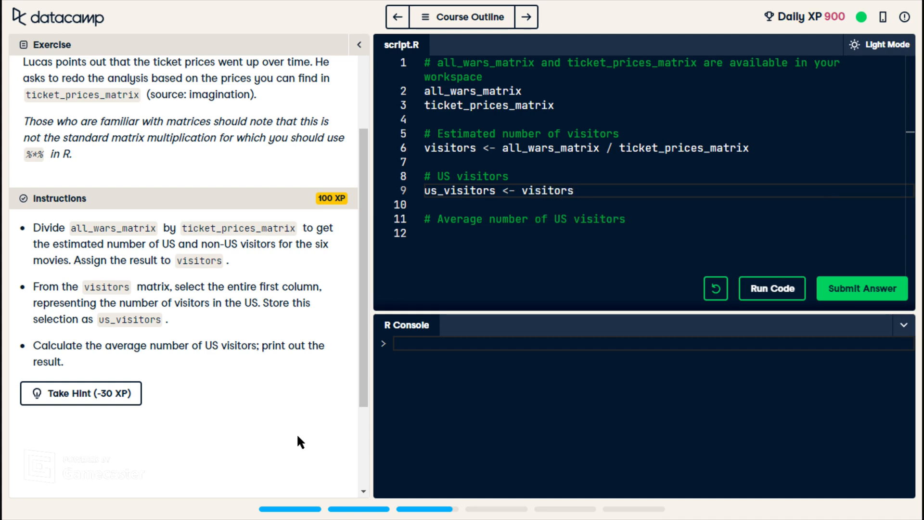
text([])
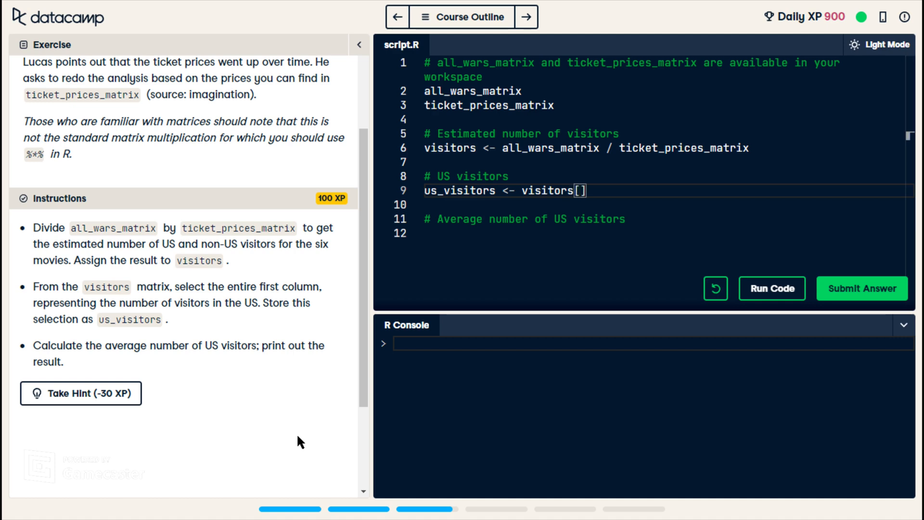
text(,)
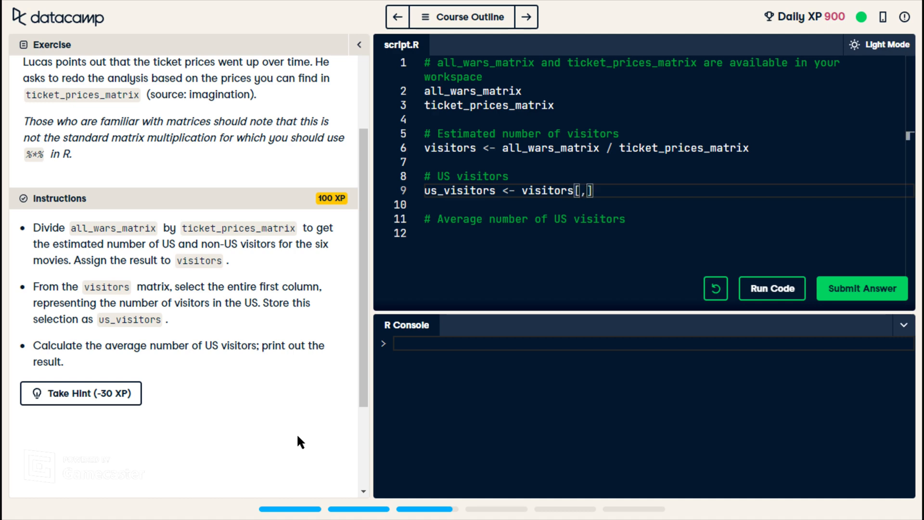
text(1)
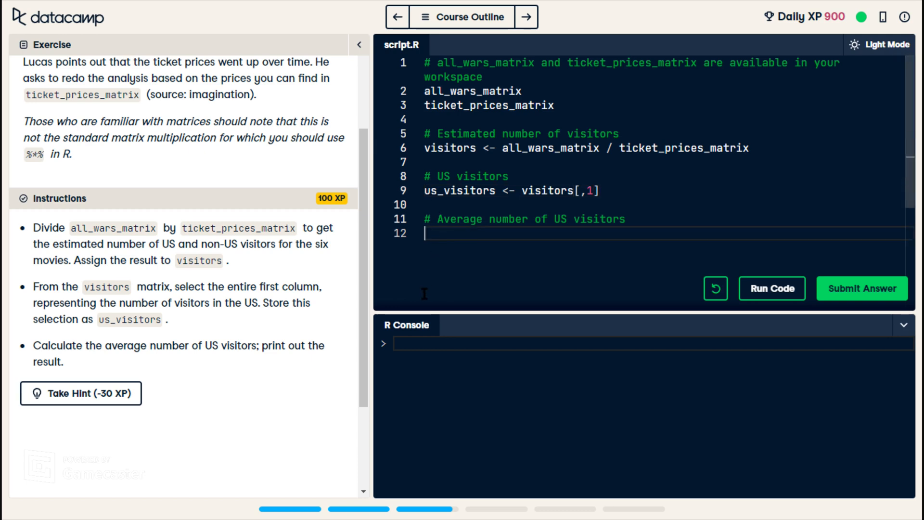
mouse_move(295, 371)
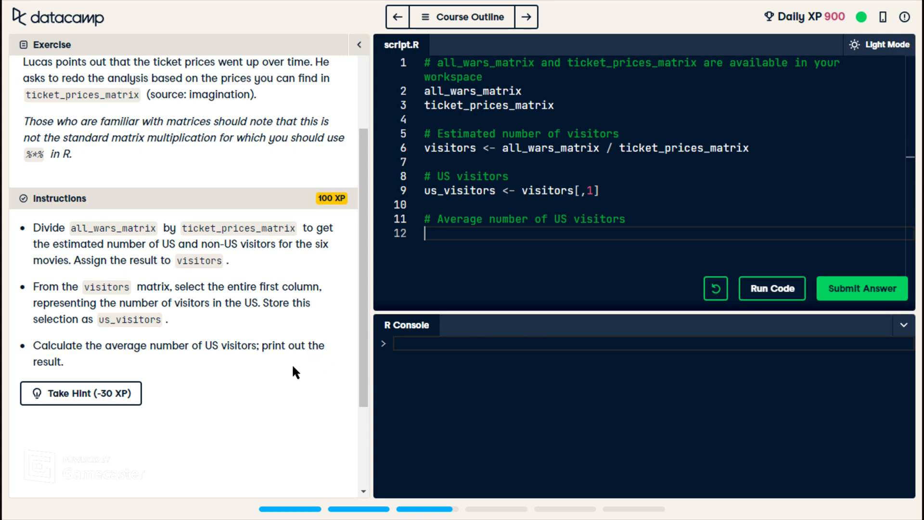
- Add mean(us_visitors) to compute the average US visitors
text(mean)
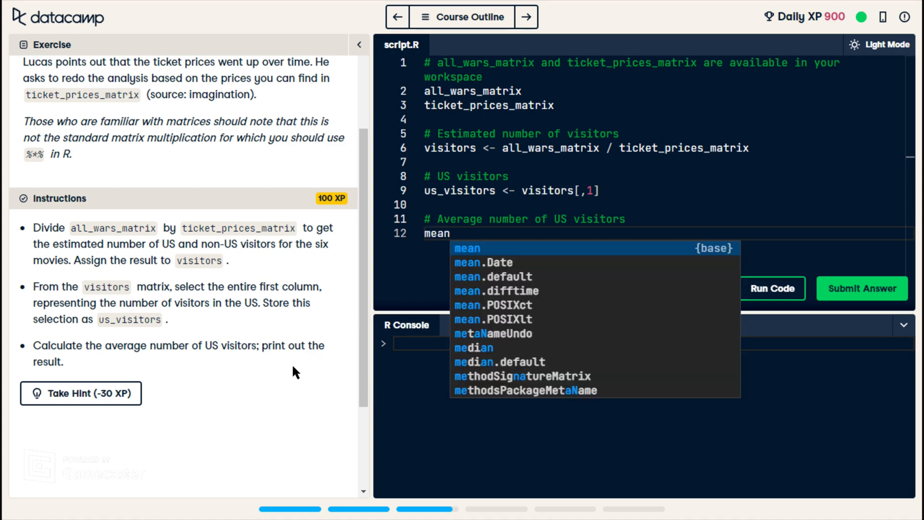
text((us)
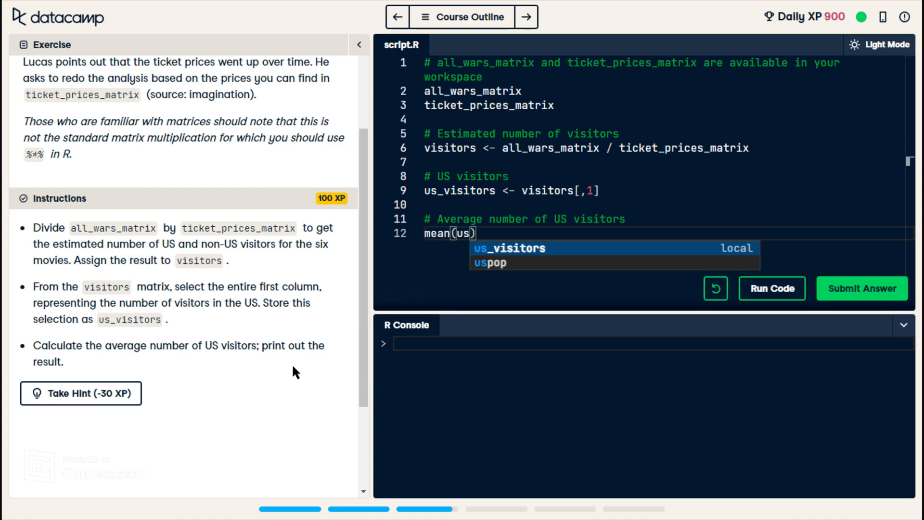
click(508, 248)
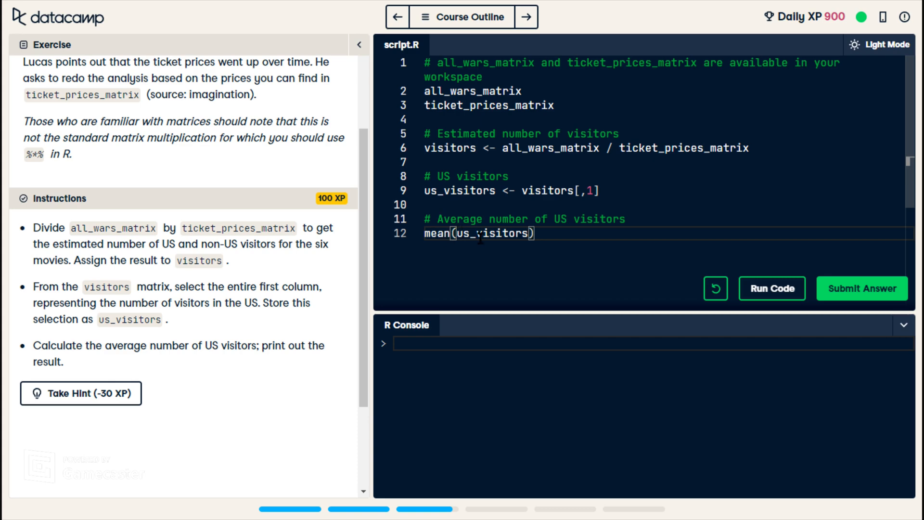
mouse_move(839, 267)
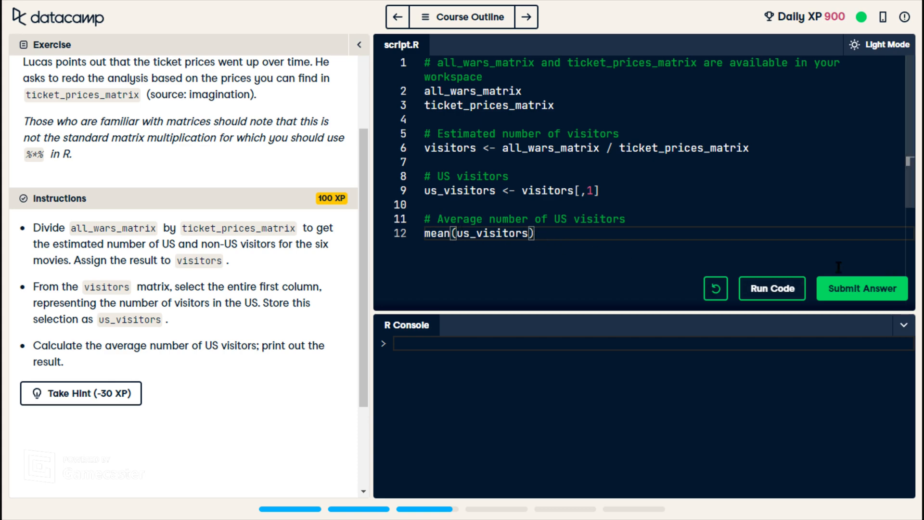
- Run the script printing 75.01401 and submit the answer for +100 XP
click(771, 288)
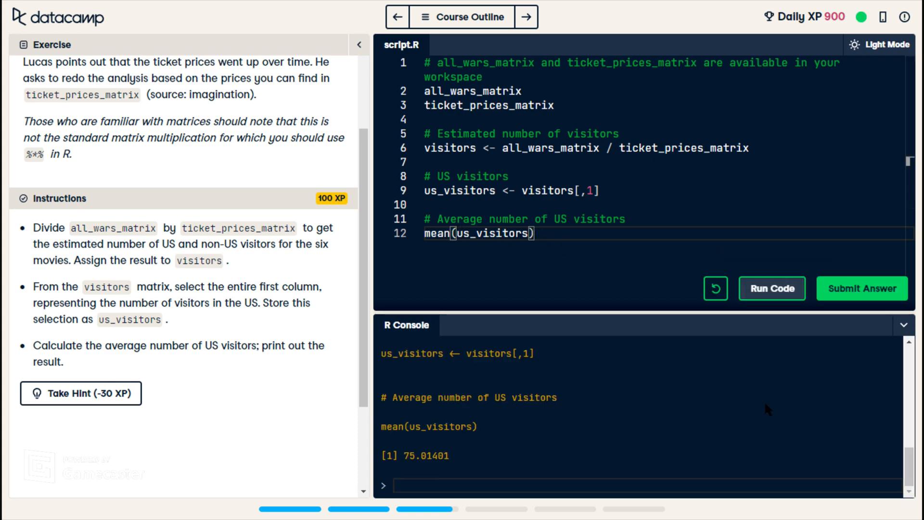
double_click(418, 456)
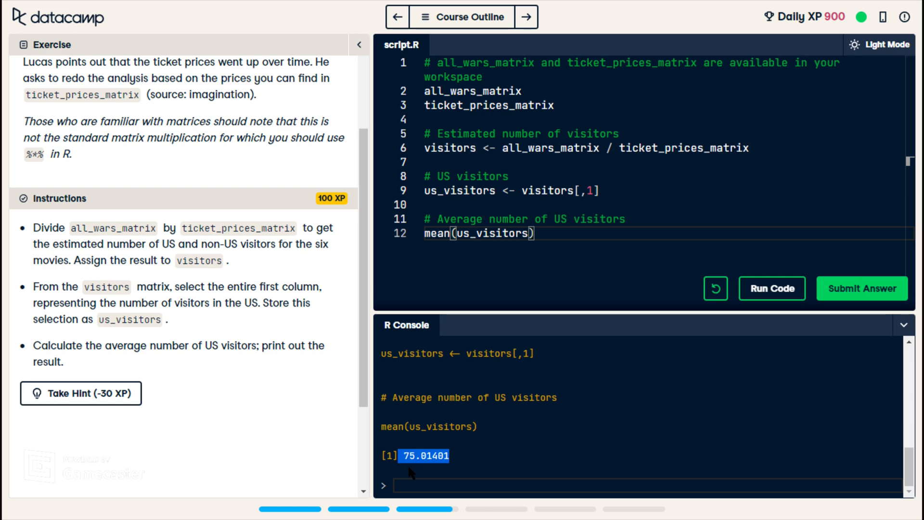
mouse_move(500, 453)
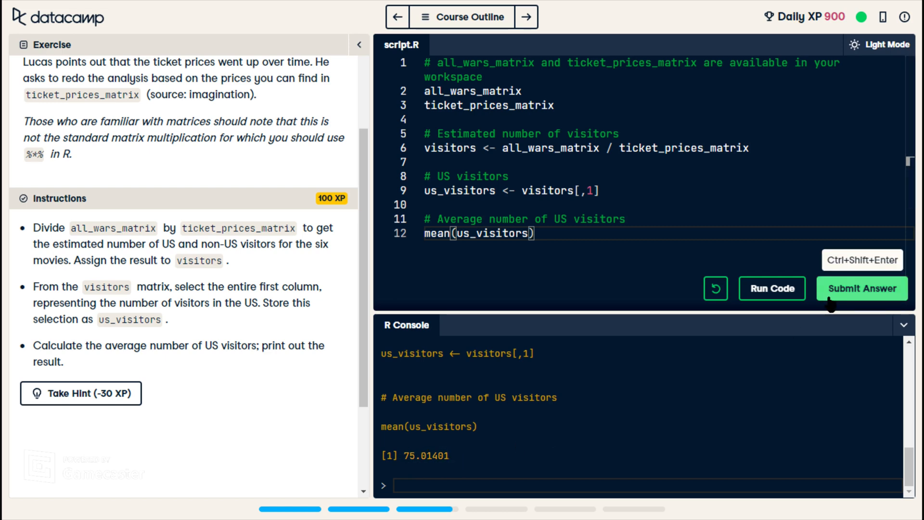
click(860, 288)
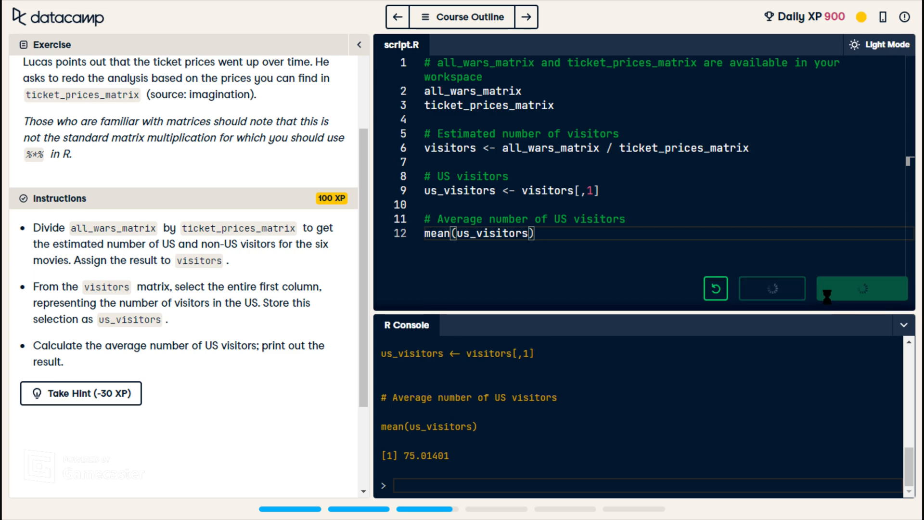
click(861, 288)
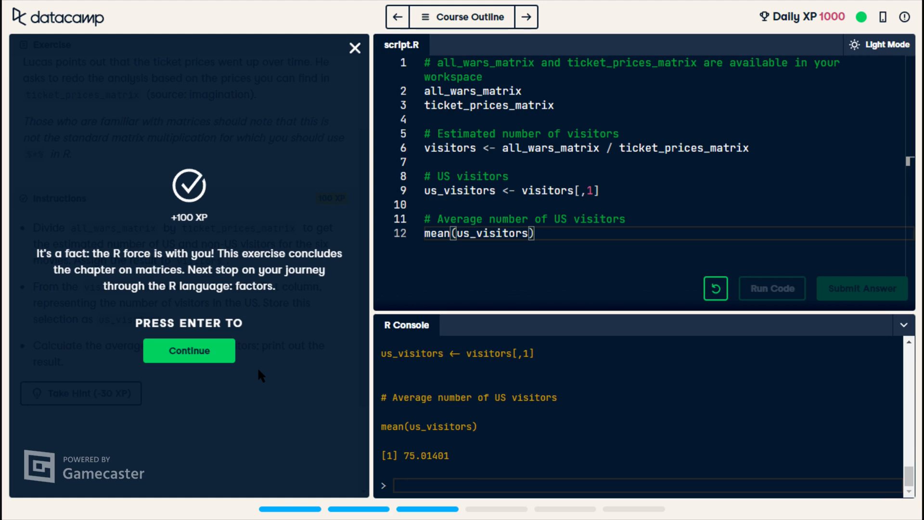
mouse_move(251, 329)
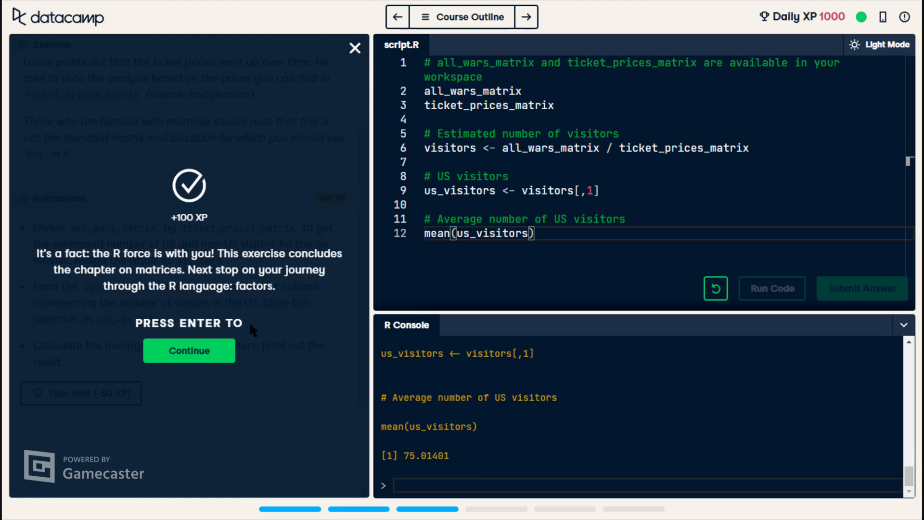
mouse_move(127, 59)
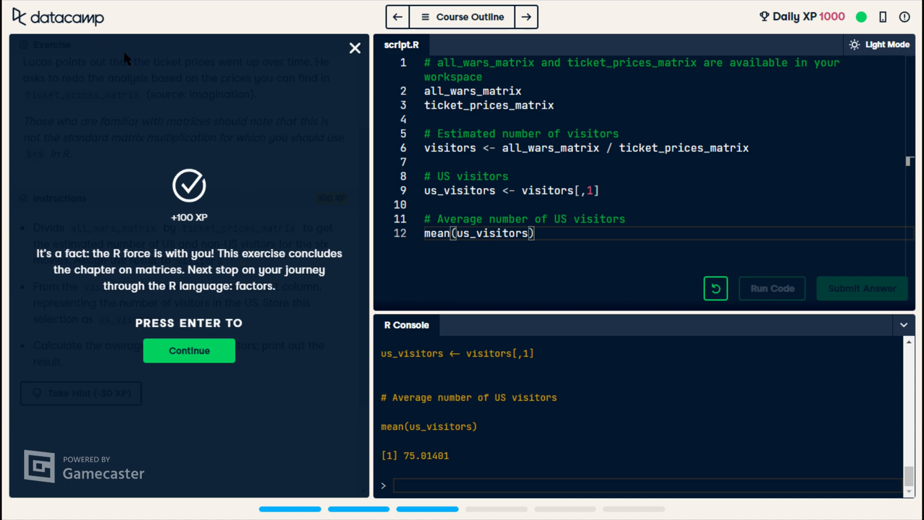